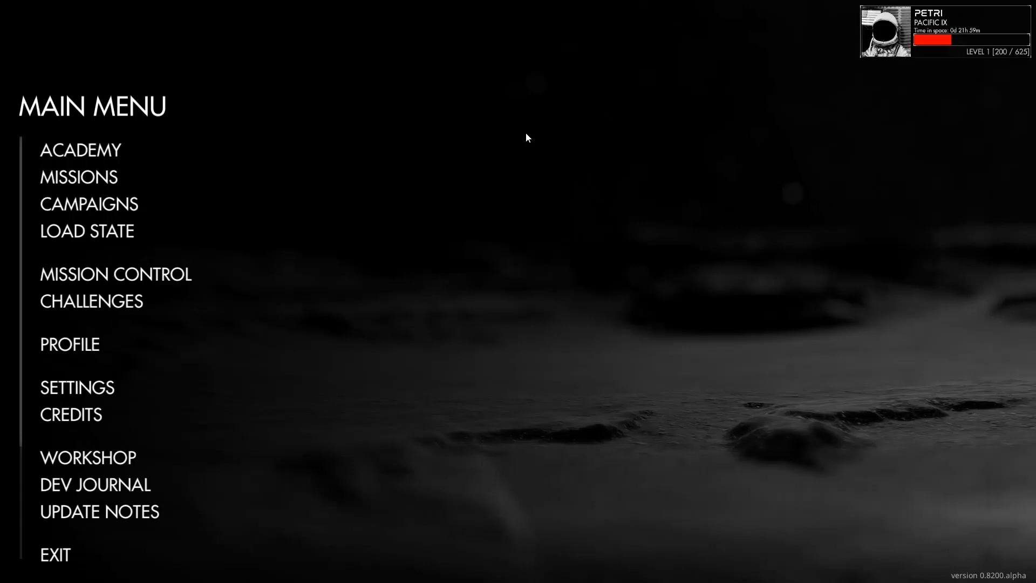
pyautogui.moveTo(541, 194)
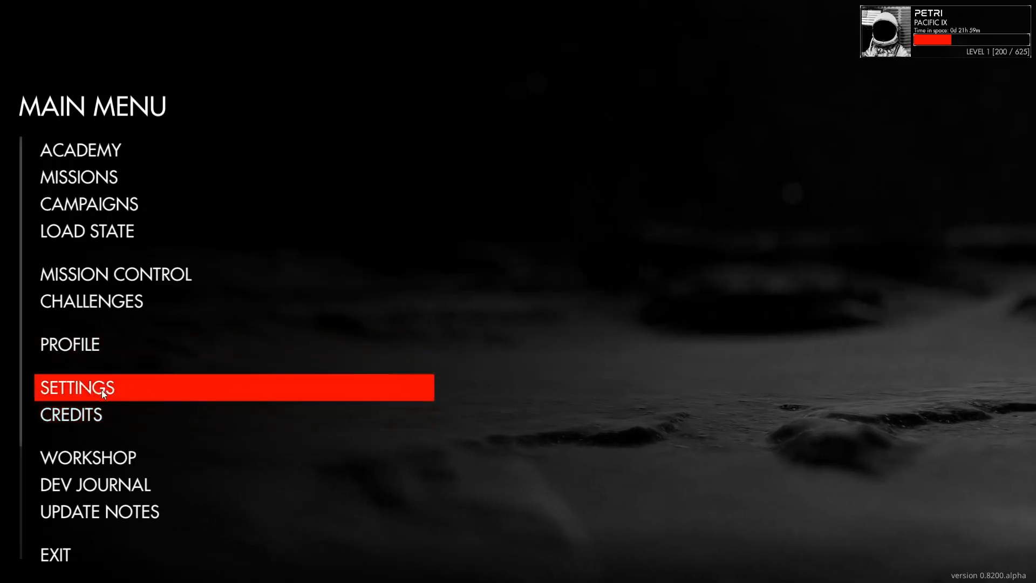
# Go from the main menu to the Settings screen and scroll down its options.
pyautogui.click(76, 387)
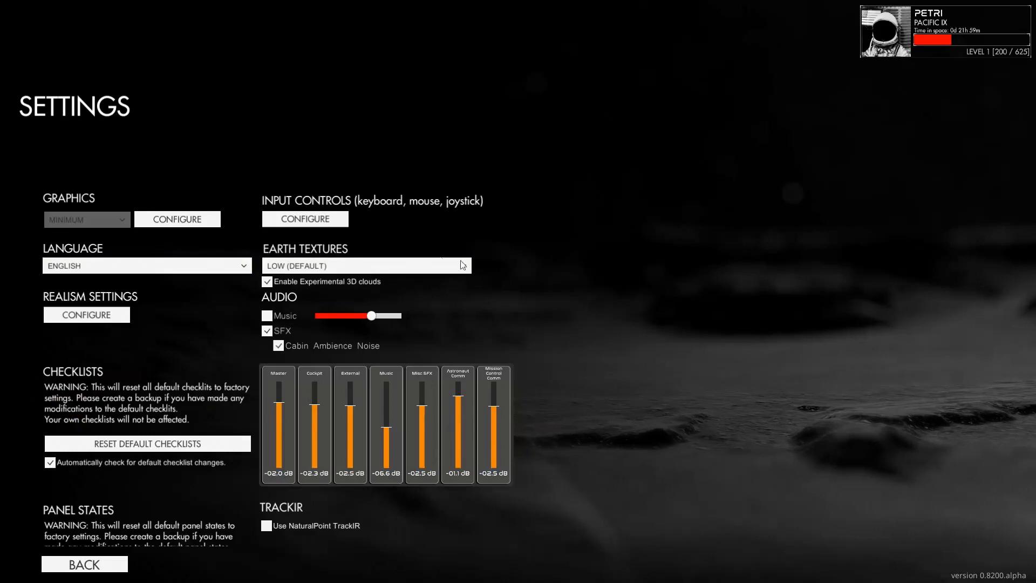
pyautogui.scroll(-3)
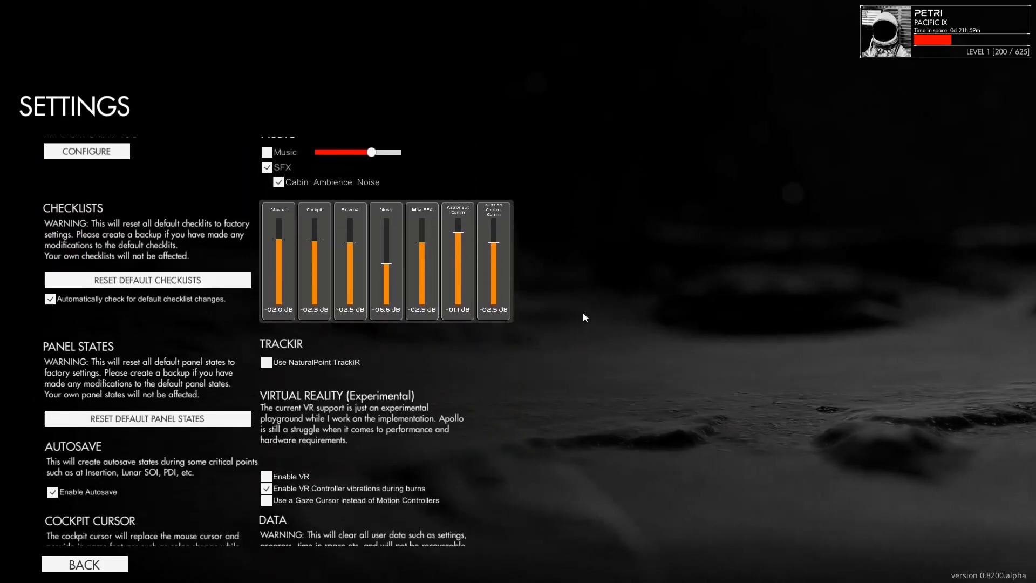
pyautogui.scroll(-3)
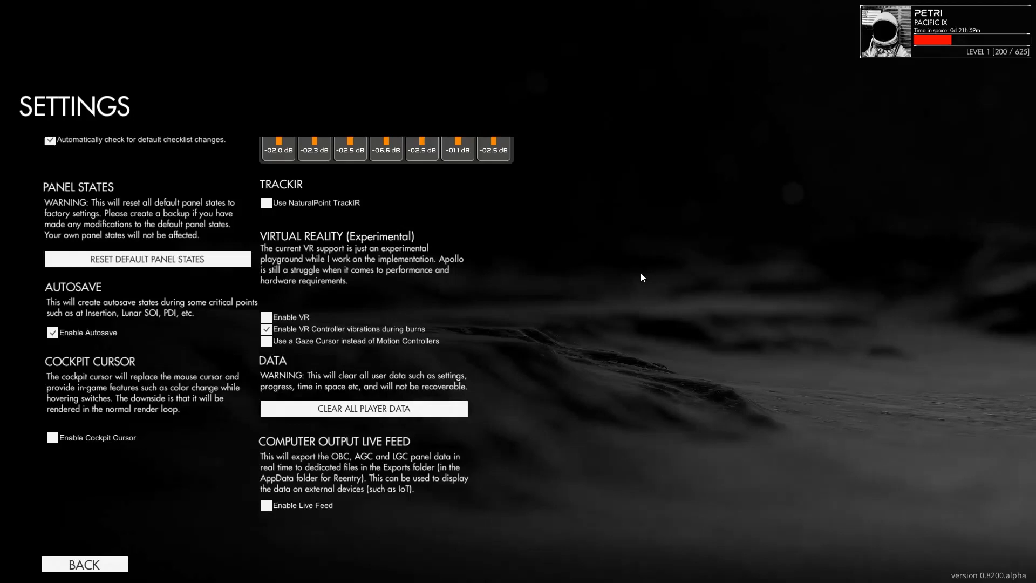
pyautogui.moveTo(405, 404)
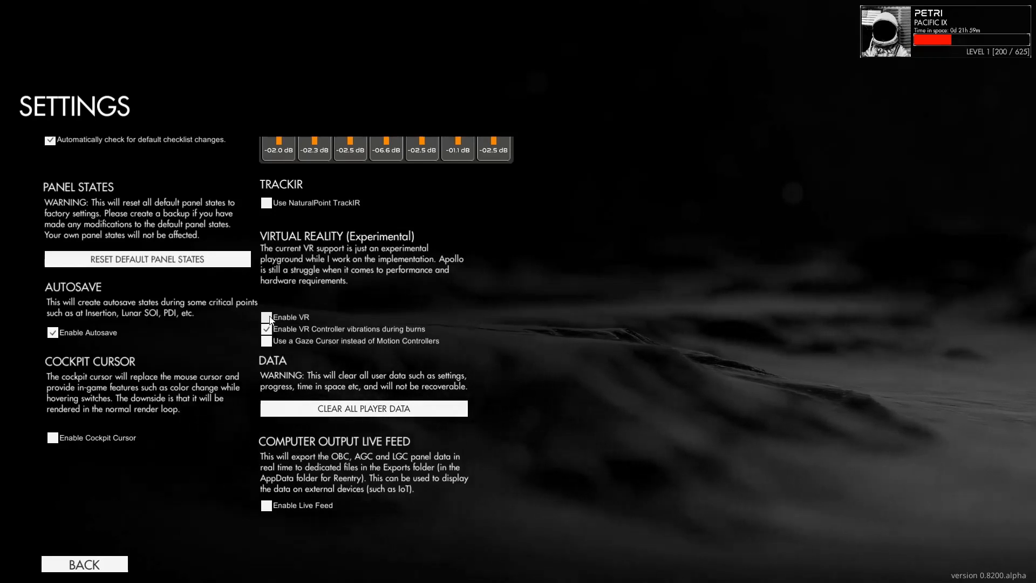
pyautogui.click(266, 317)
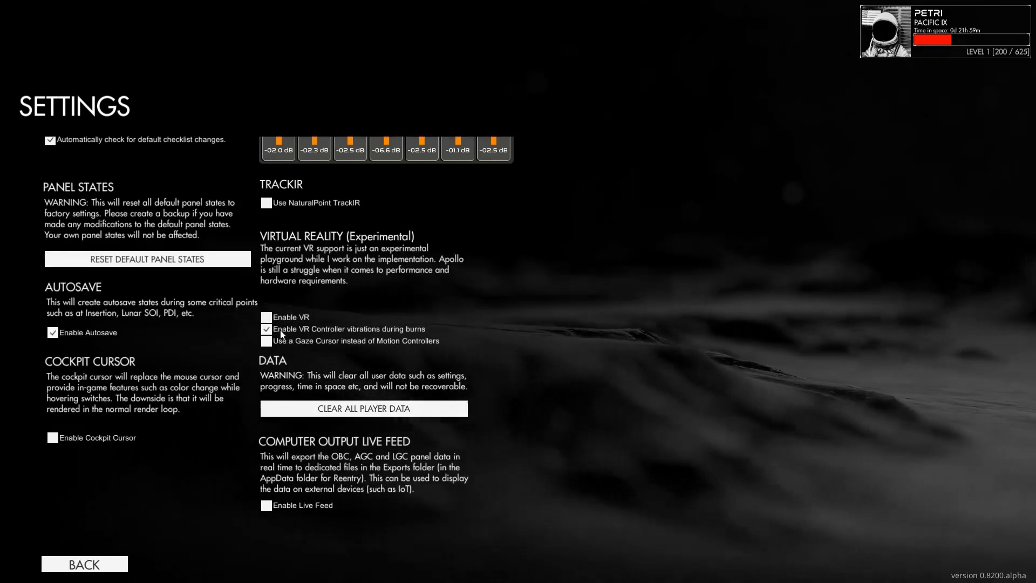
pyautogui.moveTo(396, 335)
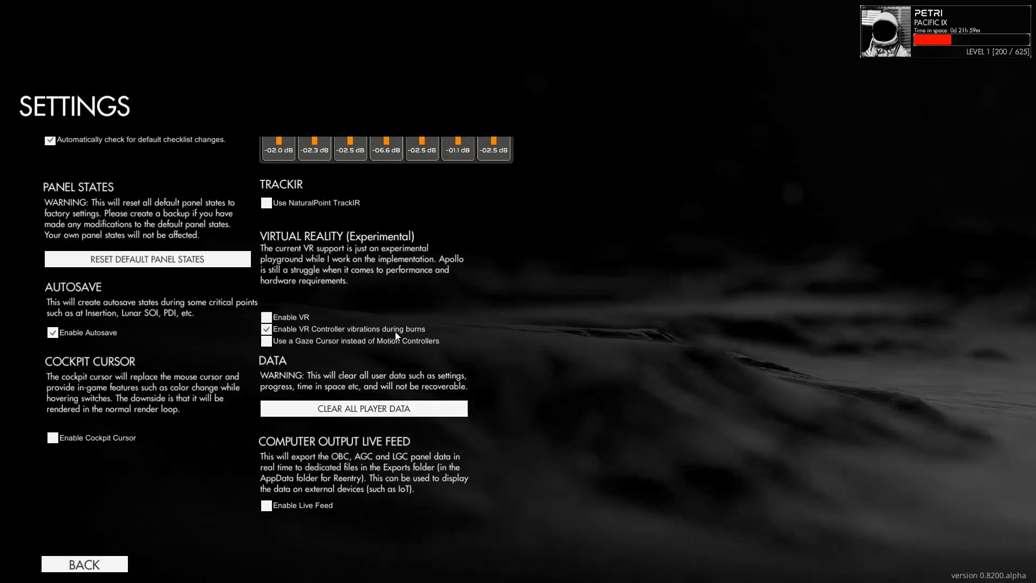
pyautogui.moveTo(410, 334)
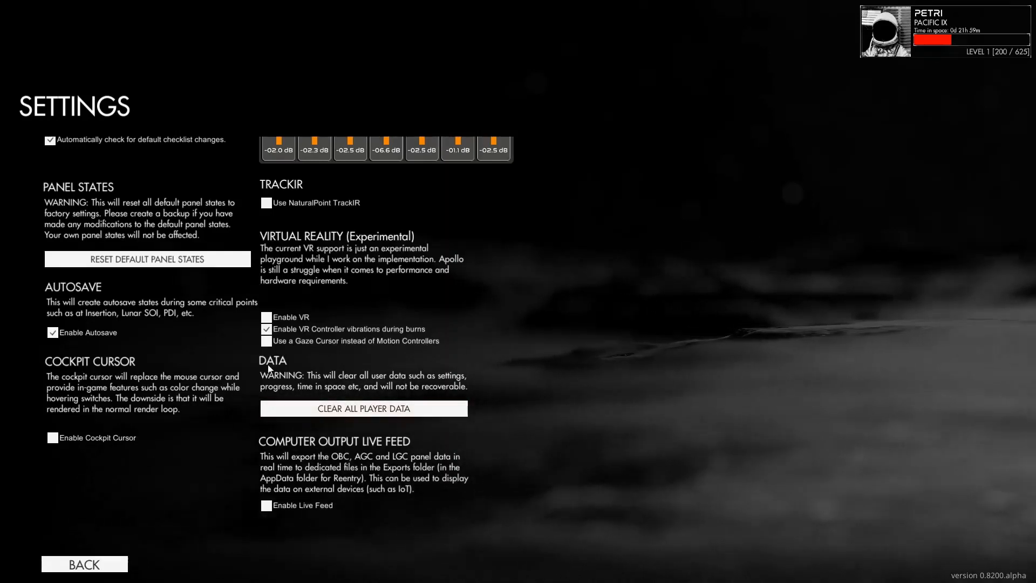
pyautogui.click(267, 329)
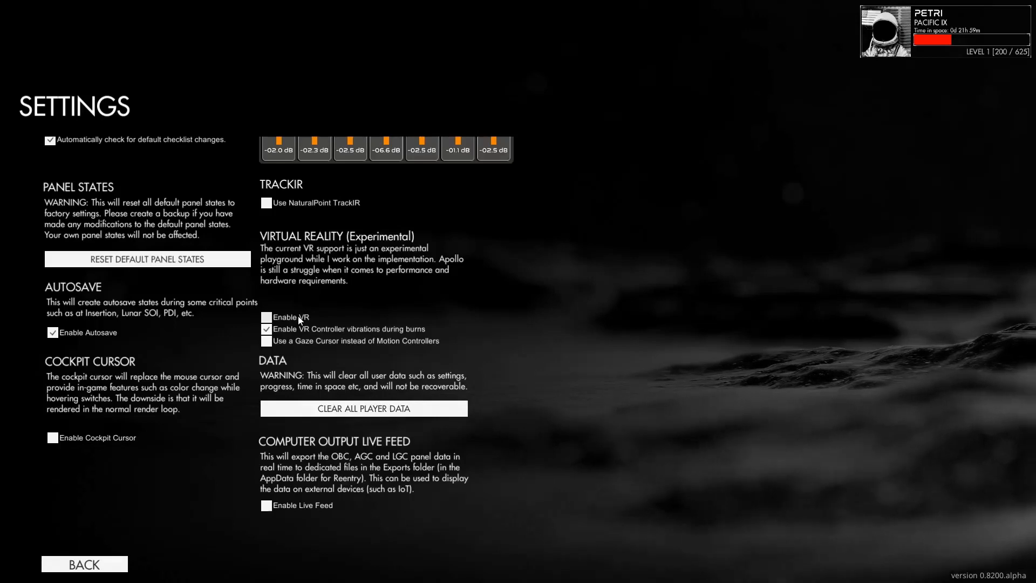
pyautogui.moveTo(294, 323)
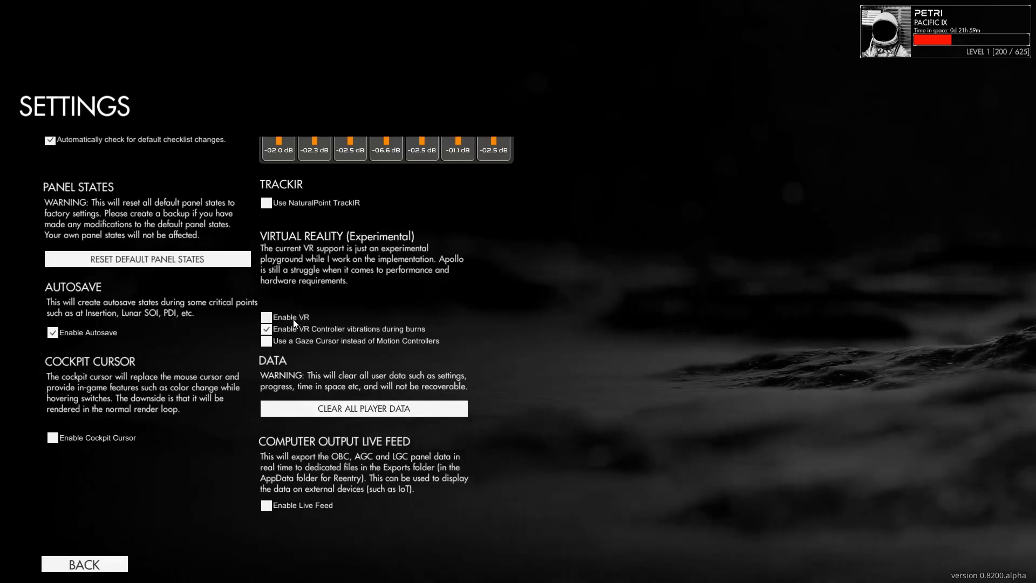
# Tick Enable VR so the Allow VR Initialization prompt appears.
pyautogui.click(267, 317)
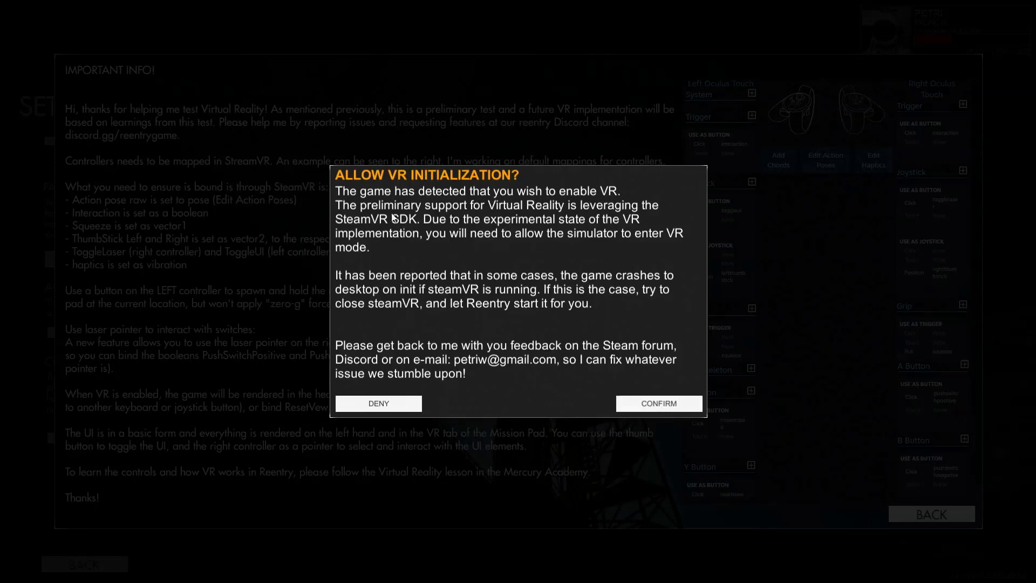
pyautogui.moveTo(593, 200)
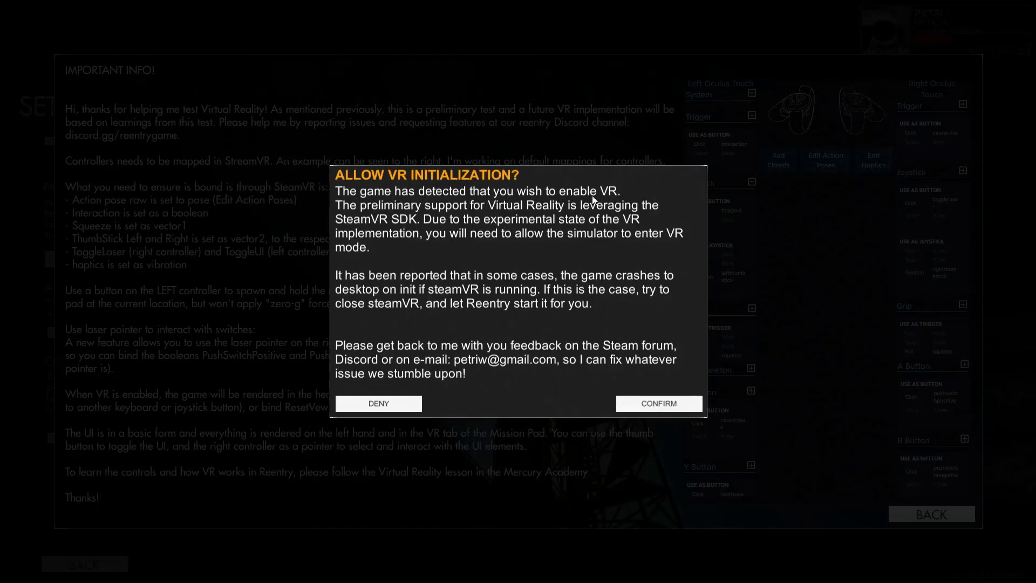
pyautogui.moveTo(473, 216)
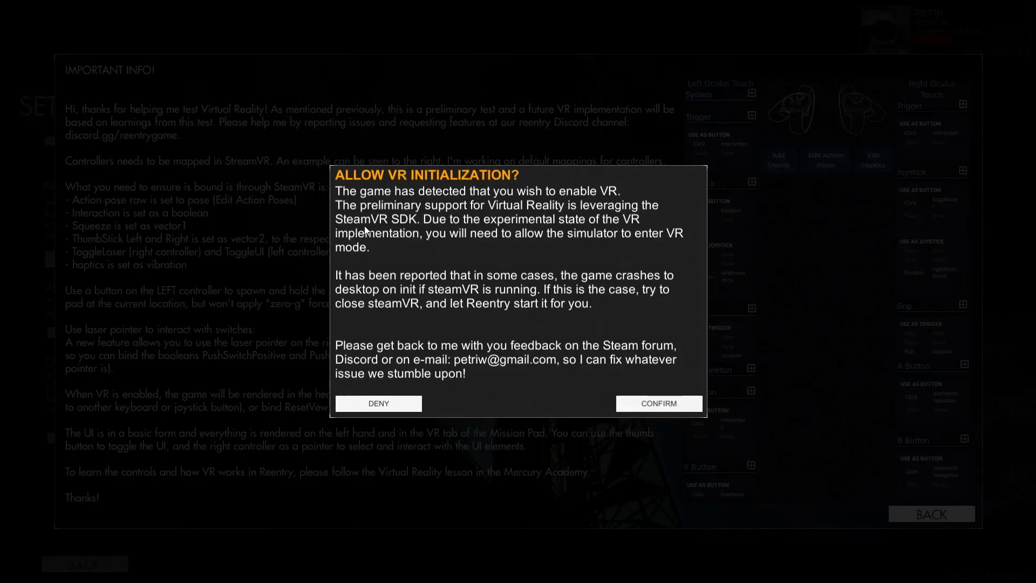
pyautogui.moveTo(567, 222)
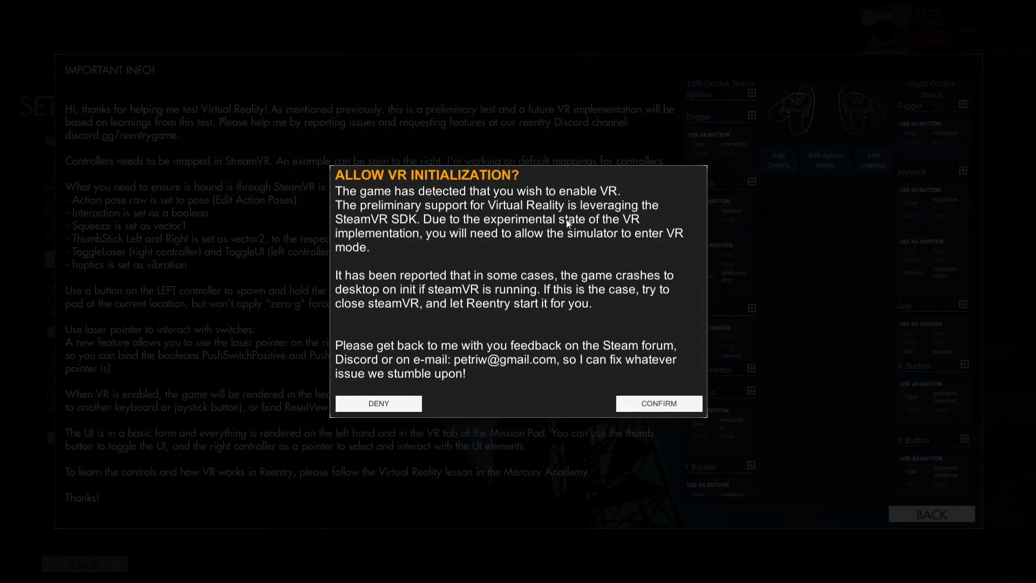
pyautogui.moveTo(537, 237)
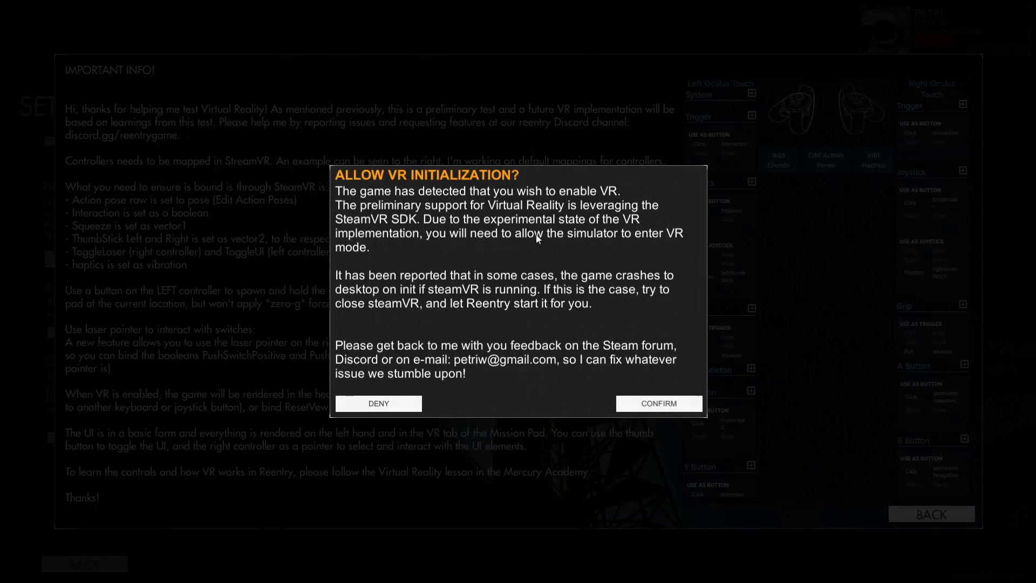
pyautogui.moveTo(376, 253)
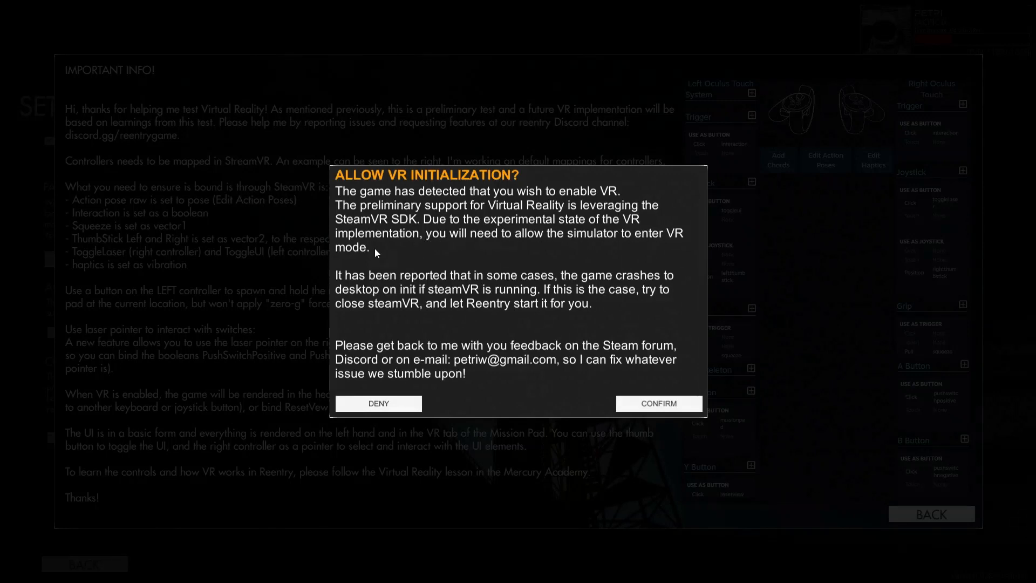
pyautogui.moveTo(588, 305)
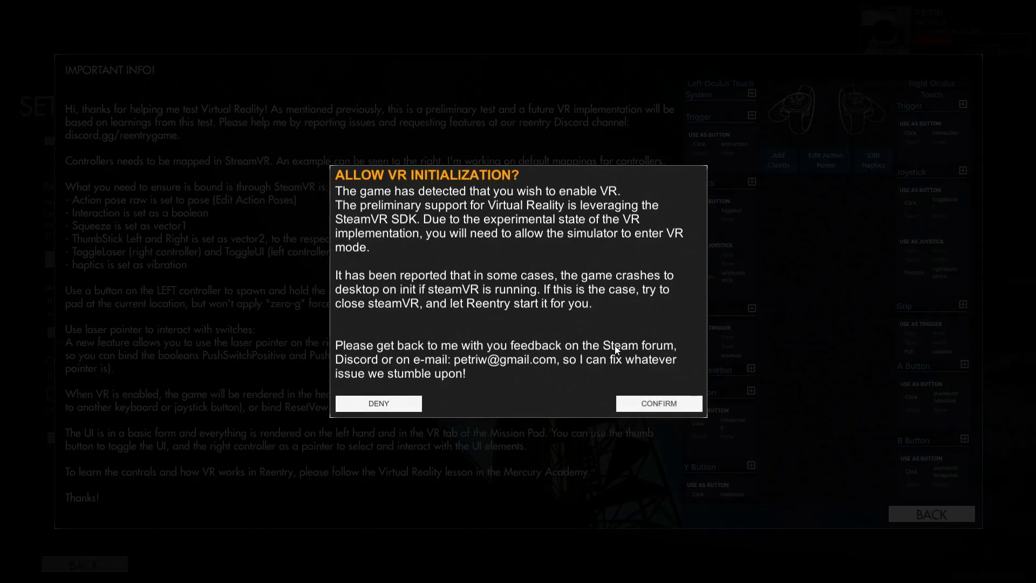
pyautogui.moveTo(614, 348)
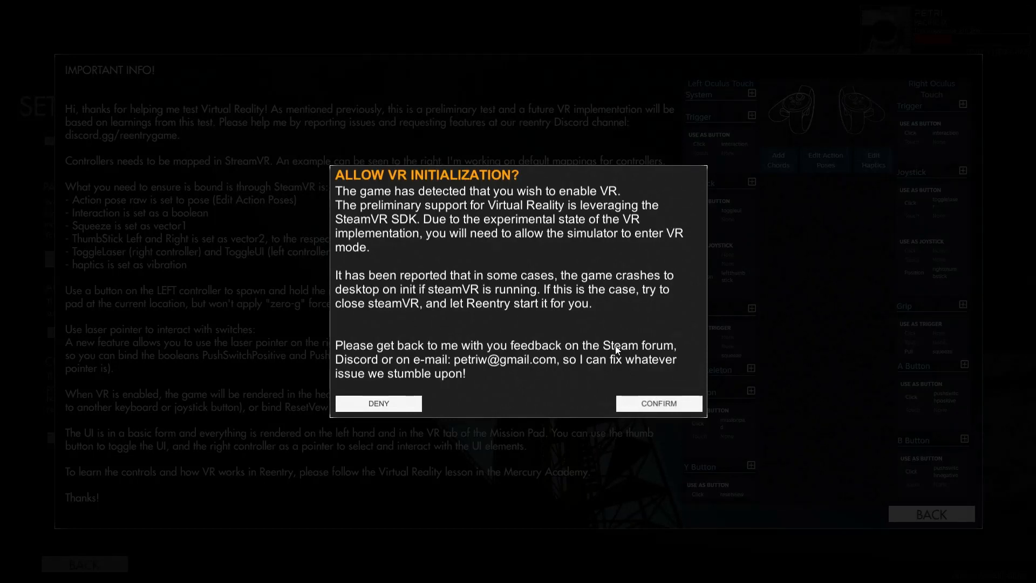
pyautogui.moveTo(618, 358)
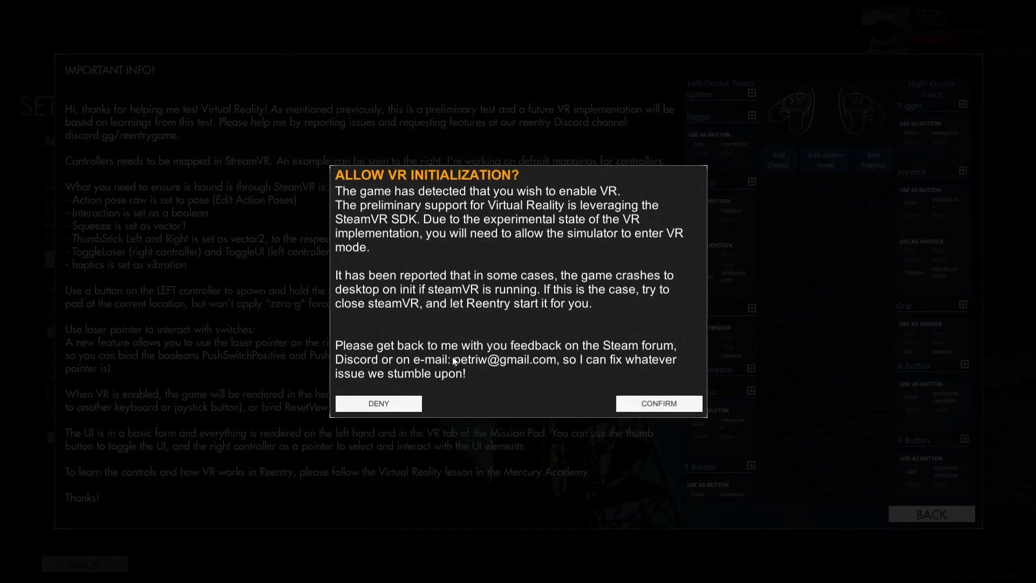
pyautogui.moveTo(410, 299)
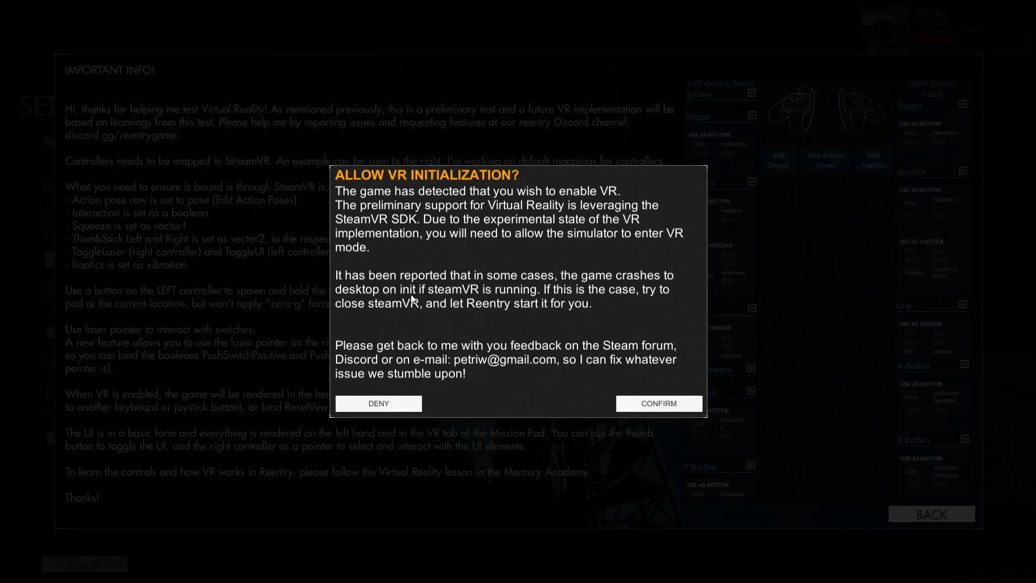
pyautogui.moveTo(432, 294)
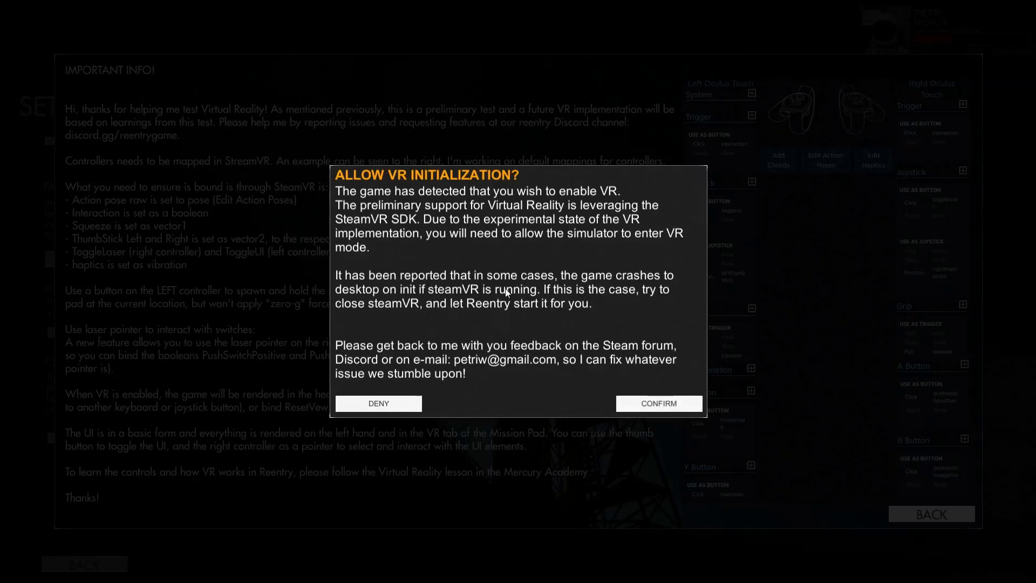
pyautogui.moveTo(498, 337)
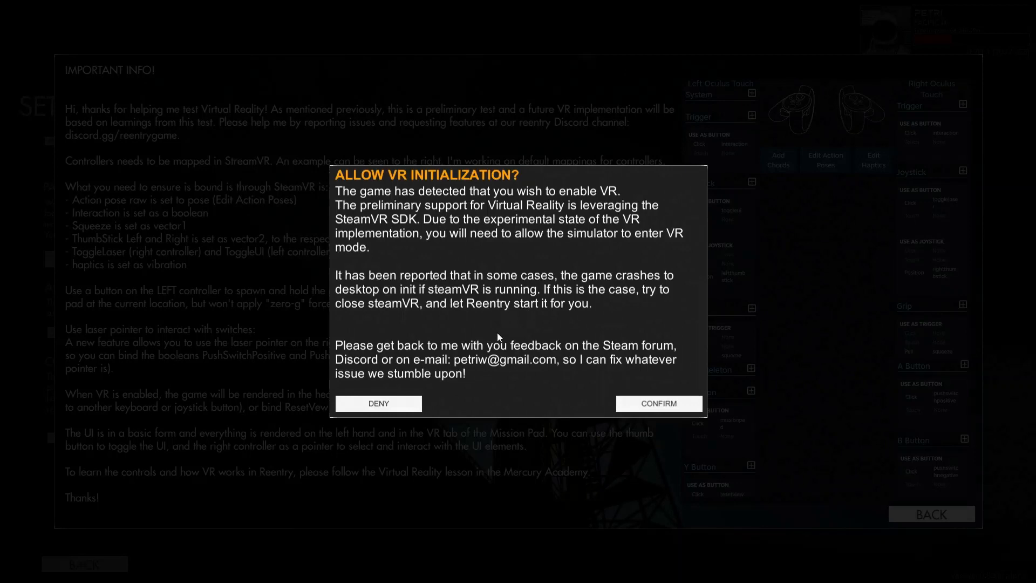
pyautogui.moveTo(547, 338)
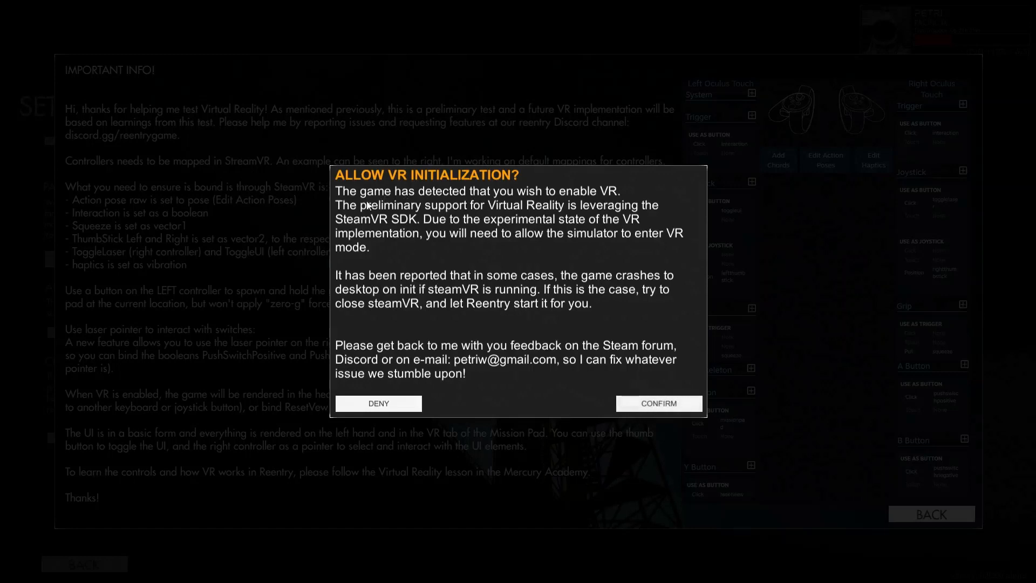
pyautogui.moveTo(483, 224)
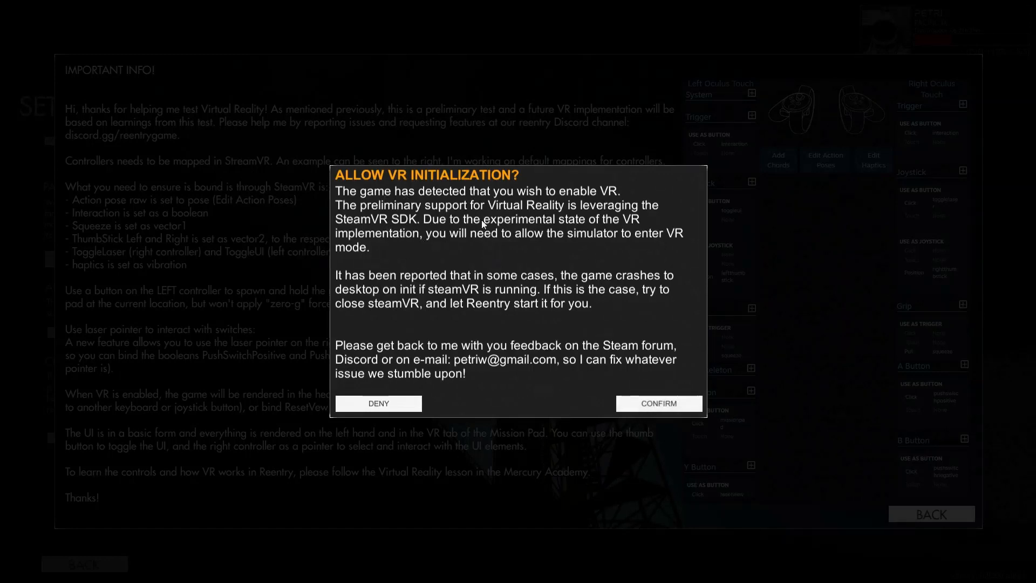
pyautogui.moveTo(437, 310)
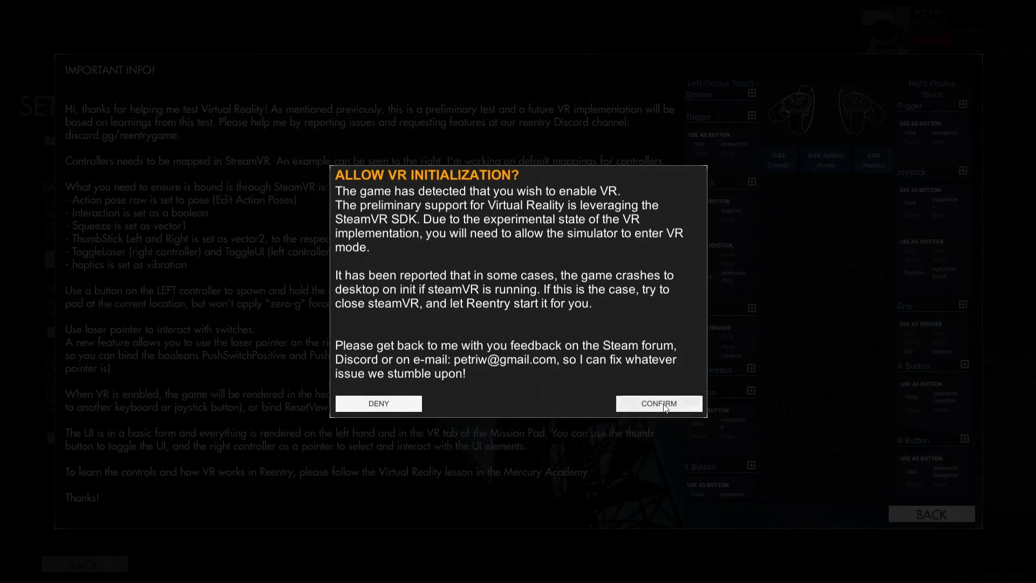
pyautogui.click(657, 403)
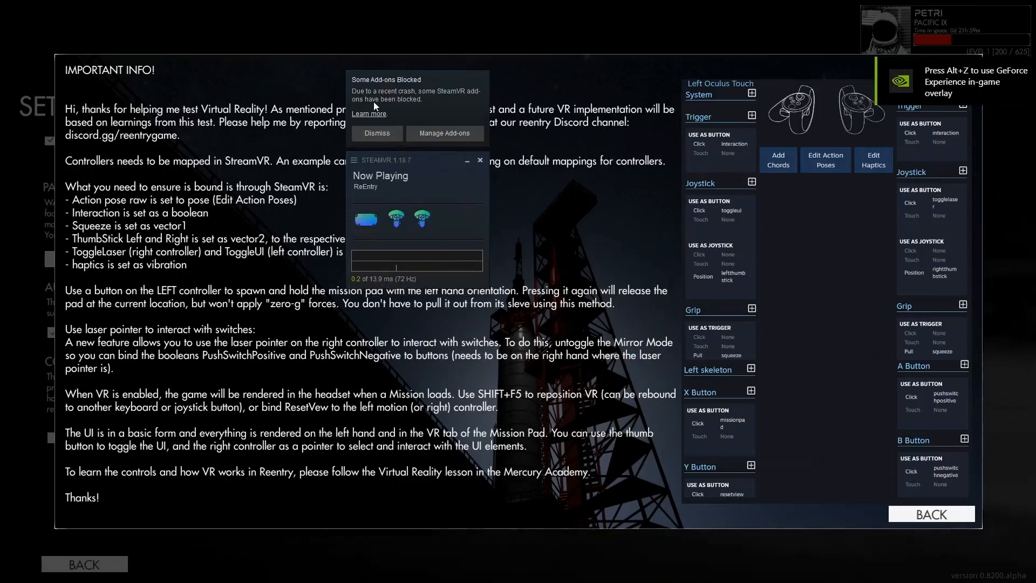
pyautogui.click(377, 133)
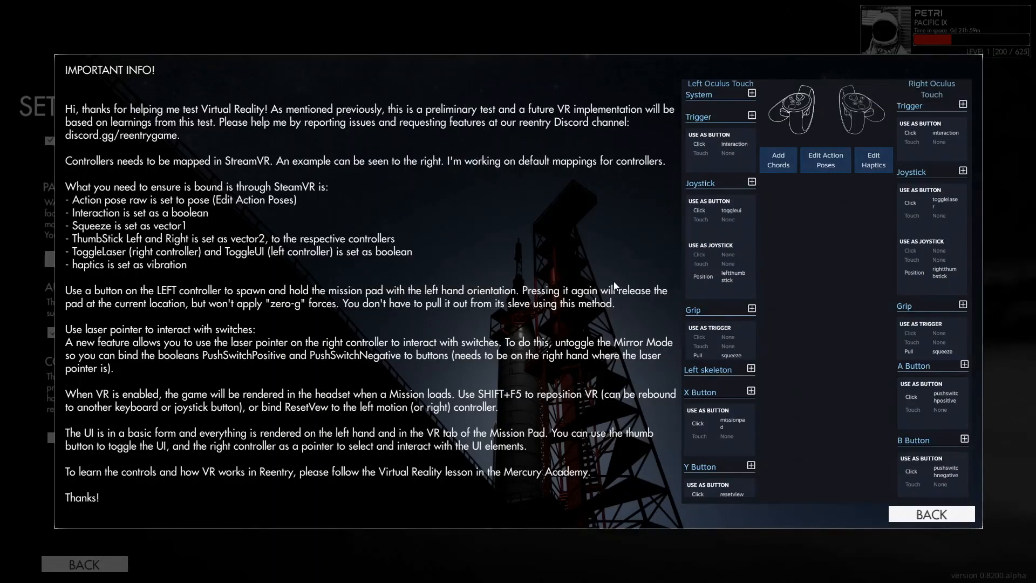
pyautogui.moveTo(545, 293)
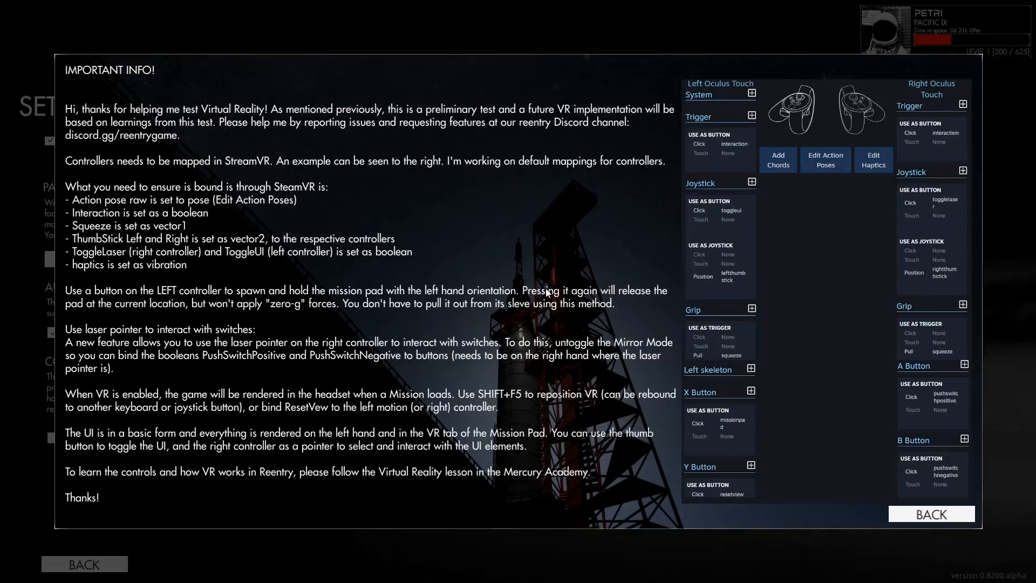
pyautogui.moveTo(758, 95)
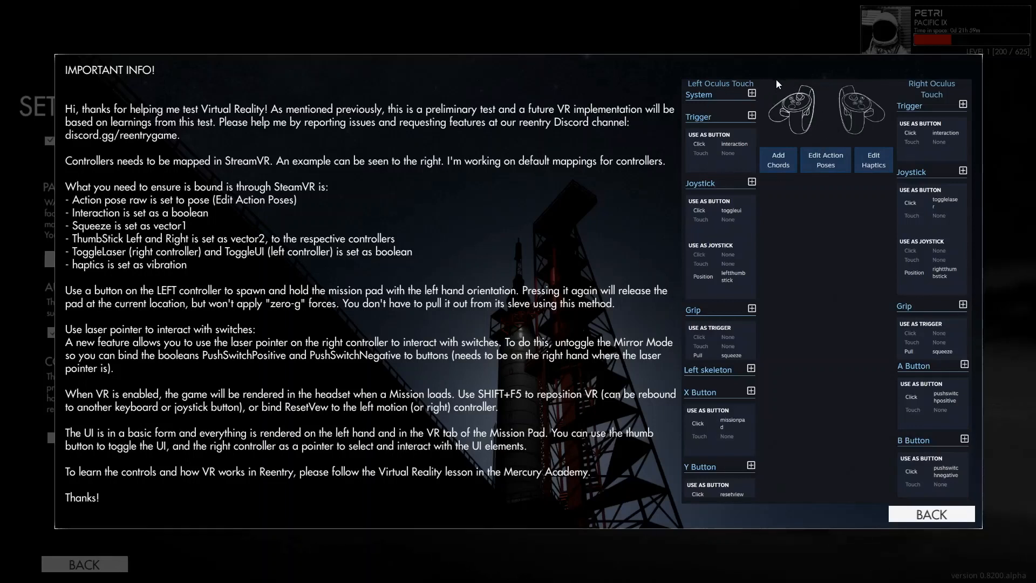
pyautogui.moveTo(741, 149)
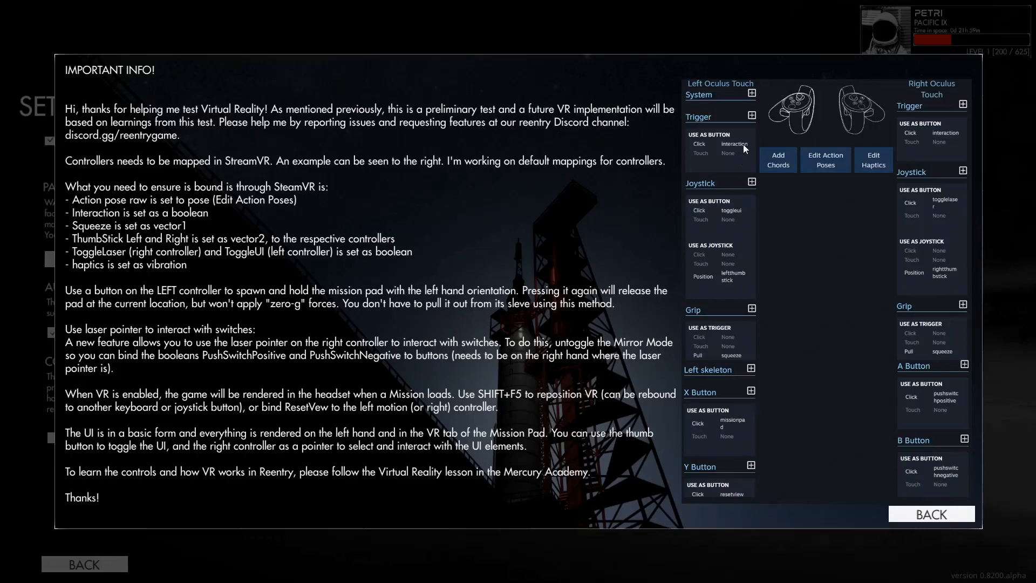
pyautogui.moveTo(773, 266)
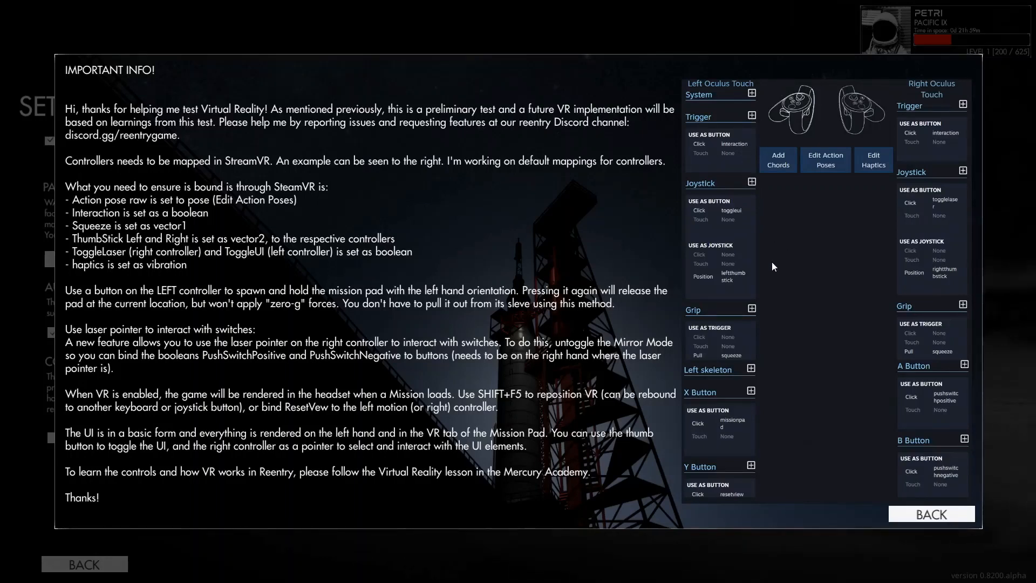
pyautogui.moveTo(787, 255)
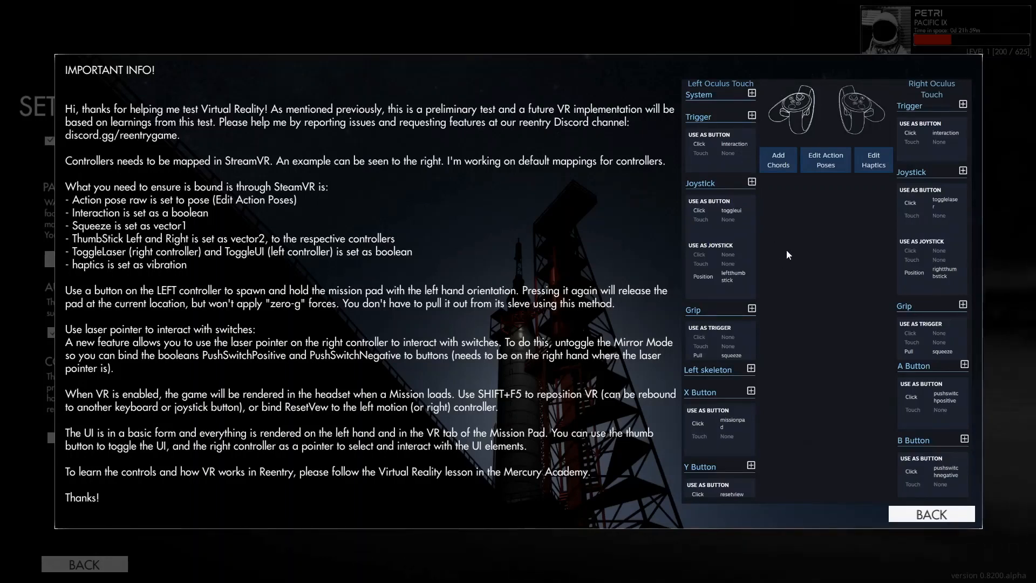
pyautogui.moveTo(812, 115)
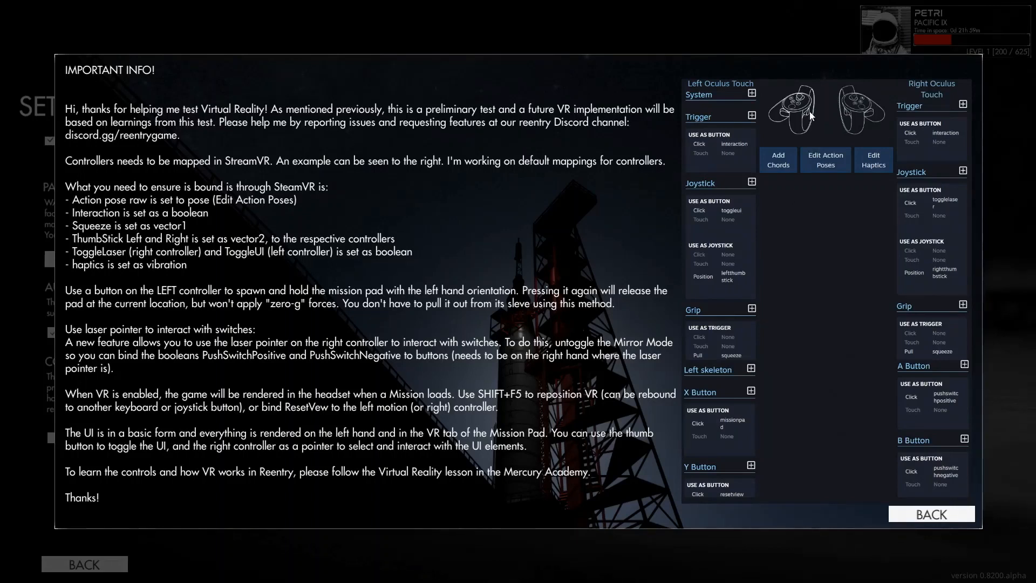
pyautogui.moveTo(763, 150)
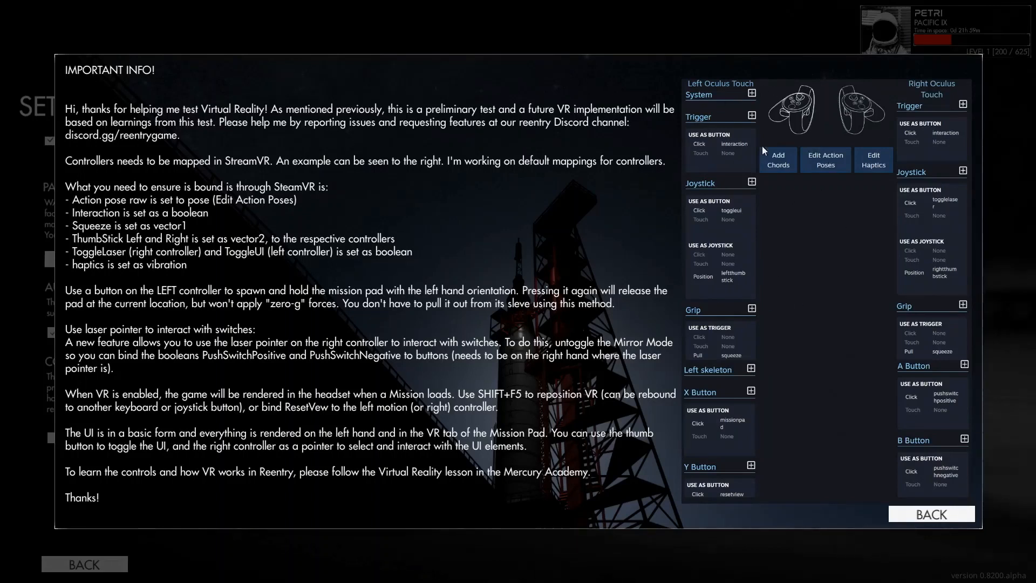
pyautogui.moveTo(750, 238)
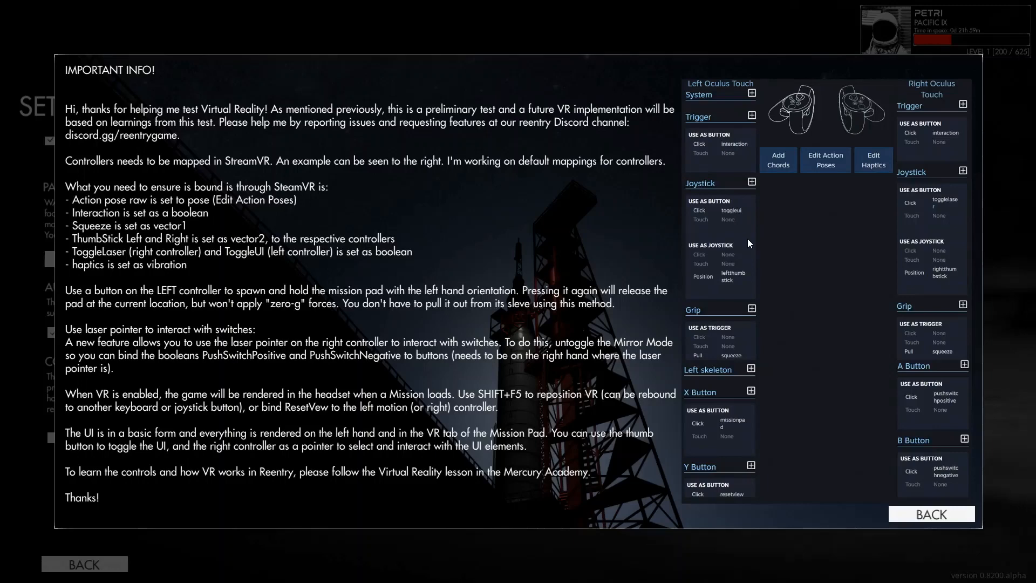
pyautogui.click(13, 572)
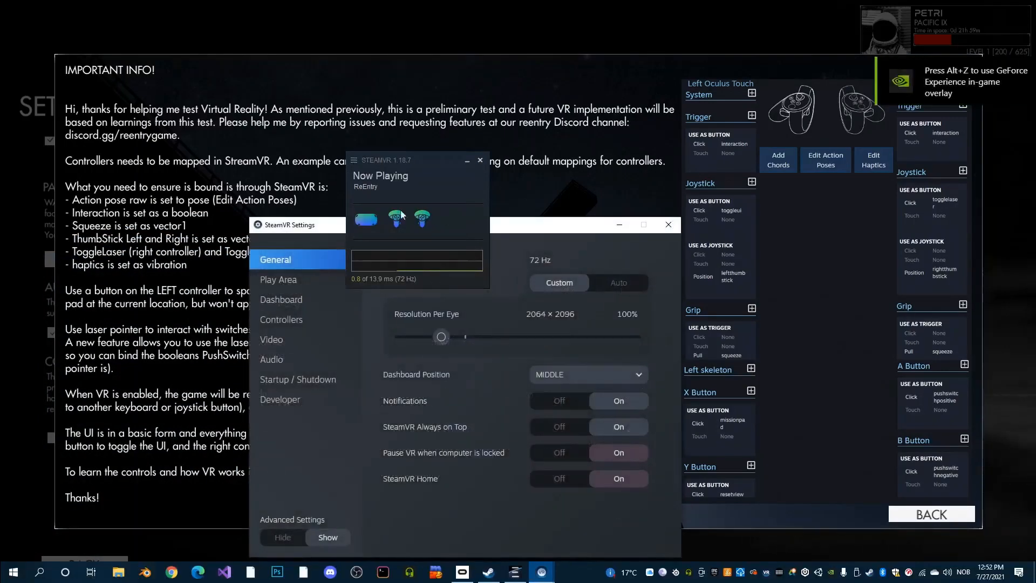
# In SteamVR Controllers settings, bring up Manage Controller Bindings for Reentry with Oculus Touch.
pyautogui.click(282, 319)
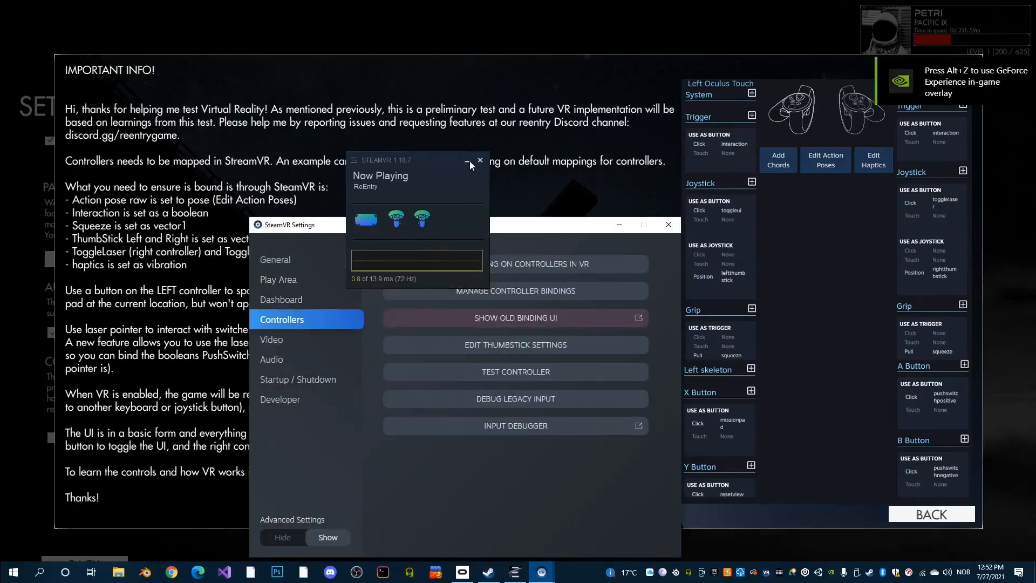
pyautogui.click(481, 161)
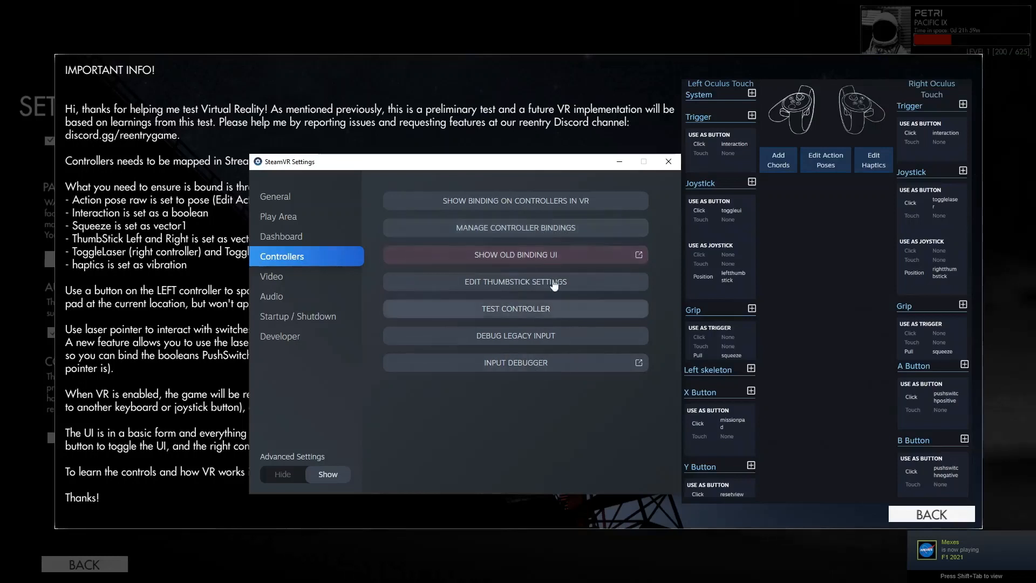
pyautogui.click(516, 228)
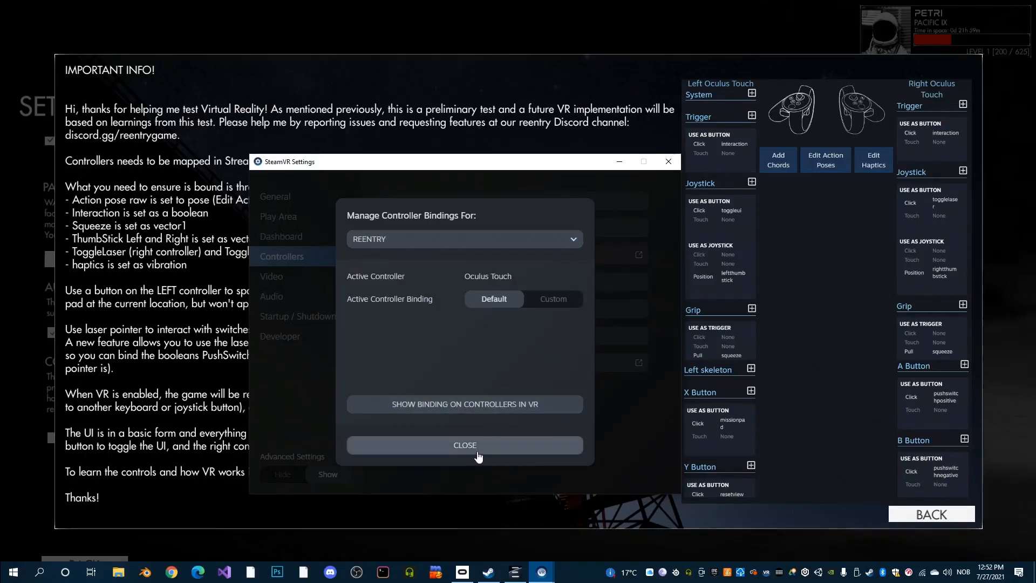
# Close the Manage Controller Bindings summary, leaving Reentry's binding at default.
pyautogui.click(464, 445)
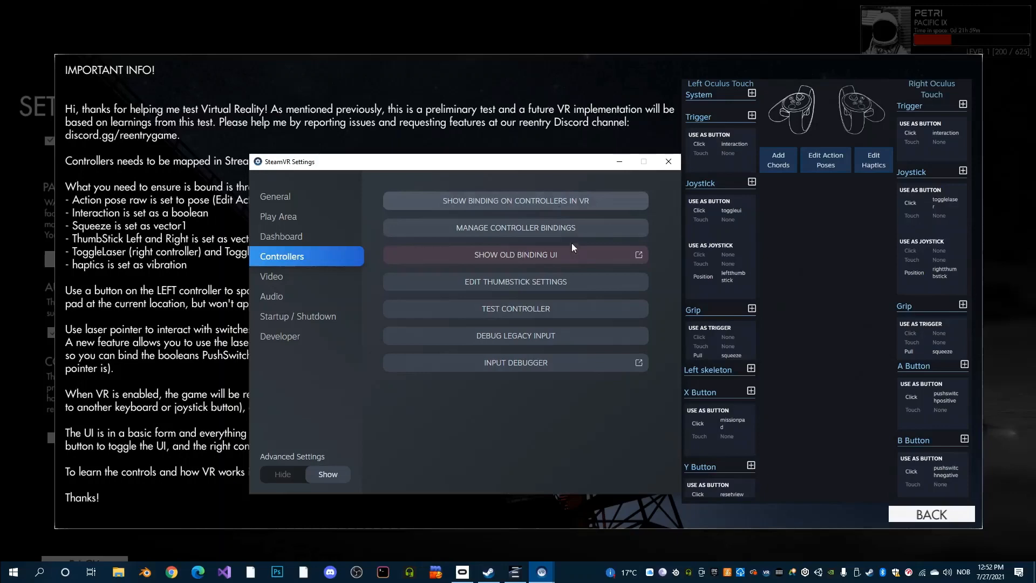
pyautogui.moveTo(560, 338)
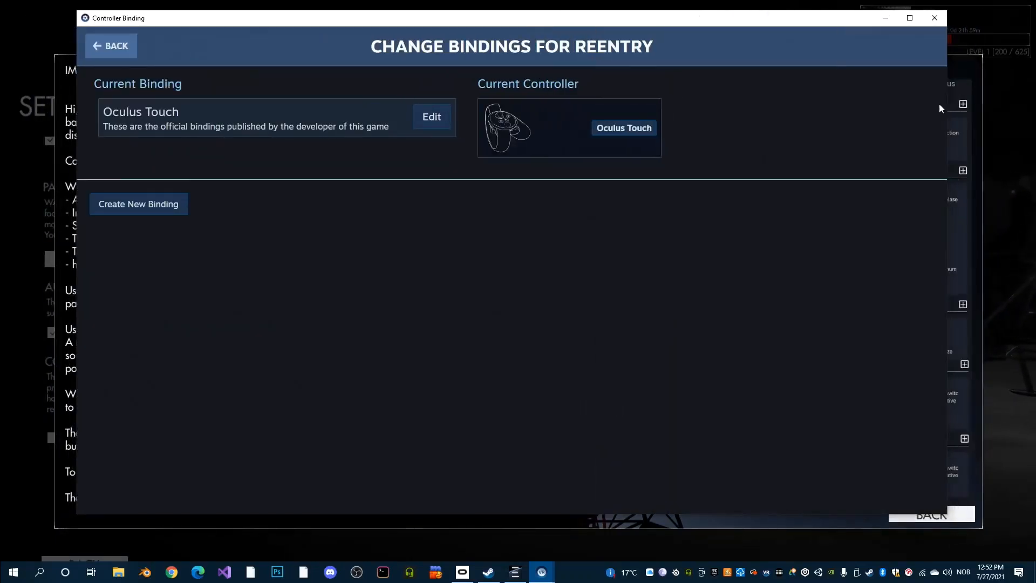
pyautogui.moveTo(561, 206)
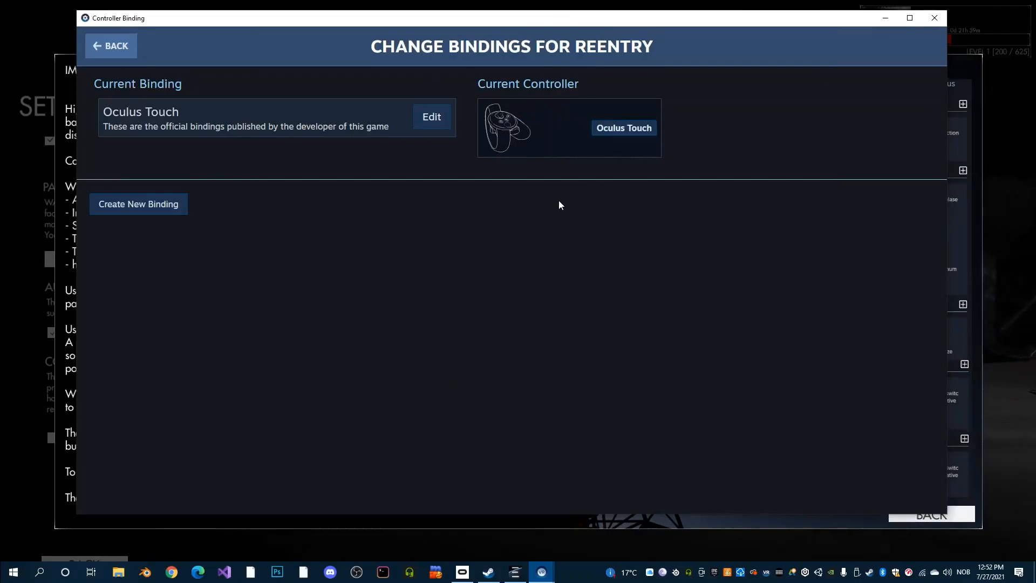
pyautogui.moveTo(637, 136)
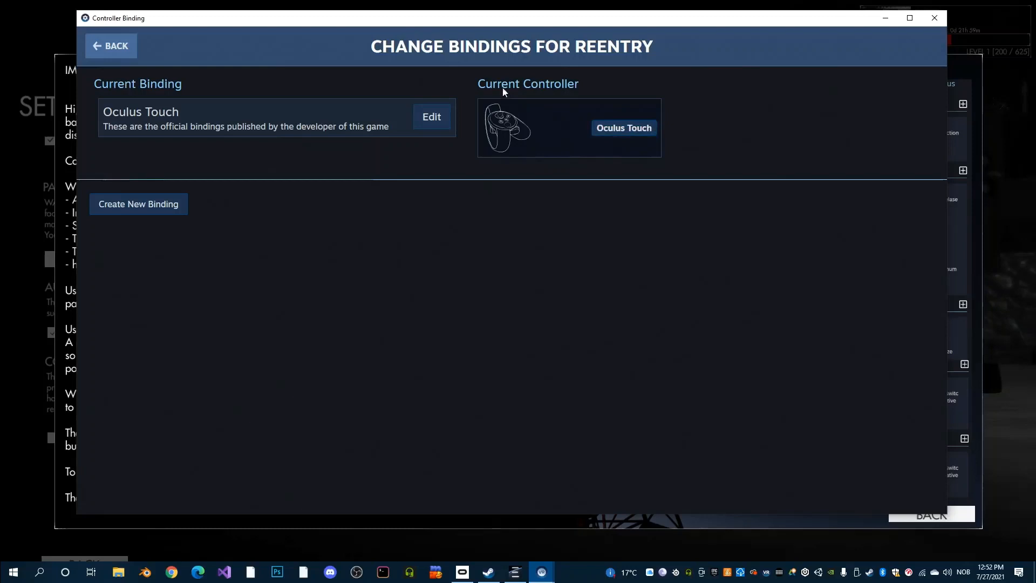
pyautogui.moveTo(460, 129)
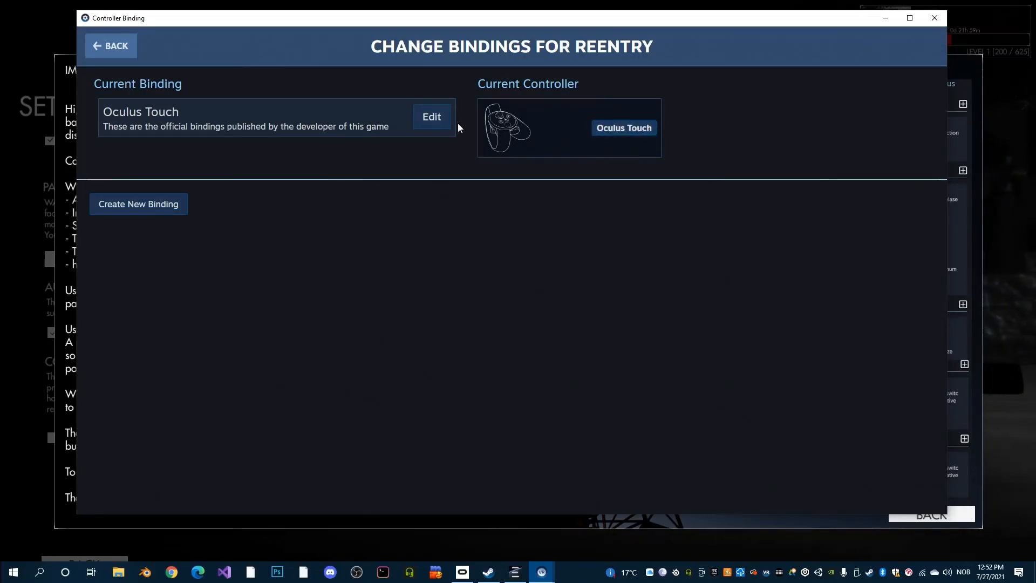
pyautogui.click(431, 117)
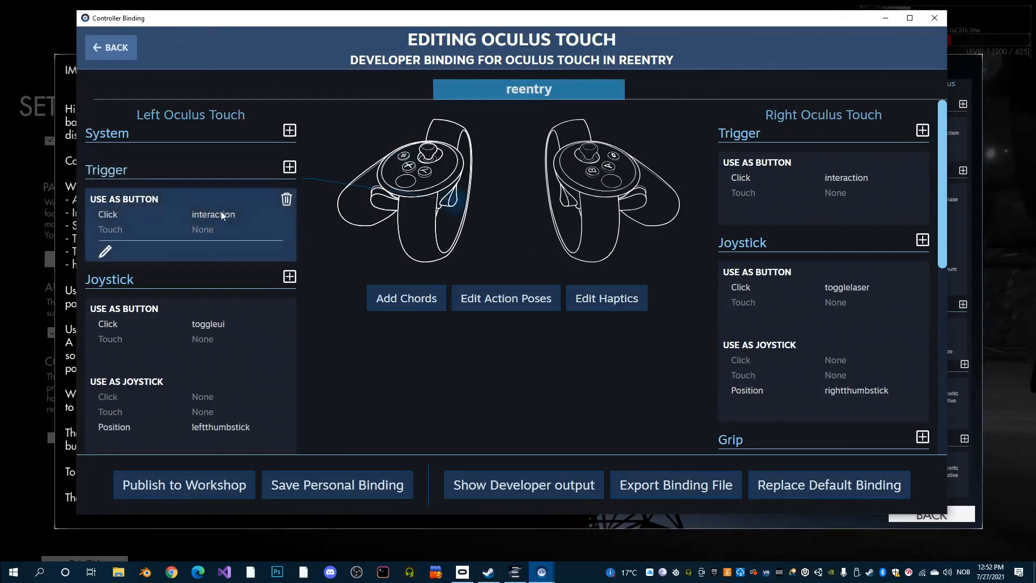
pyautogui.moveTo(224, 265)
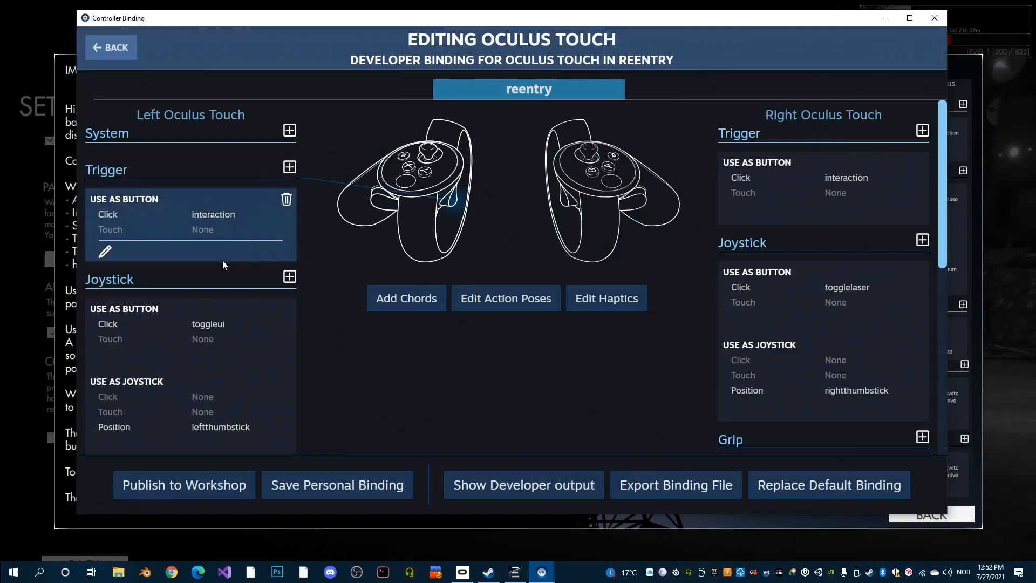
pyautogui.moveTo(224, 218)
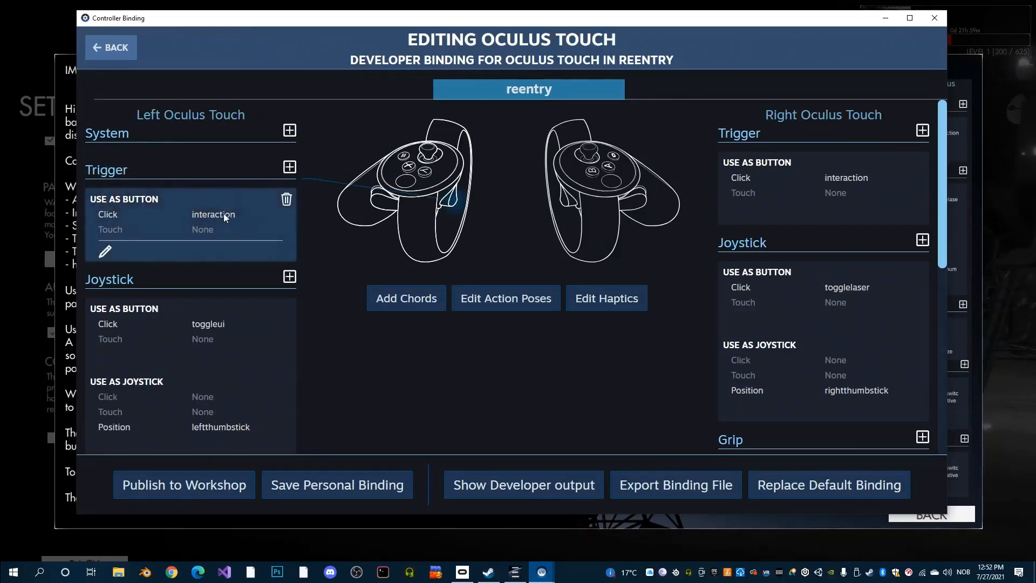
pyautogui.moveTo(241, 220)
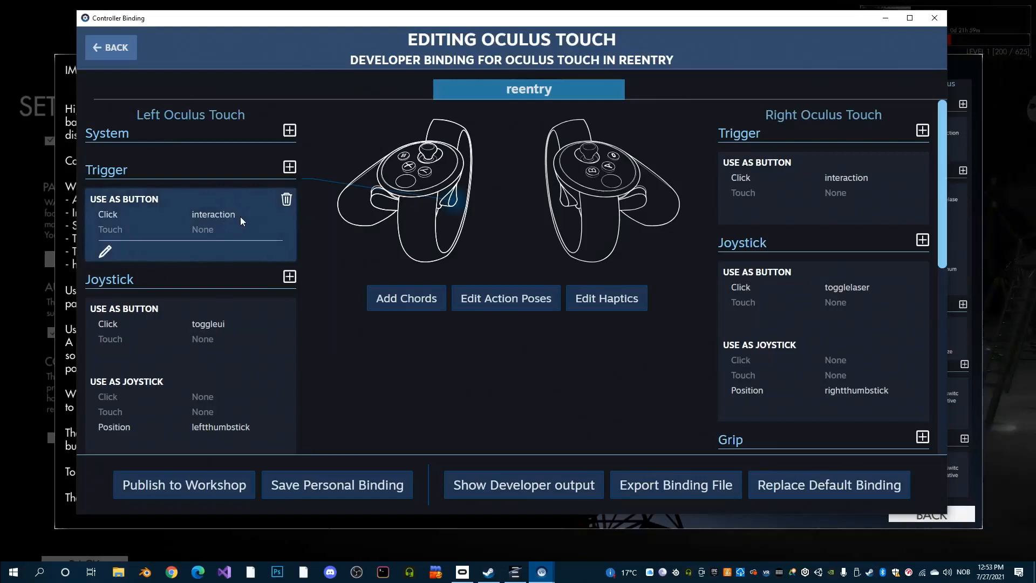
pyautogui.moveTo(228, 212)
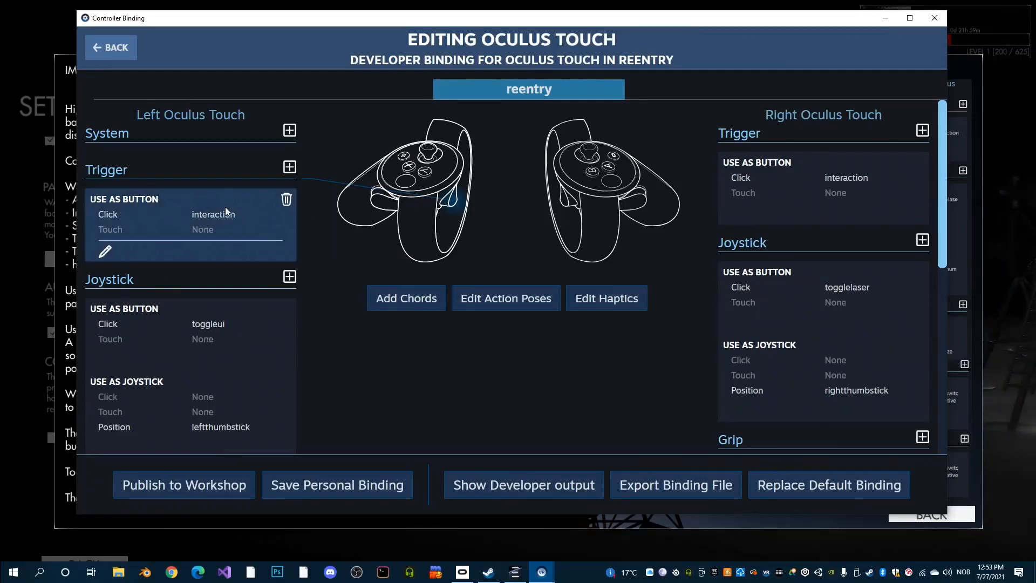
pyautogui.moveTo(212, 222)
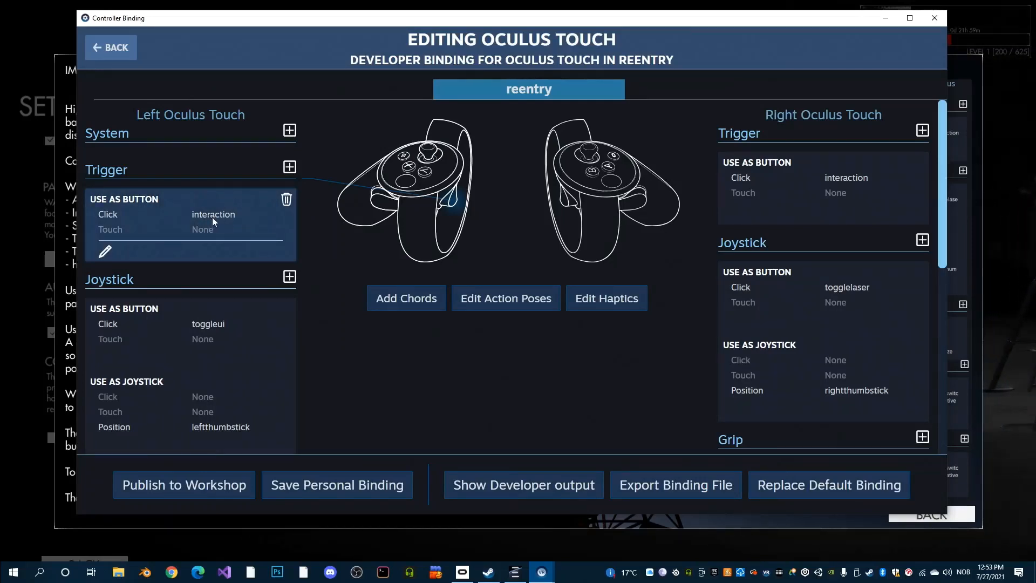
pyautogui.moveTo(226, 234)
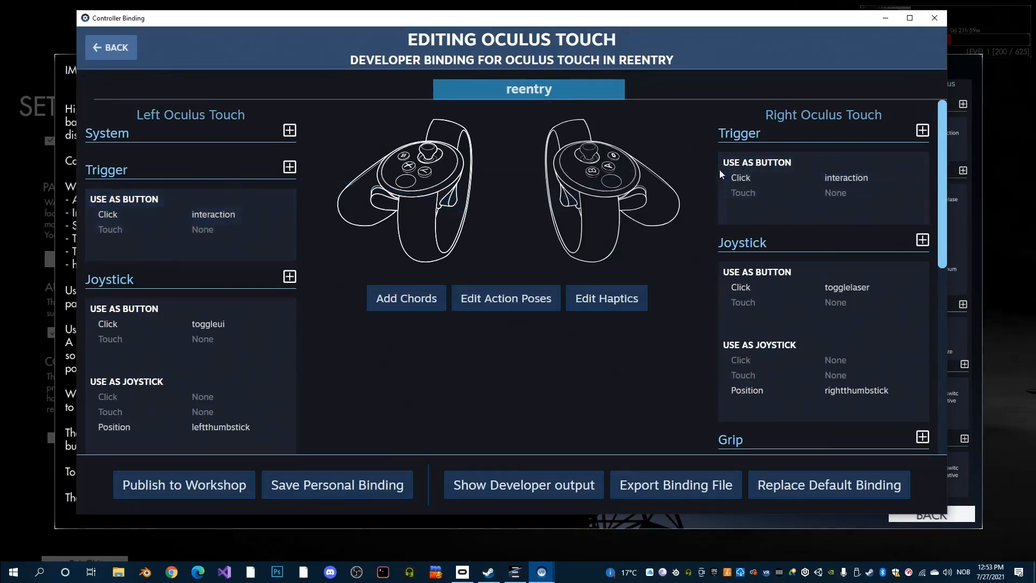
pyautogui.moveTo(410, 223)
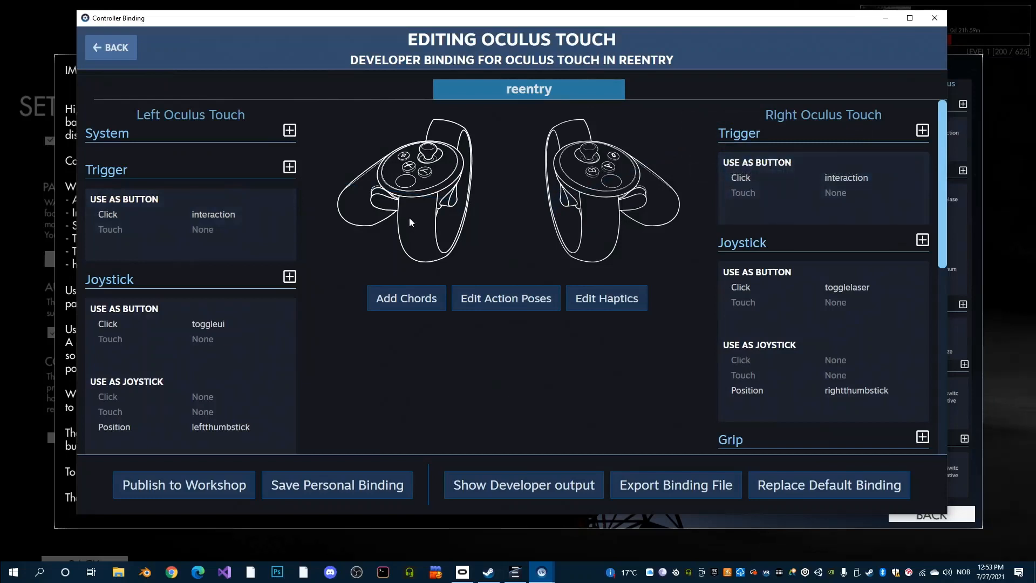
pyautogui.moveTo(338, 382)
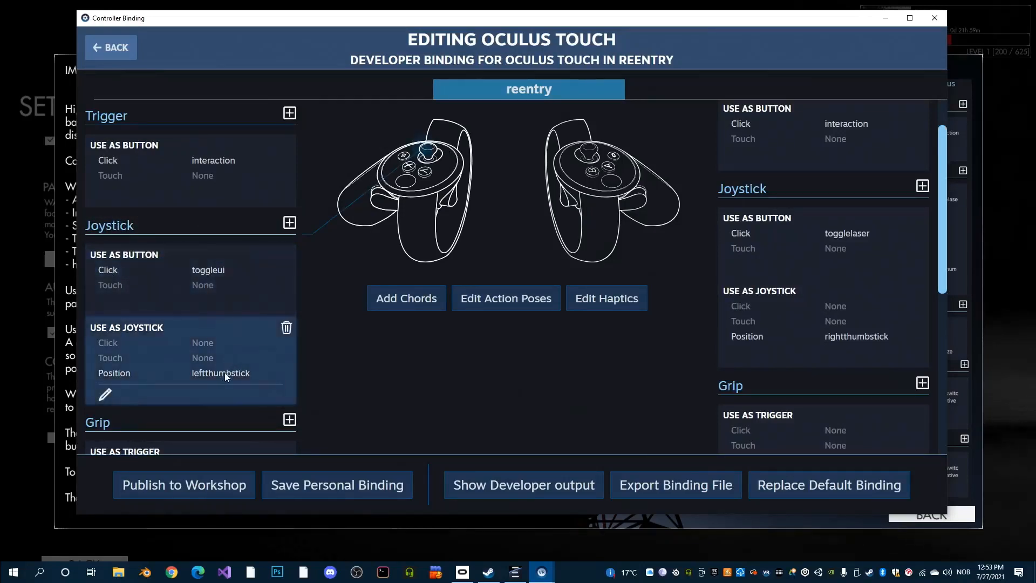
pyautogui.moveTo(229, 382)
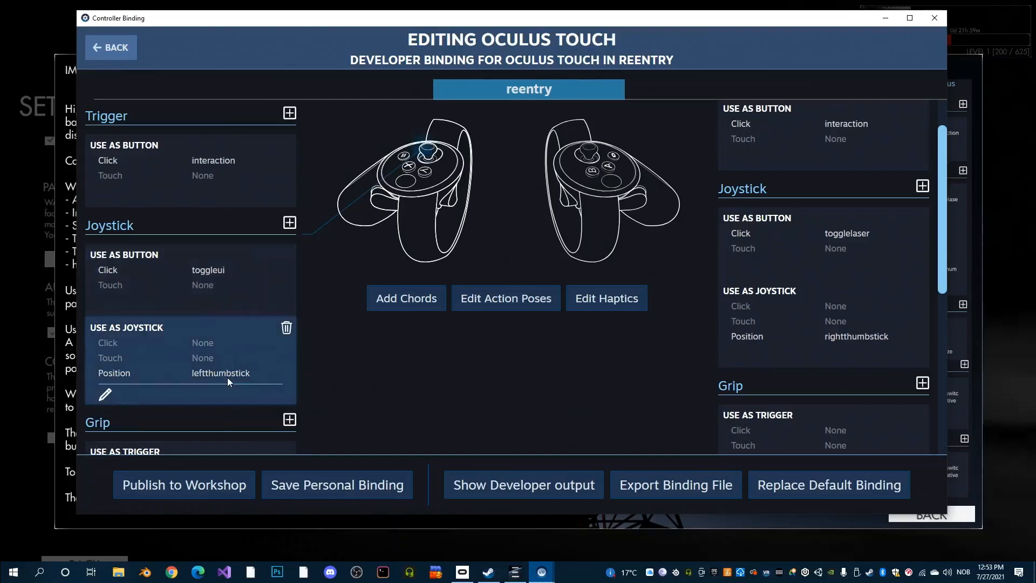
pyautogui.moveTo(220, 379)
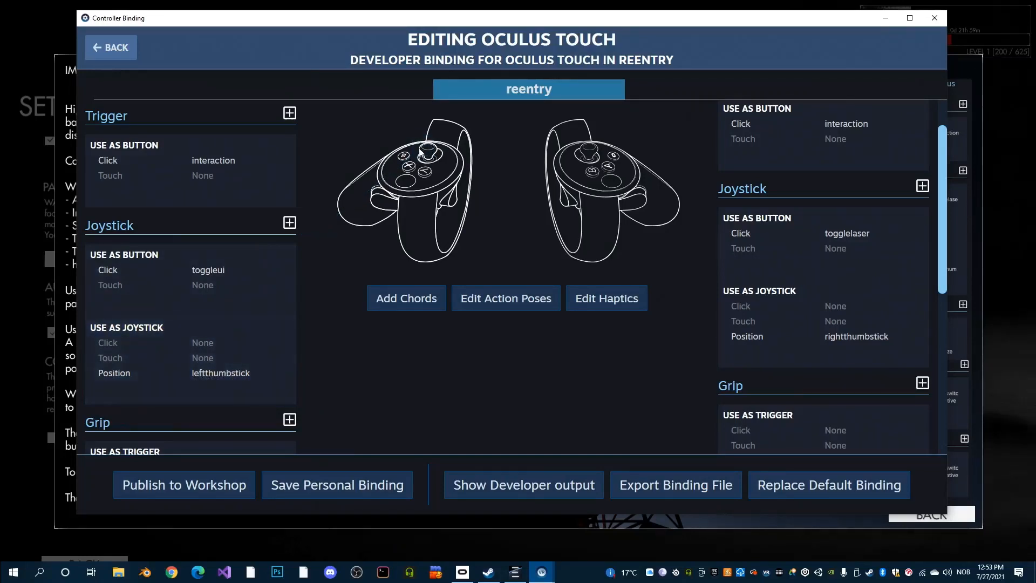
pyautogui.moveTo(333, 298)
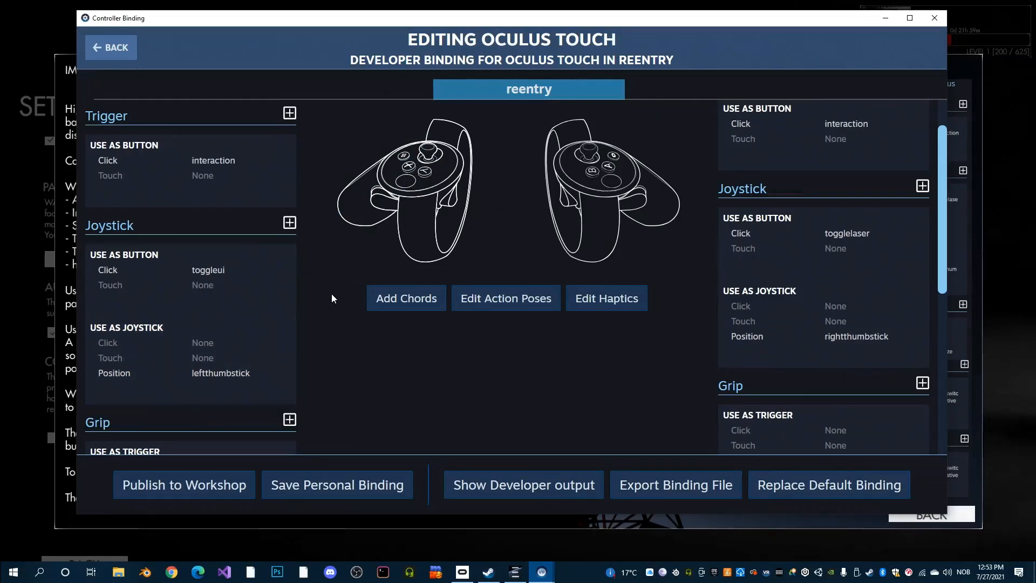
pyautogui.moveTo(311, 326)
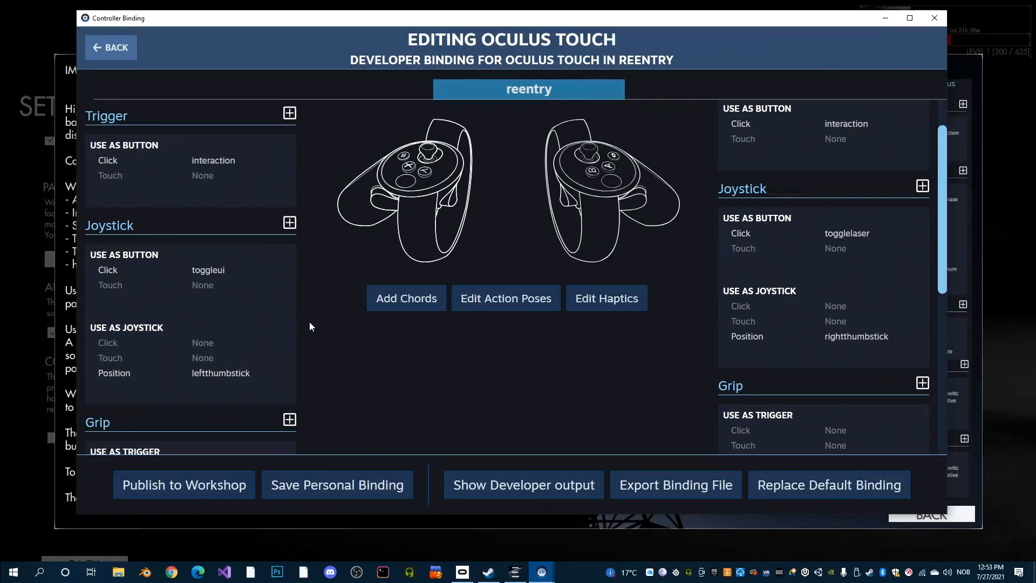
pyautogui.moveTo(302, 334)
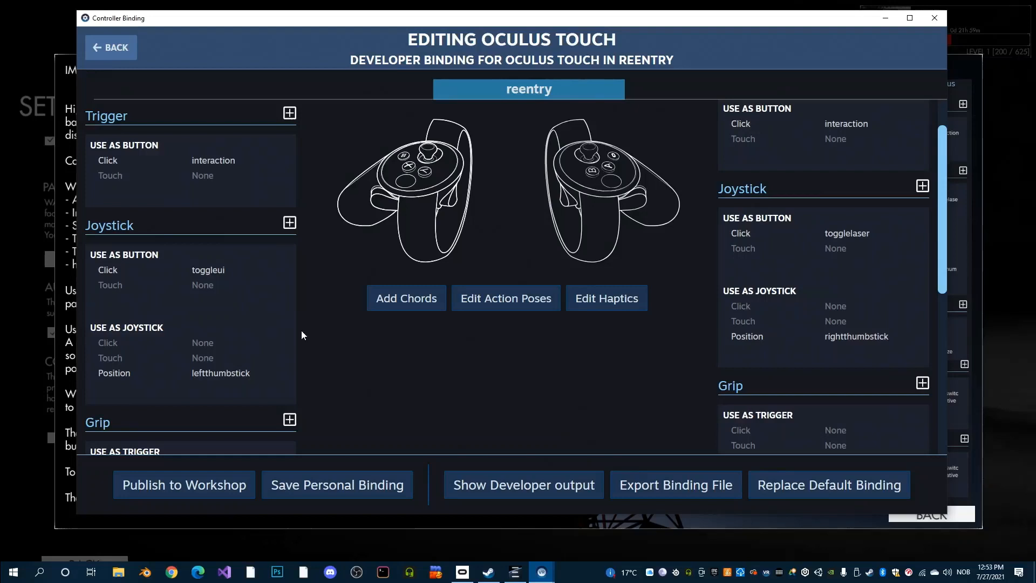
pyautogui.moveTo(702, 381)
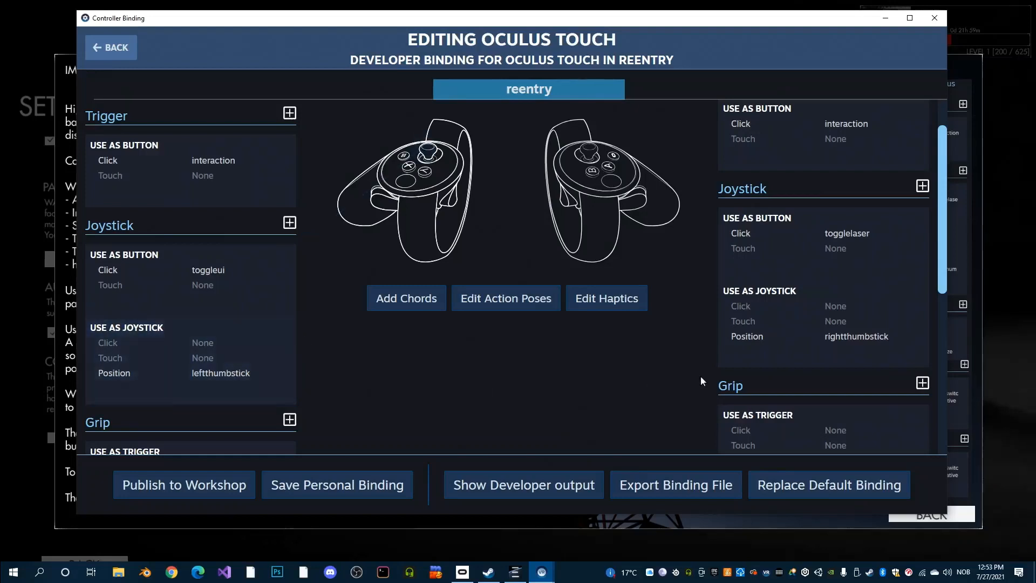
pyautogui.moveTo(790, 233)
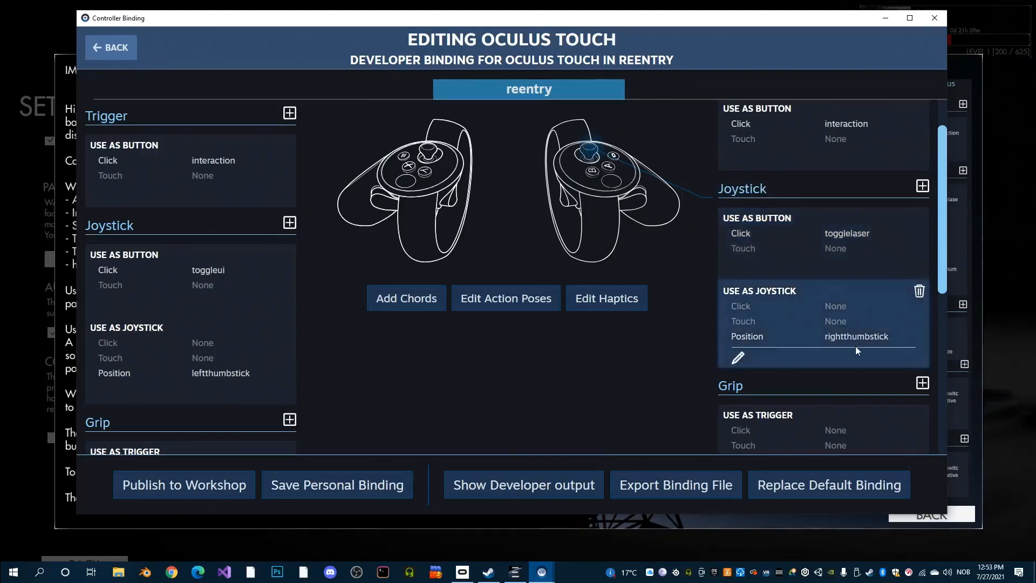
pyautogui.moveTo(851, 343)
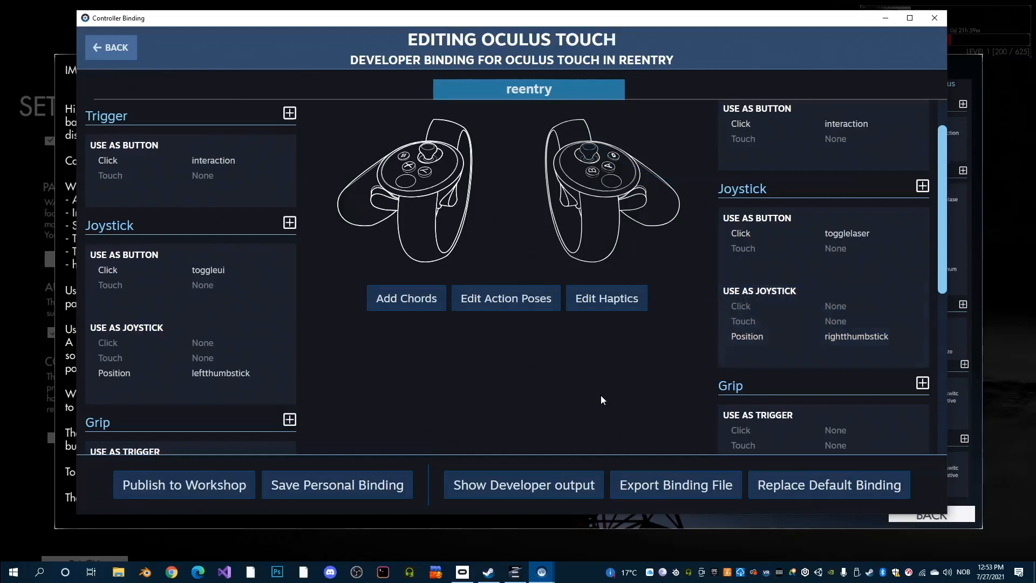
pyautogui.scroll(-3)
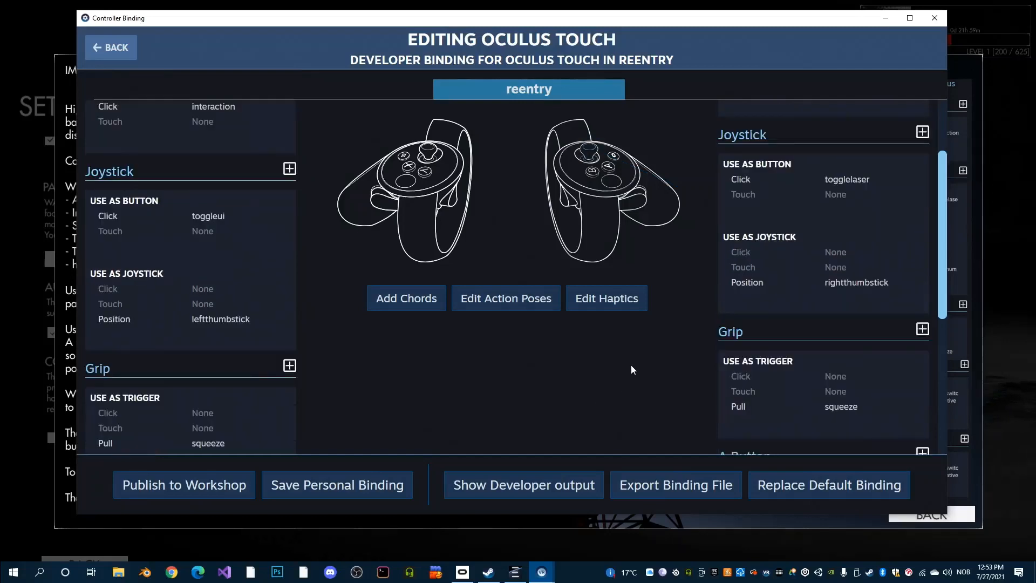
pyautogui.scroll(-3)
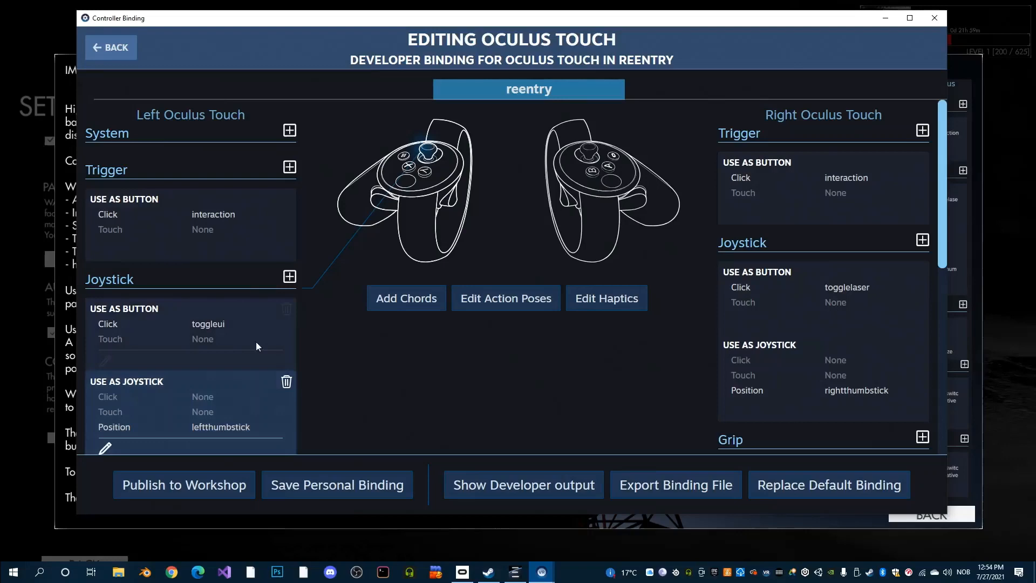
pyautogui.scroll(-3)
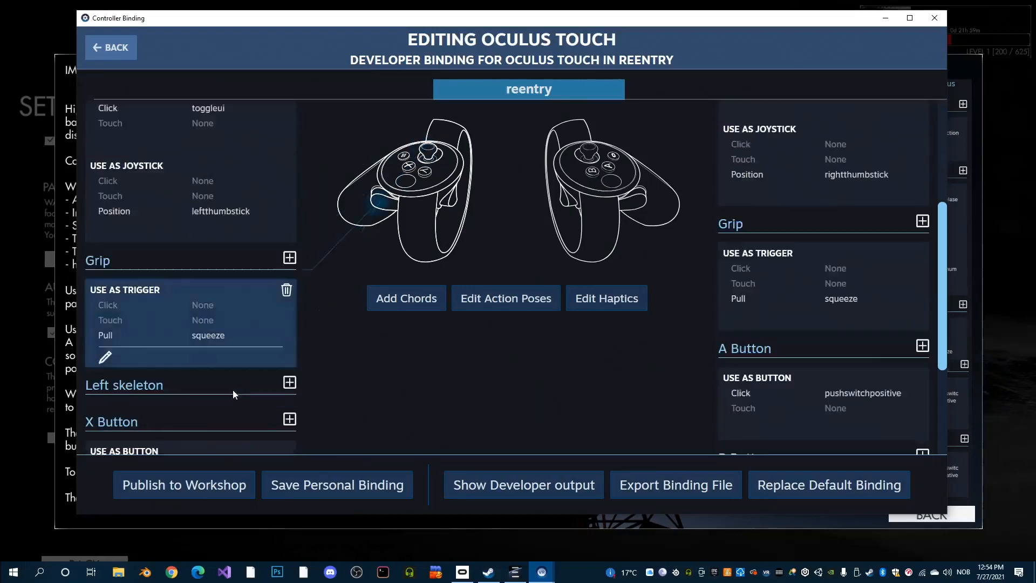
pyautogui.scroll(-3)
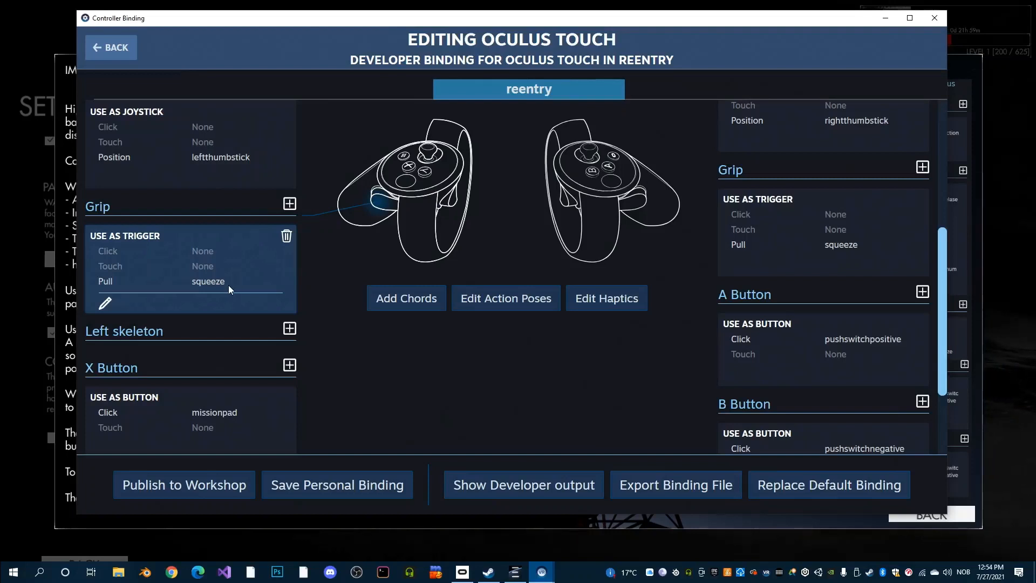
pyautogui.moveTo(224, 295)
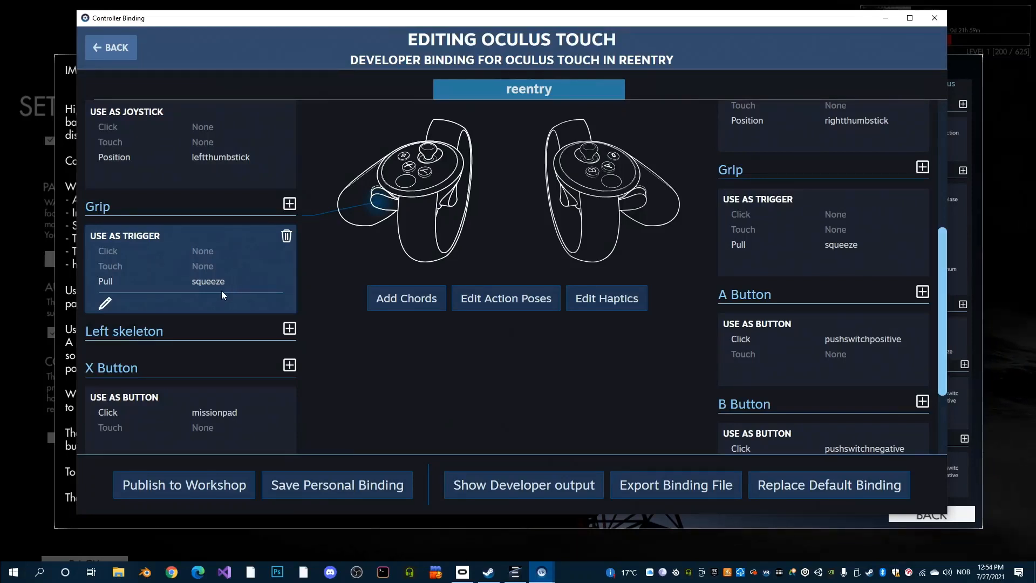
pyautogui.moveTo(221, 297)
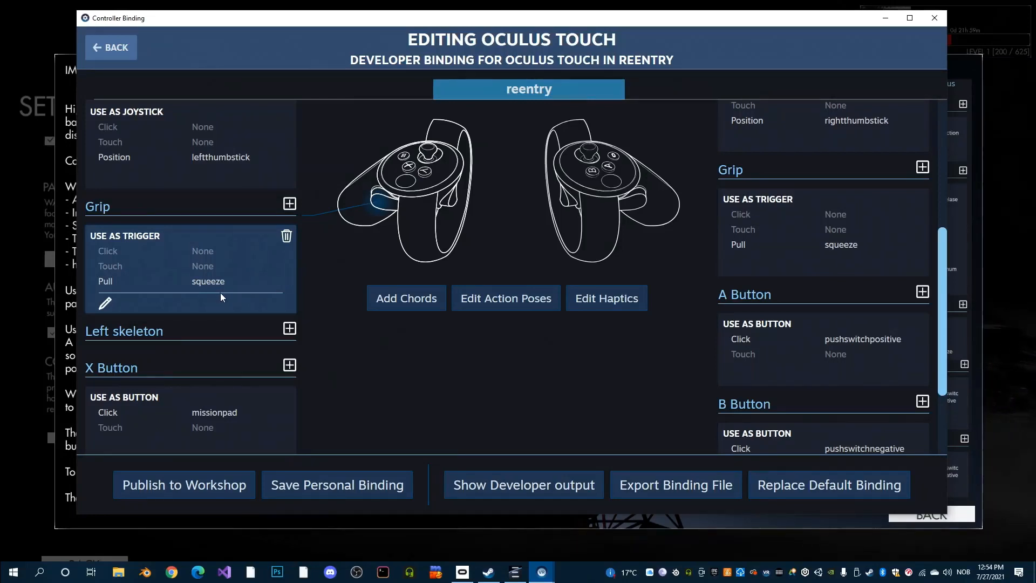
pyautogui.moveTo(212, 308)
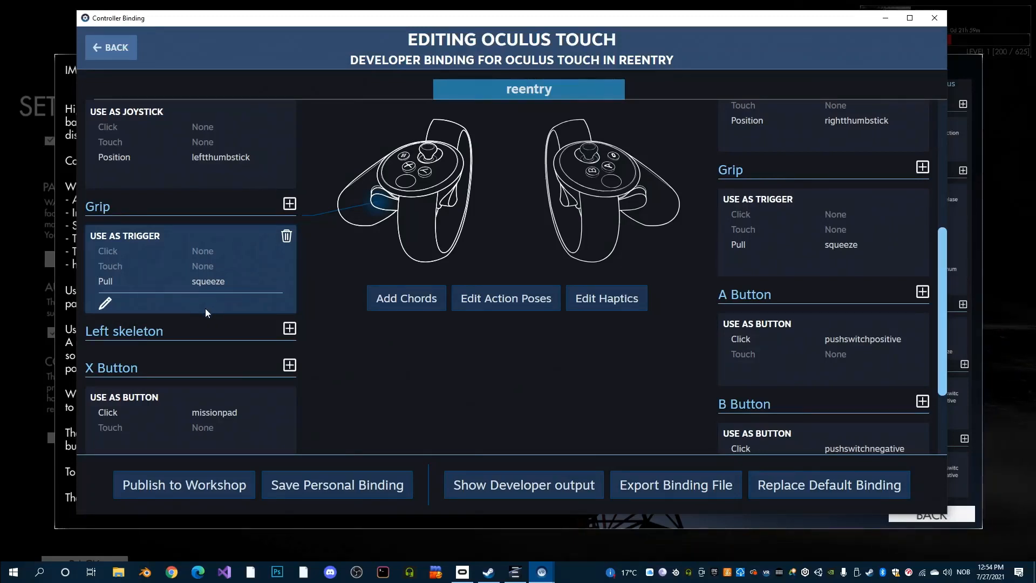
pyautogui.moveTo(213, 305)
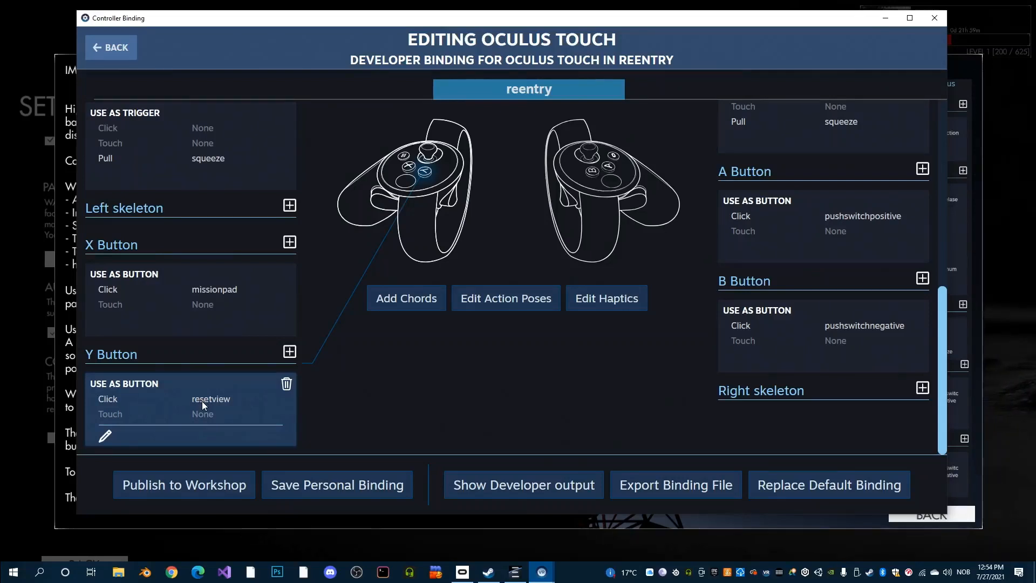
pyautogui.moveTo(204, 411)
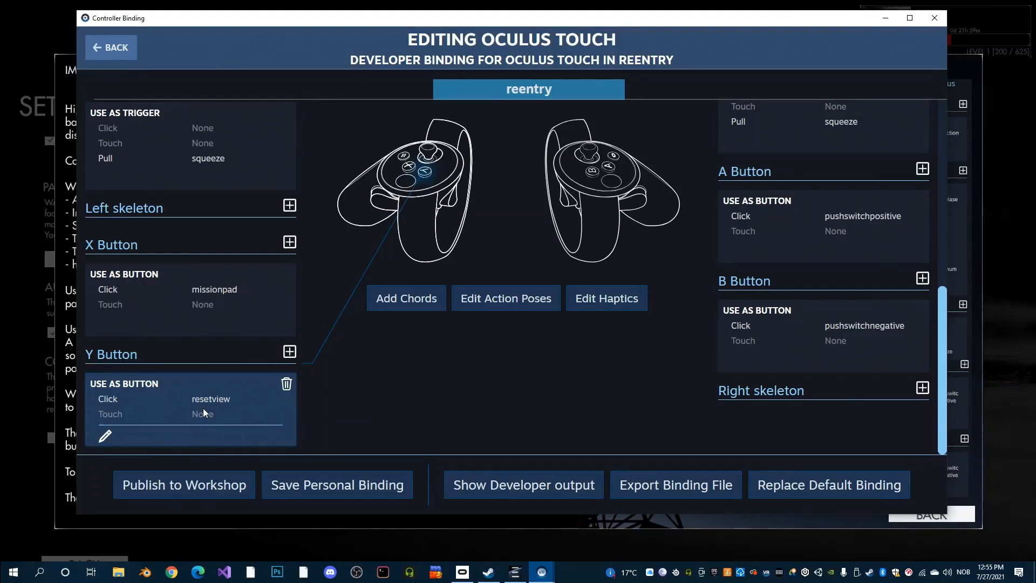
pyautogui.moveTo(208, 410)
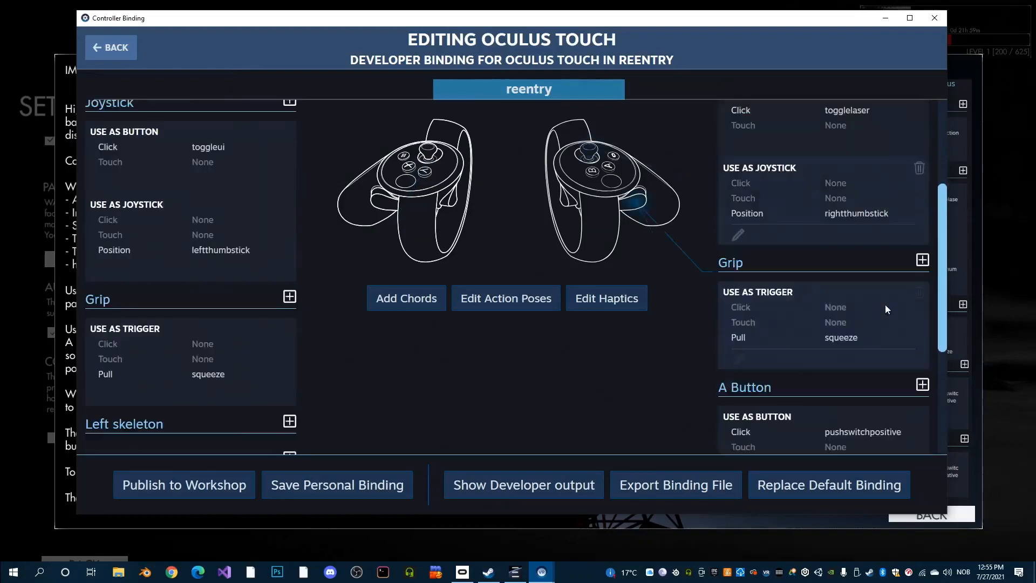
pyautogui.scroll(-3)
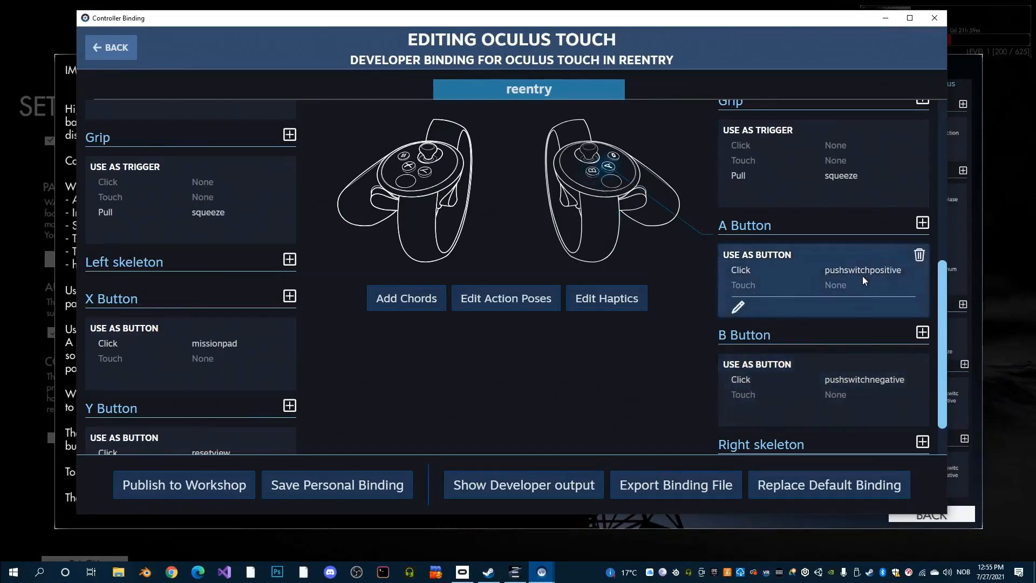
pyautogui.moveTo(795, 357)
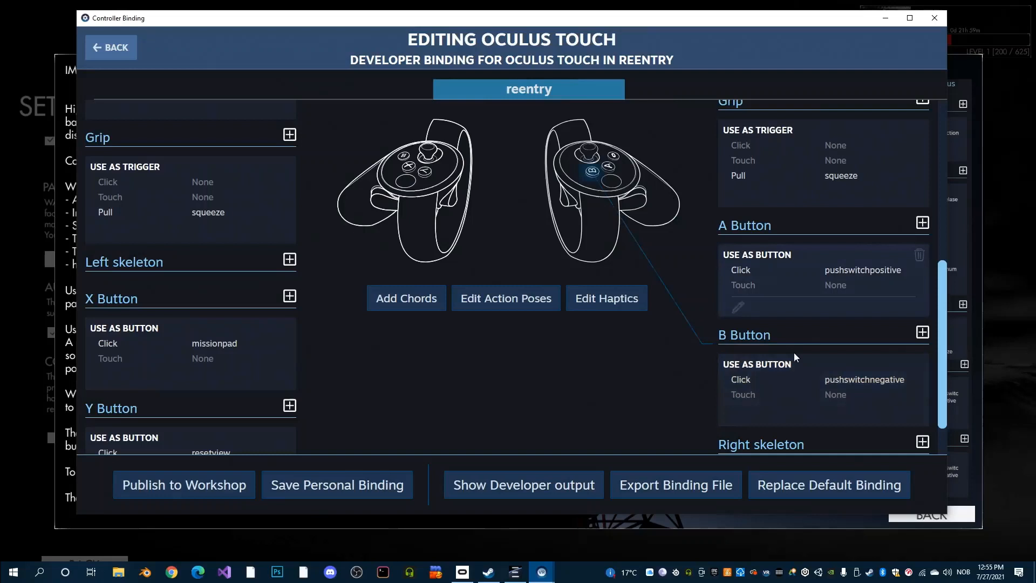
pyautogui.scroll(-3)
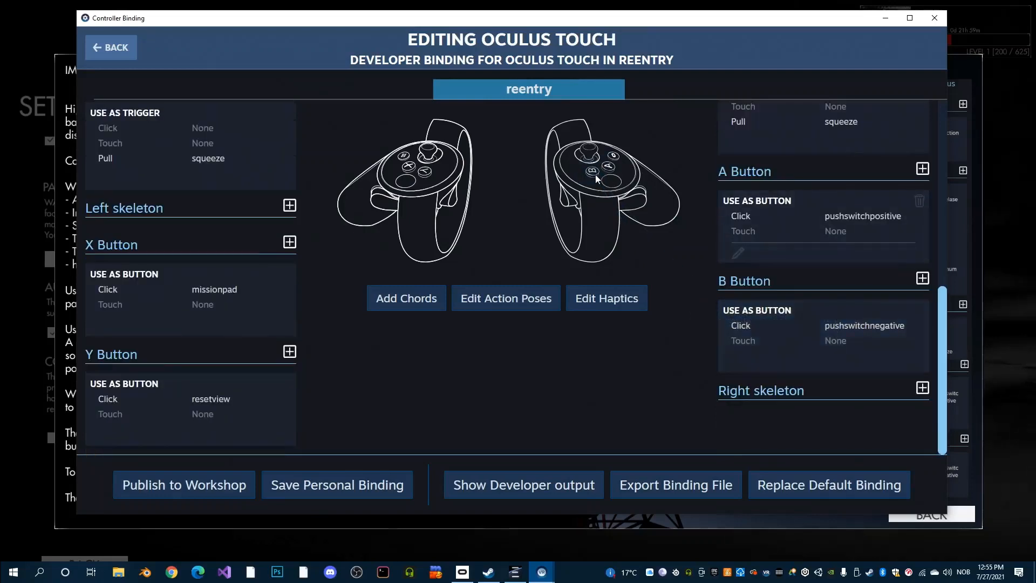
pyautogui.moveTo(628, 190)
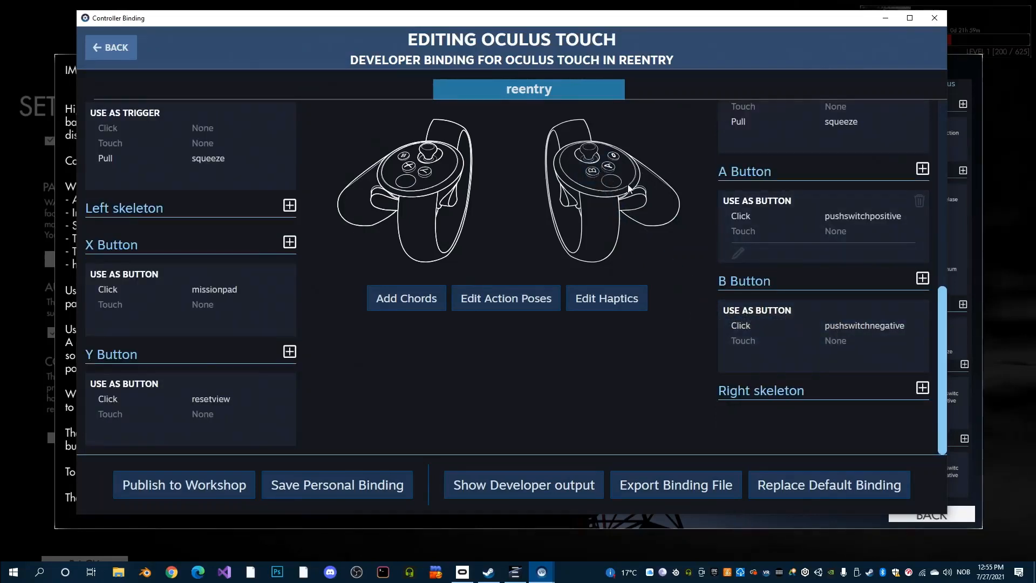
pyautogui.moveTo(615, 386)
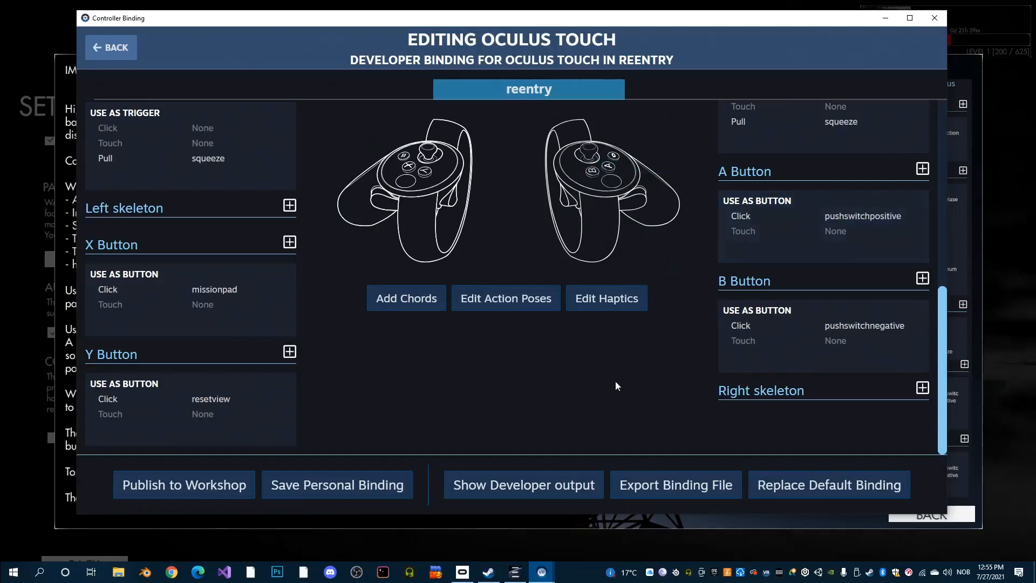
pyautogui.moveTo(605, 298)
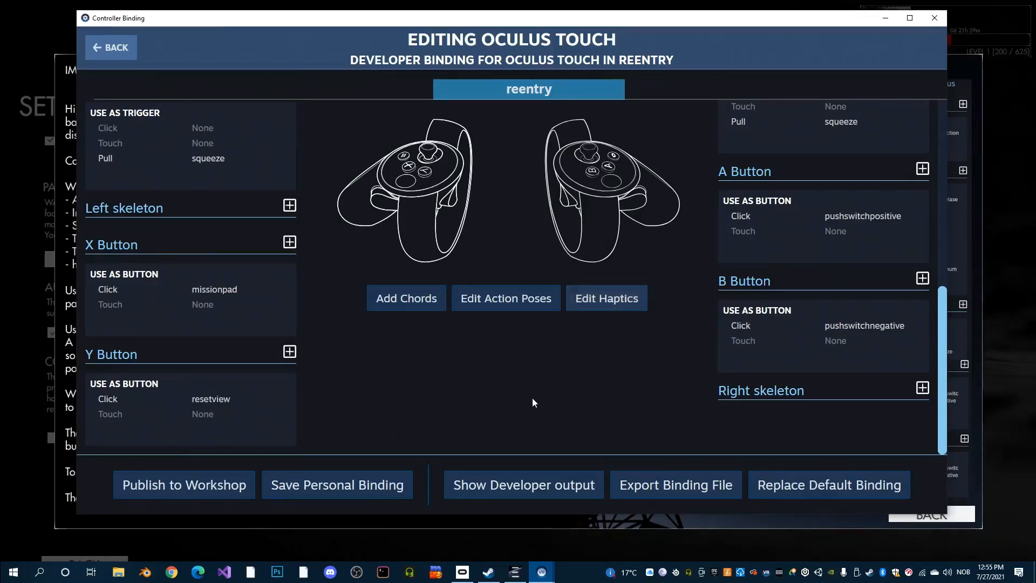
pyautogui.click(505, 298)
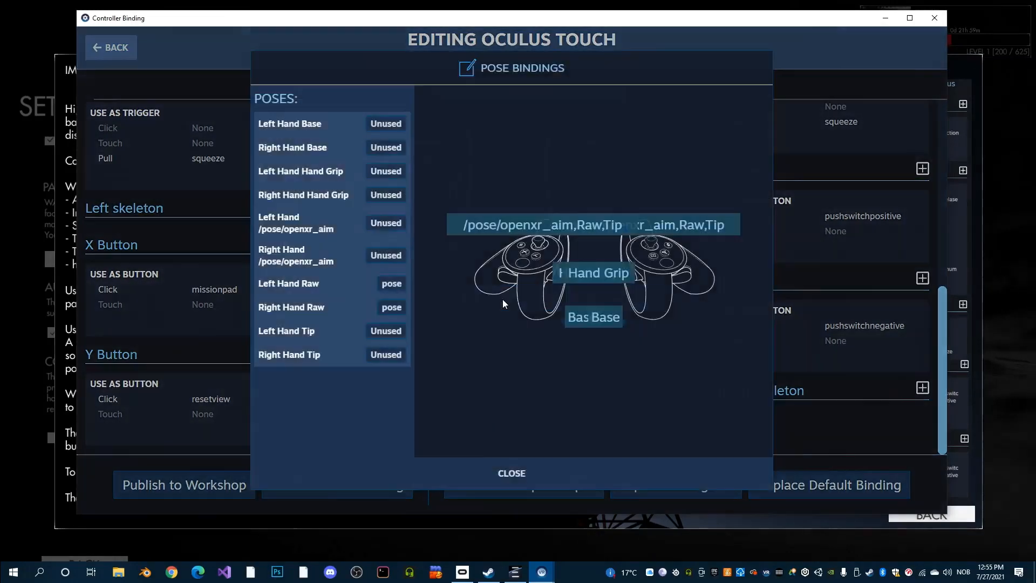
pyautogui.moveTo(323, 88)
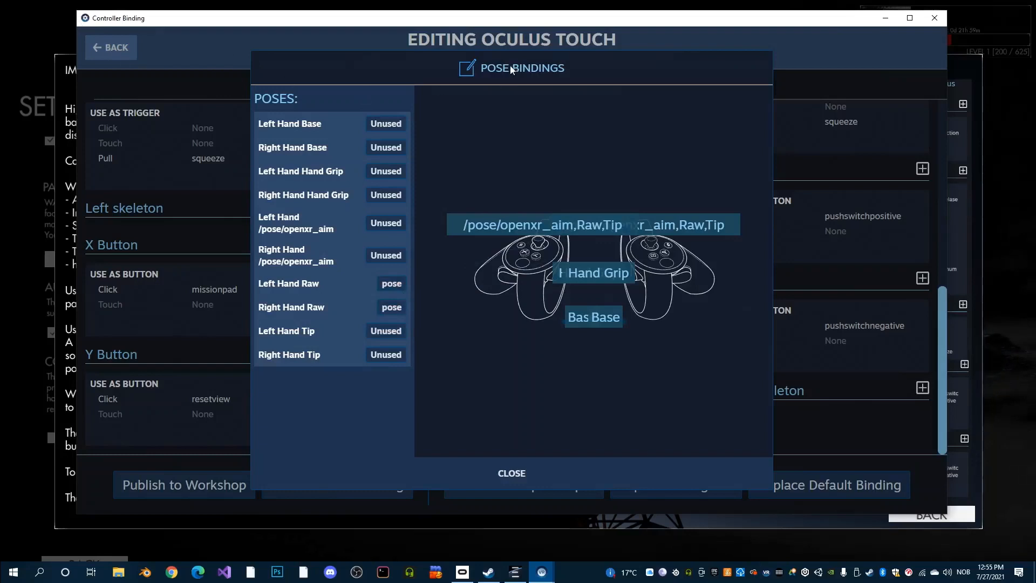
pyautogui.moveTo(511, 473)
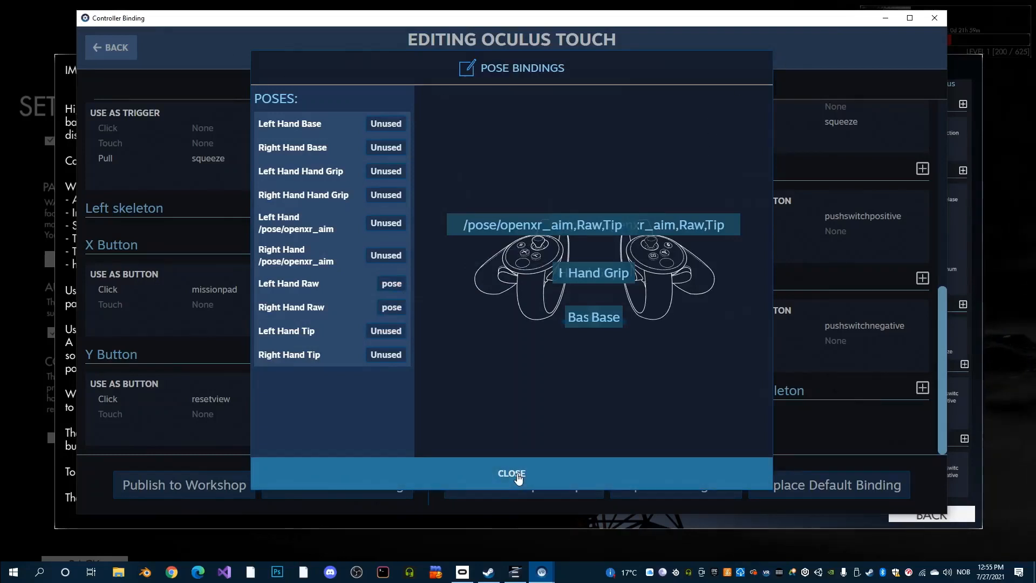
pyautogui.click(511, 474)
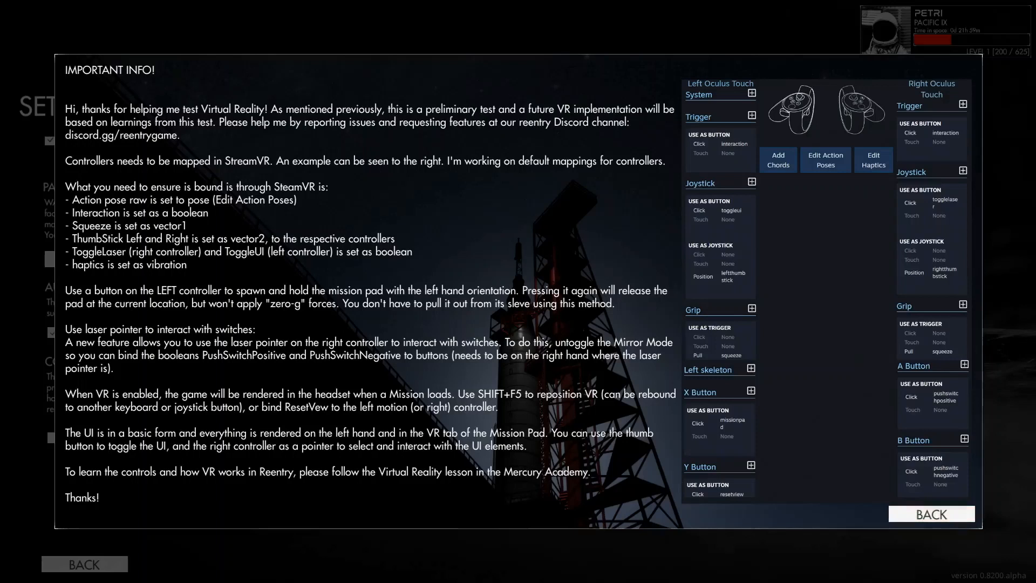
pyautogui.moveTo(202, 281)
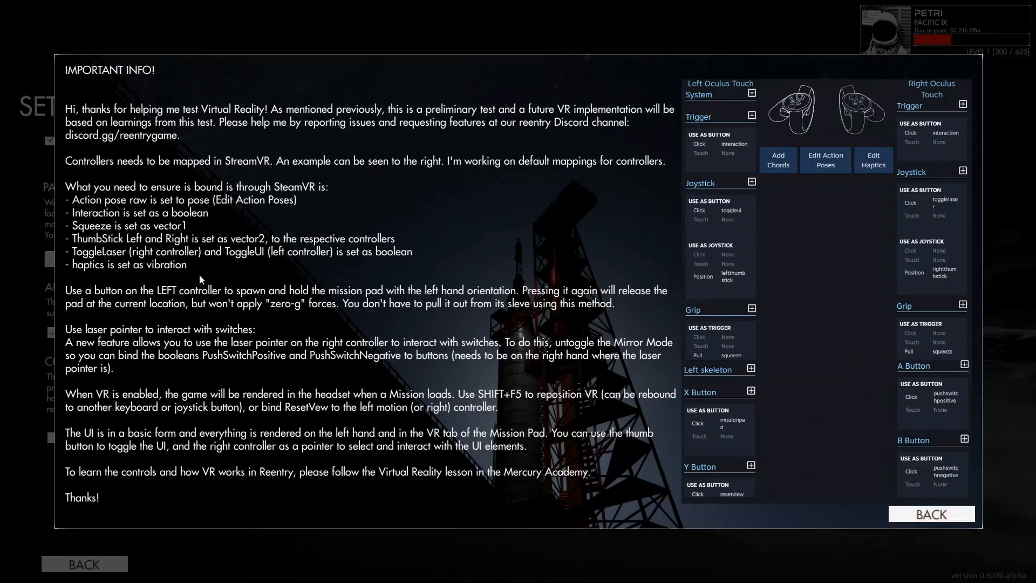
pyautogui.moveTo(496, 410)
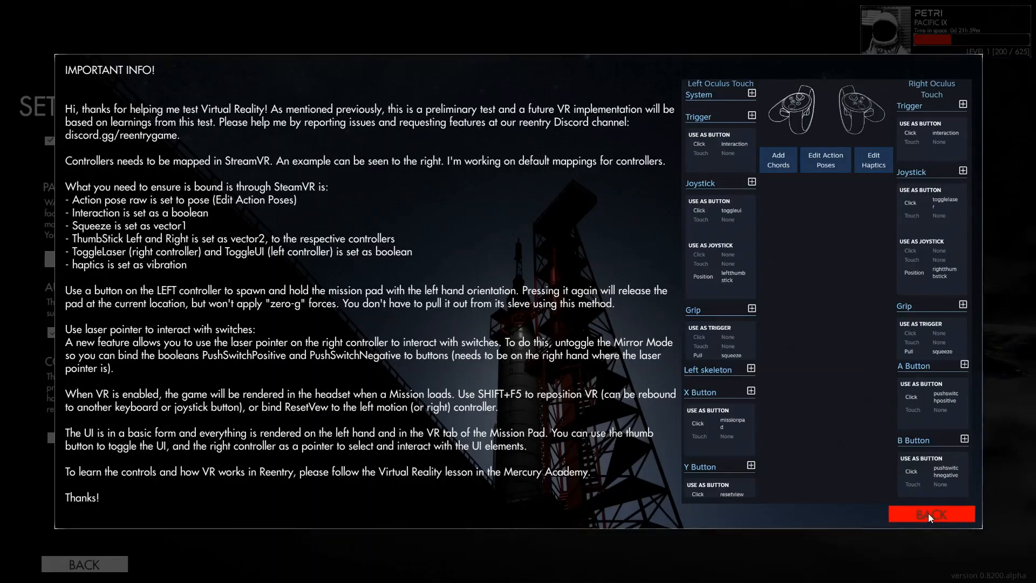
# Return from the VR info page to the main menu, then reach Graphics Settings via Settings.
pyautogui.click(930, 513)
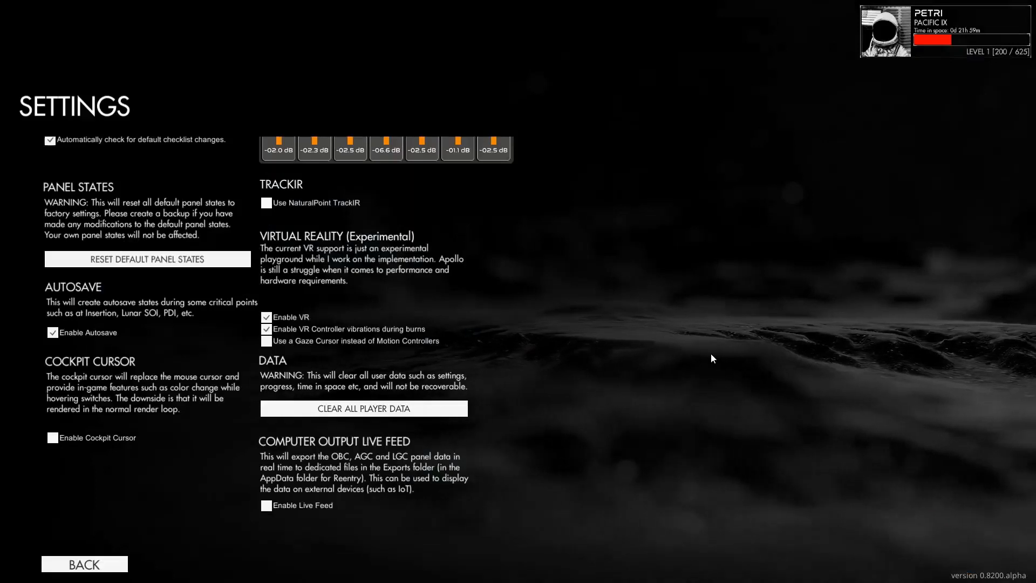
pyautogui.click(84, 564)
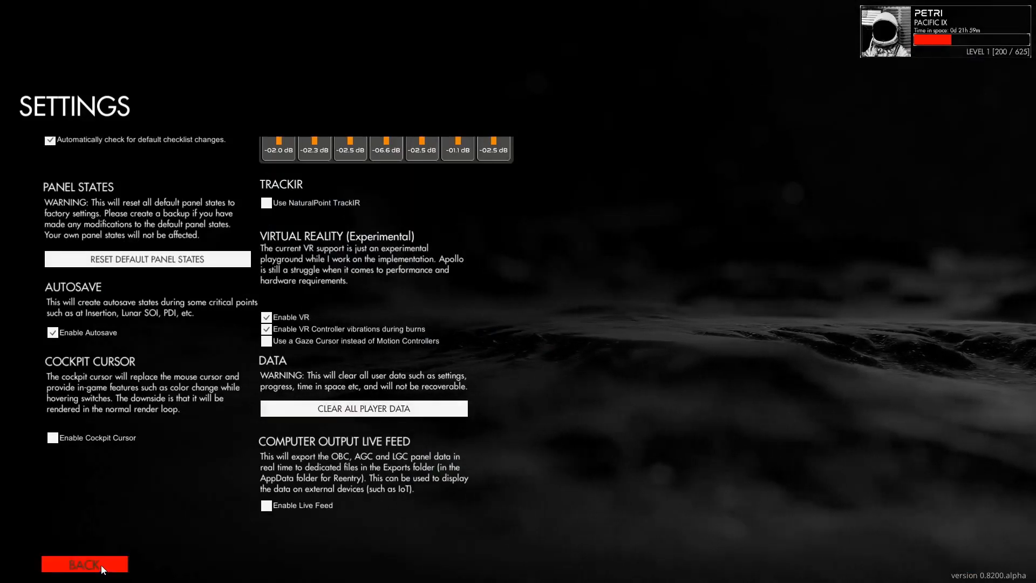
pyautogui.click(84, 563)
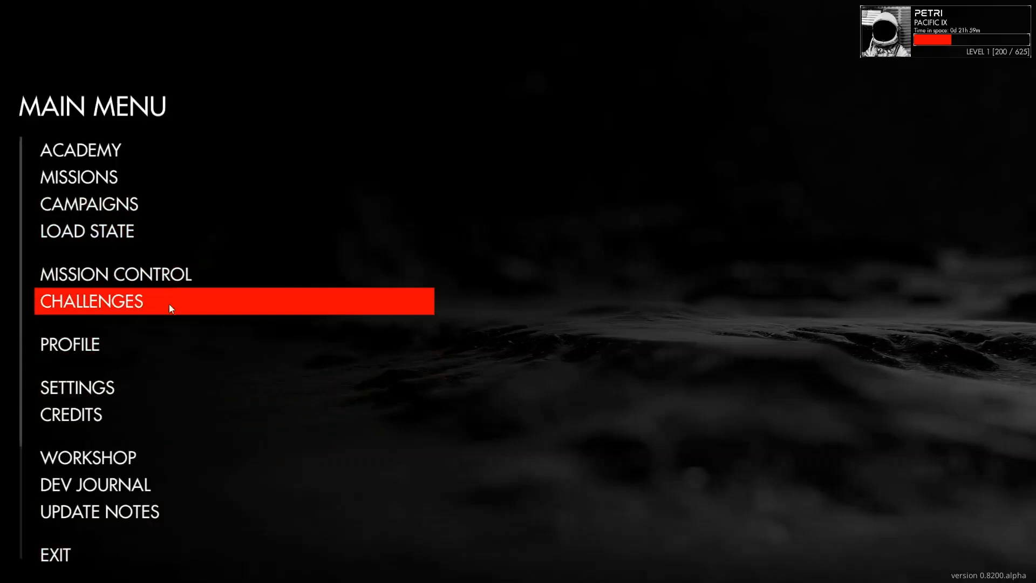
pyautogui.click(77, 388)
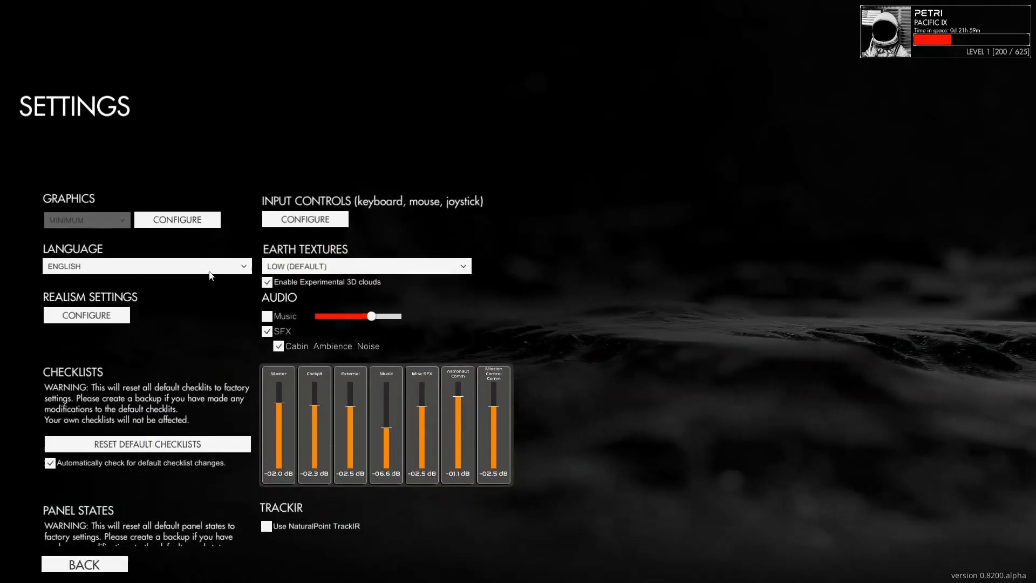
pyautogui.click(177, 219)
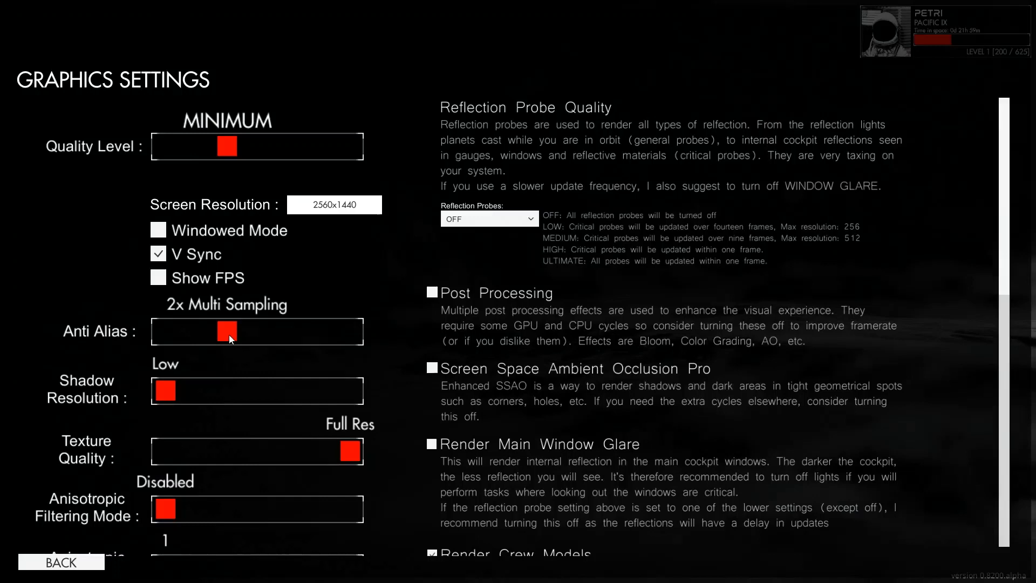
pyautogui.moveTo(231, 338)
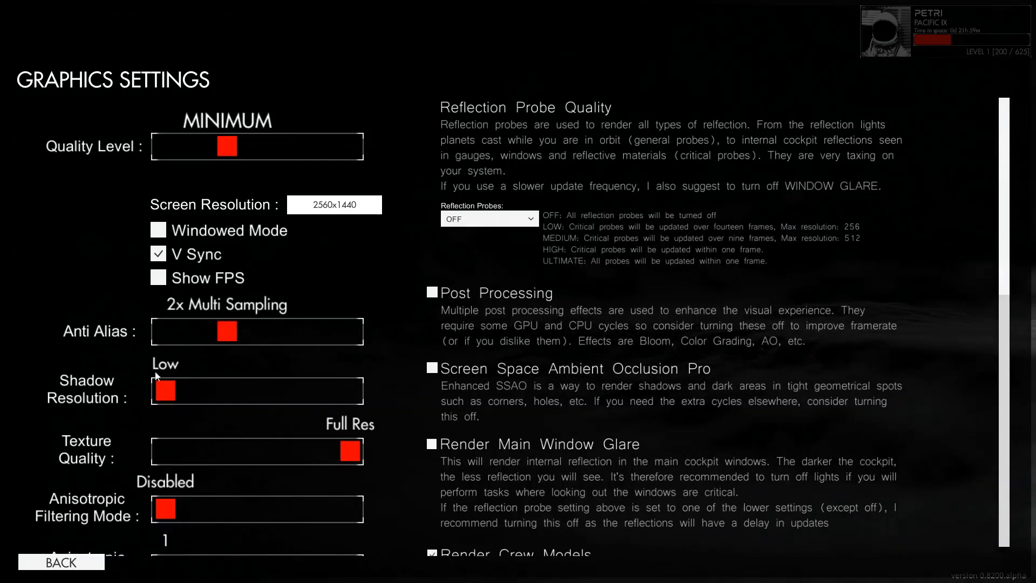
pyautogui.moveTo(196, 129)
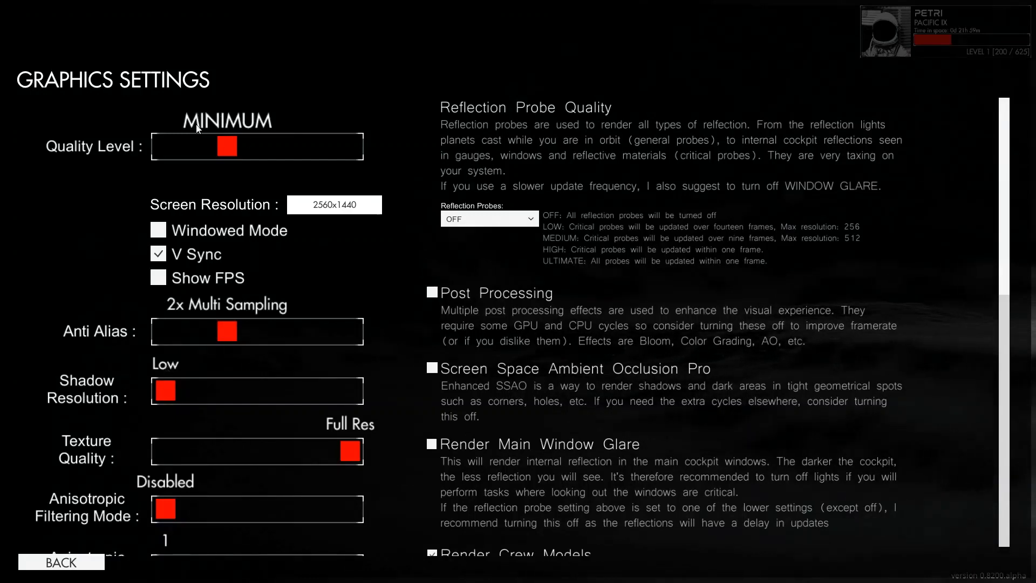
pyautogui.moveTo(140, 421)
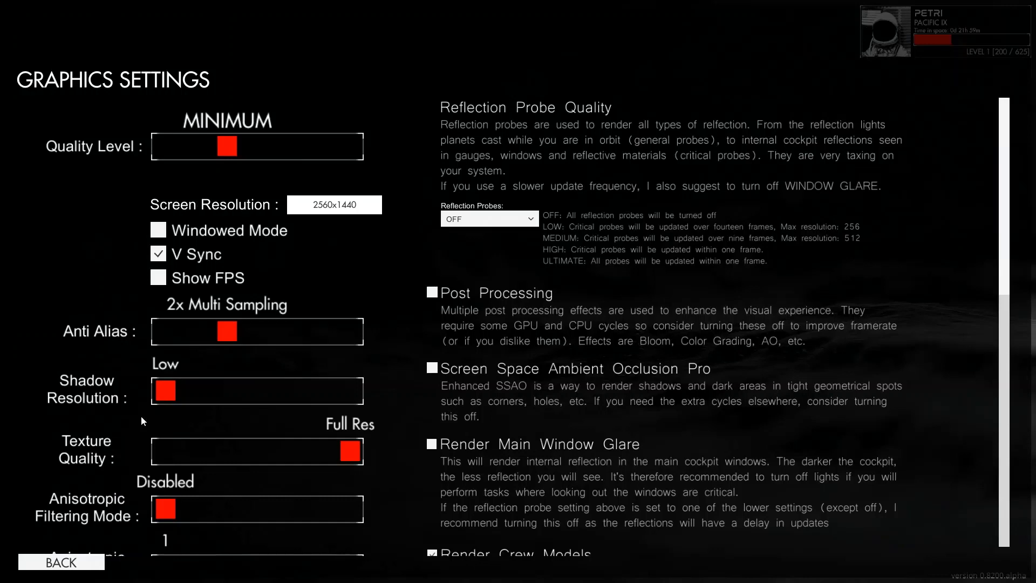
pyautogui.moveTo(157, 376)
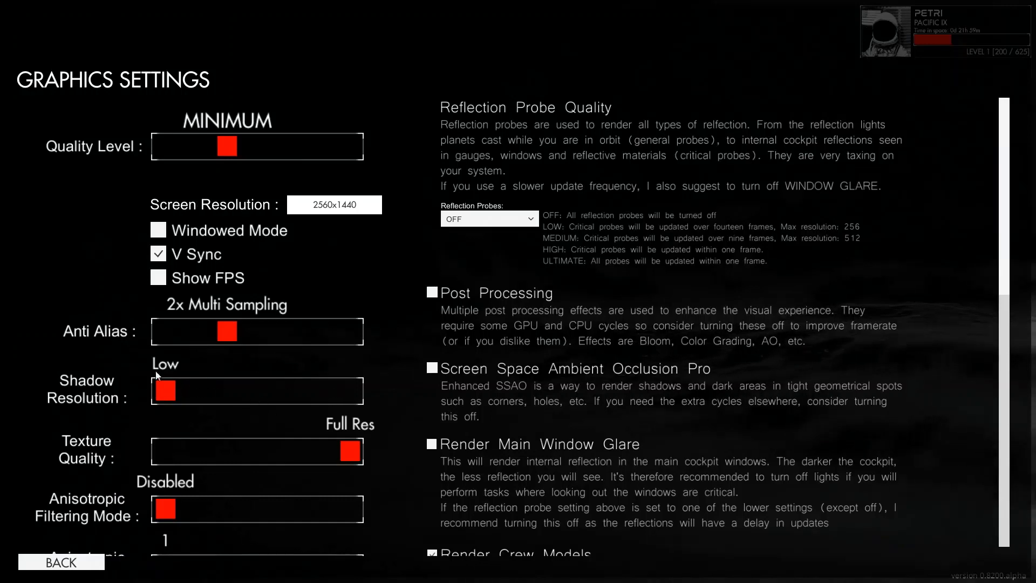
pyautogui.moveTo(102, 393)
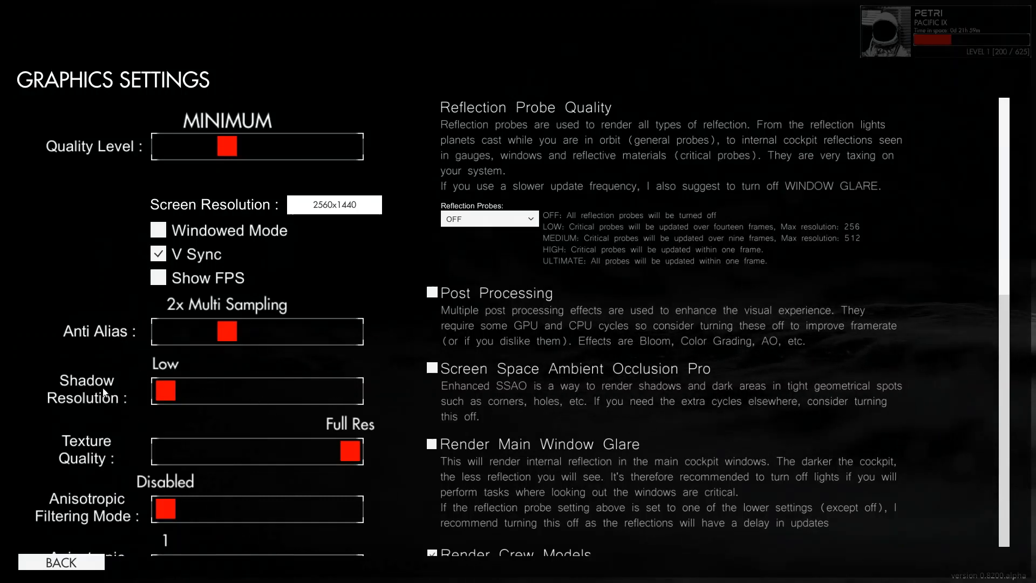
# Try Texture Quality at Eighth Res, keep Full Res, review remaining graphics options and go back to Settings.
pyautogui.moveTo(348, 451); pyautogui.dragTo(166, 451)
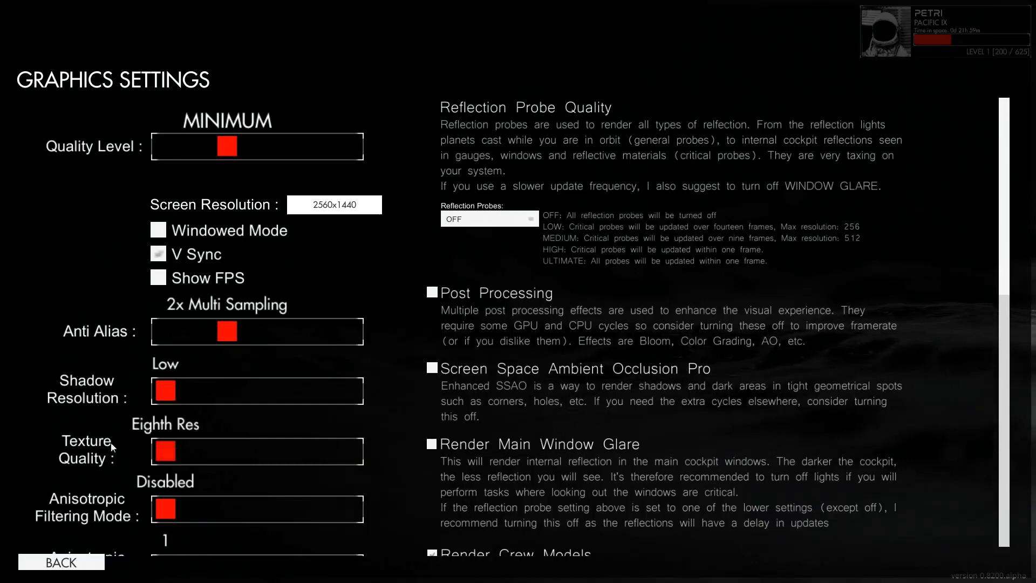
pyautogui.click(157, 254)
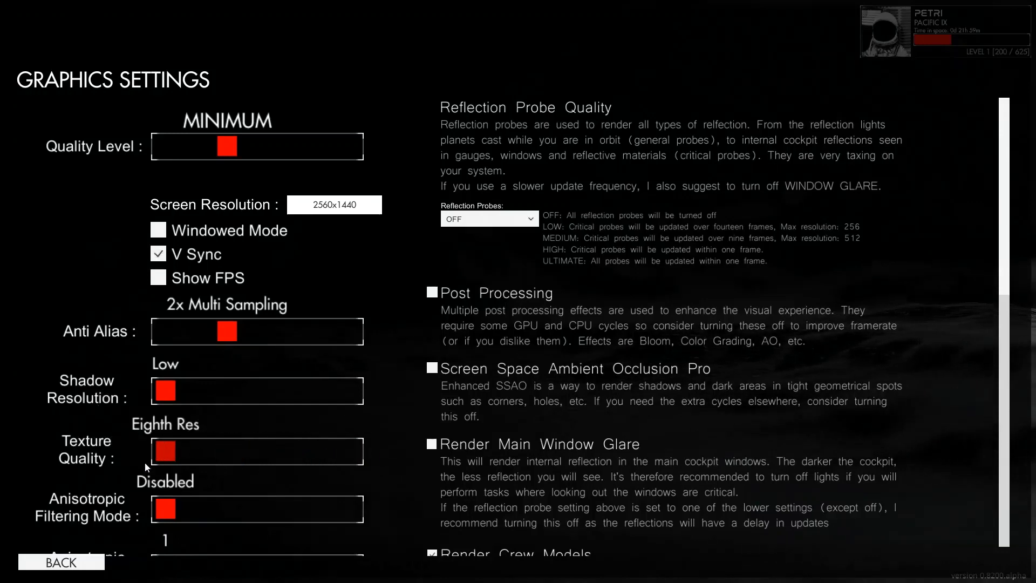
pyautogui.scroll(-3)
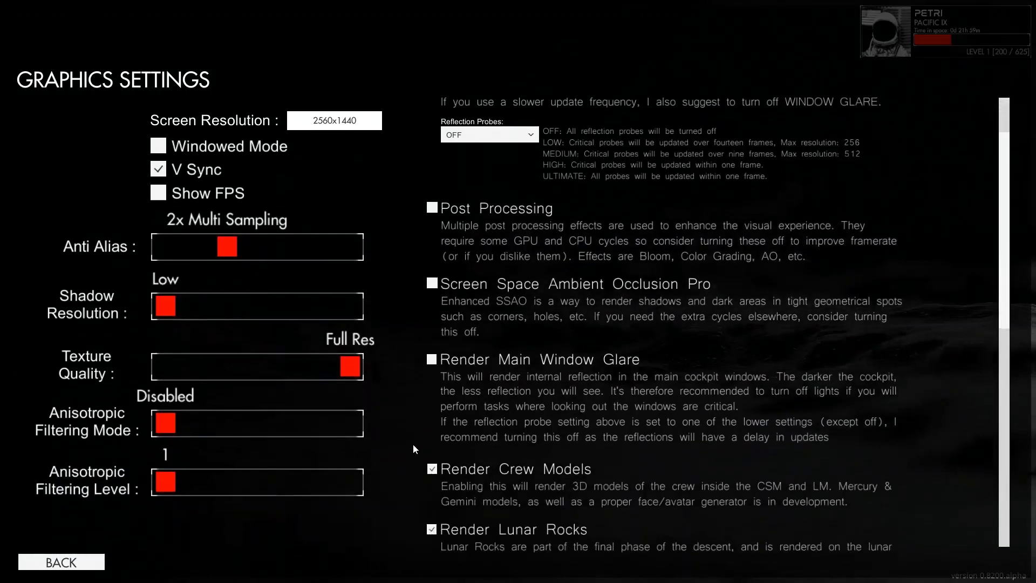
pyautogui.scroll(-3)
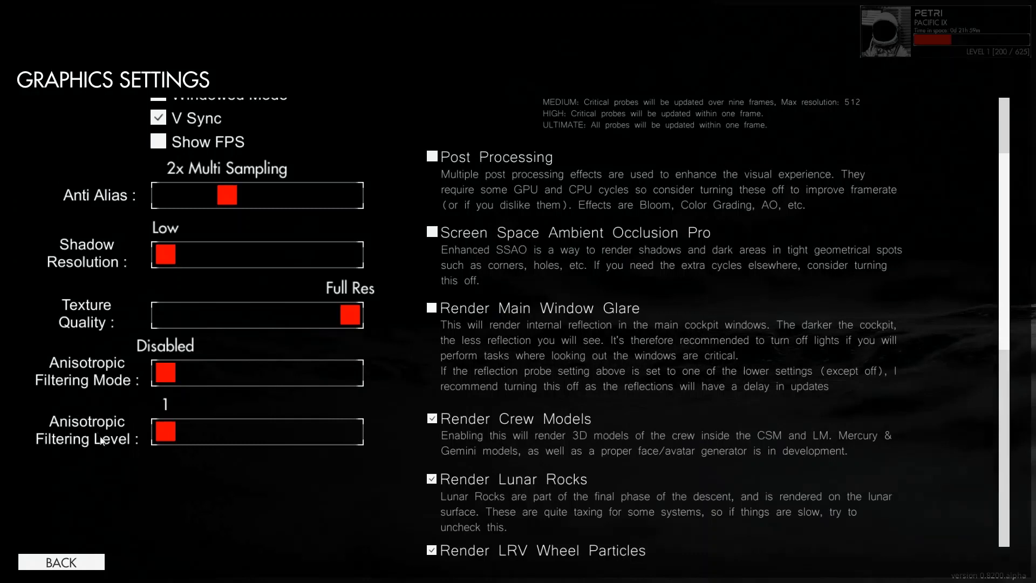
pyautogui.moveTo(105, 417)
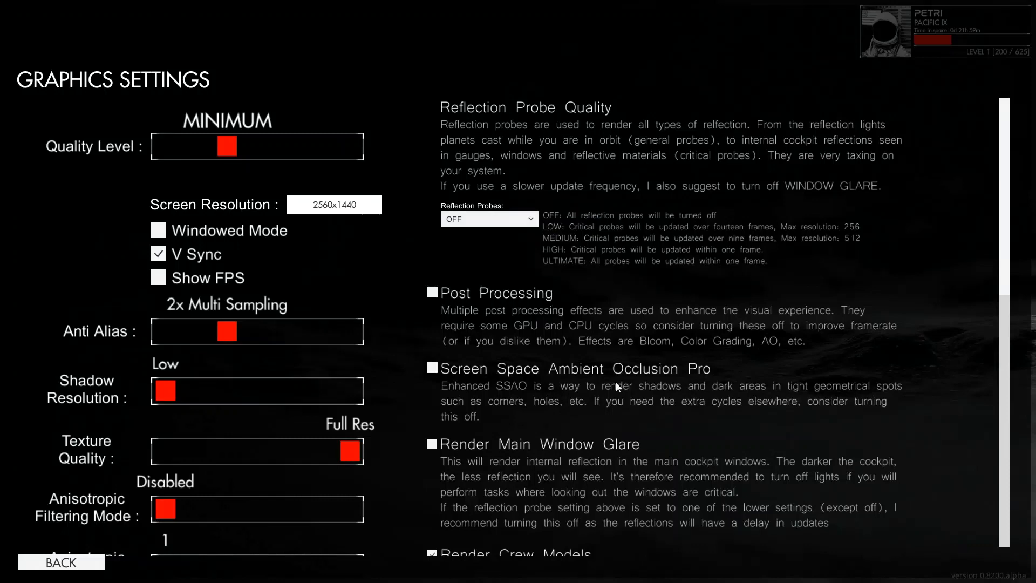
pyautogui.moveTo(593, 383)
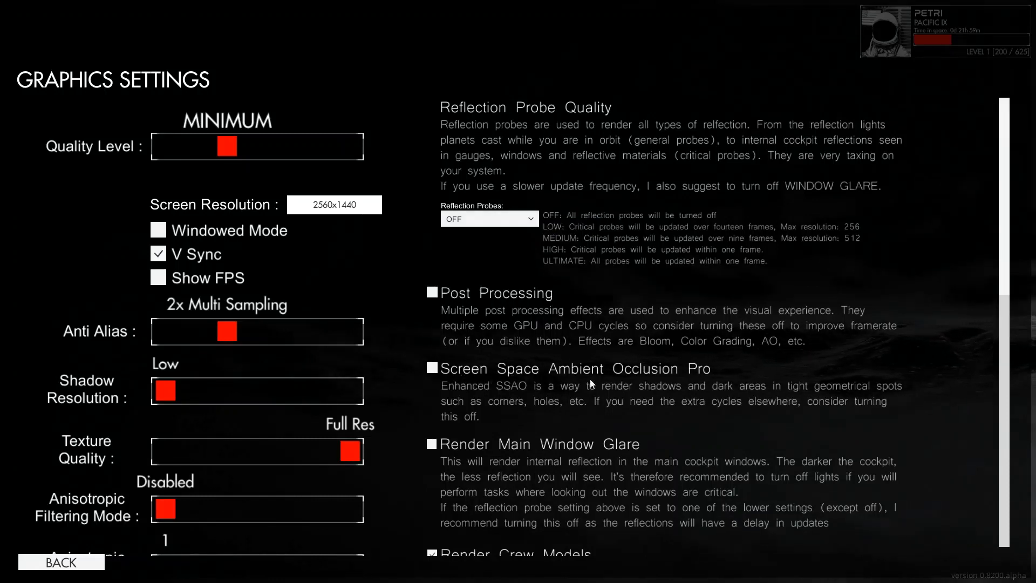
pyautogui.moveTo(495, 453)
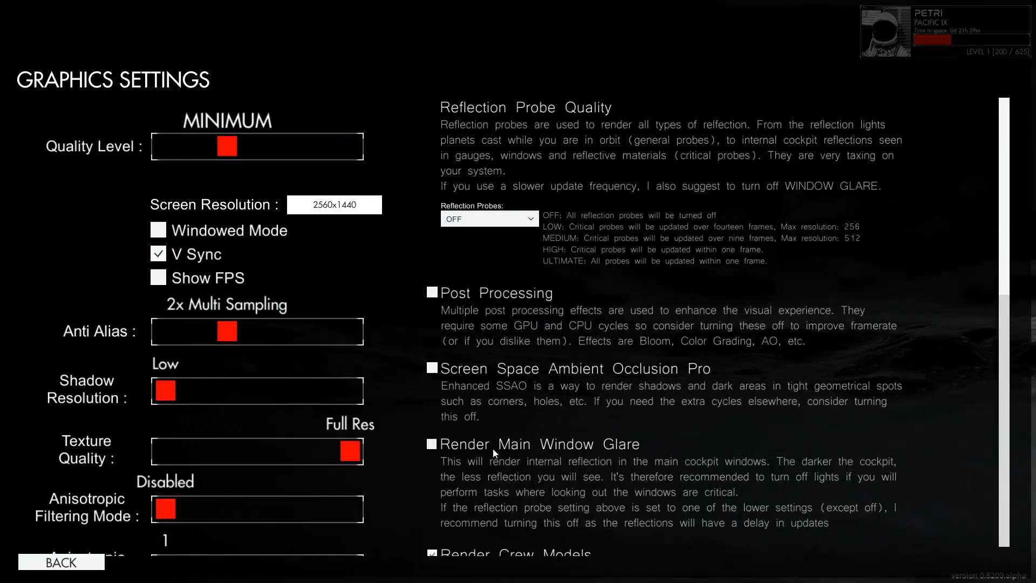
pyautogui.moveTo(463, 517)
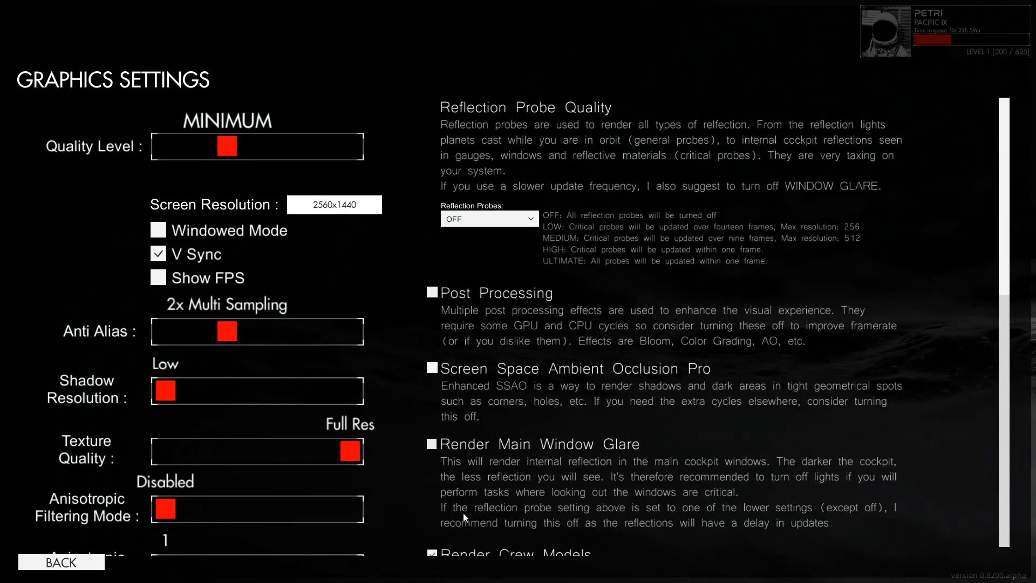
pyautogui.scroll(-3)
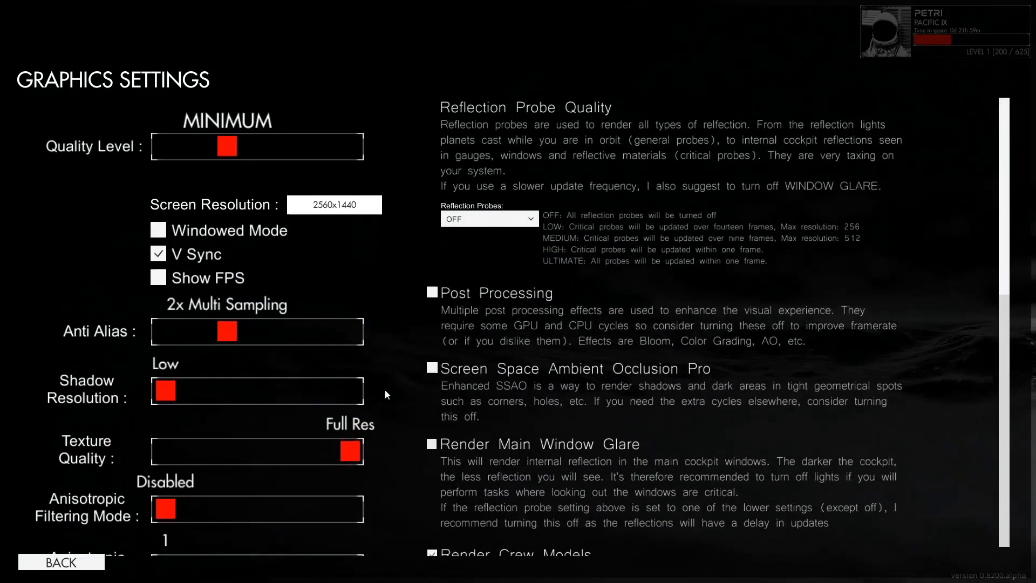
pyautogui.click(60, 561)
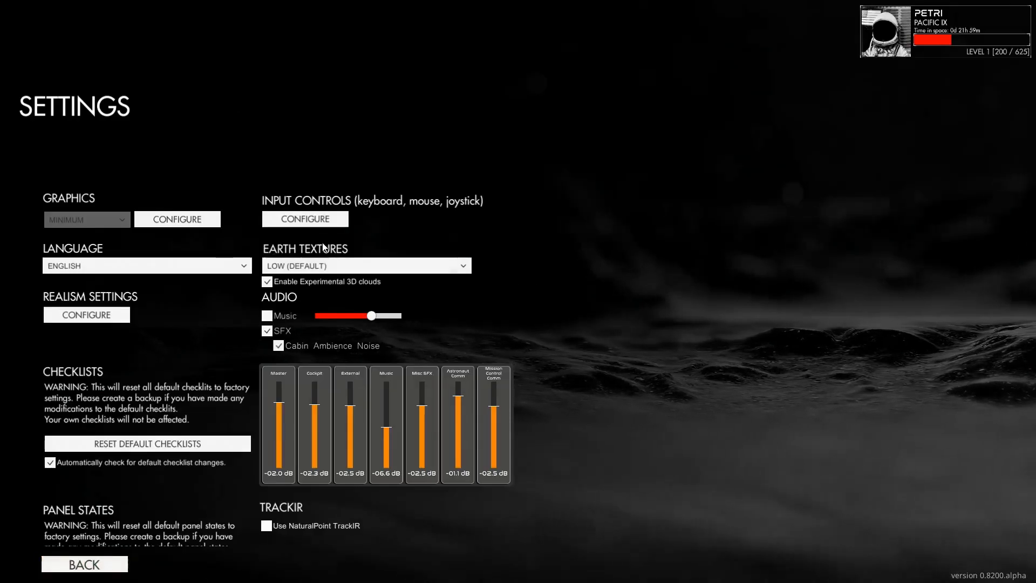
# Reopen Graphics Settings, now showing quality level VR with 2x multisampling and low shadows.
pyautogui.click(366, 266)
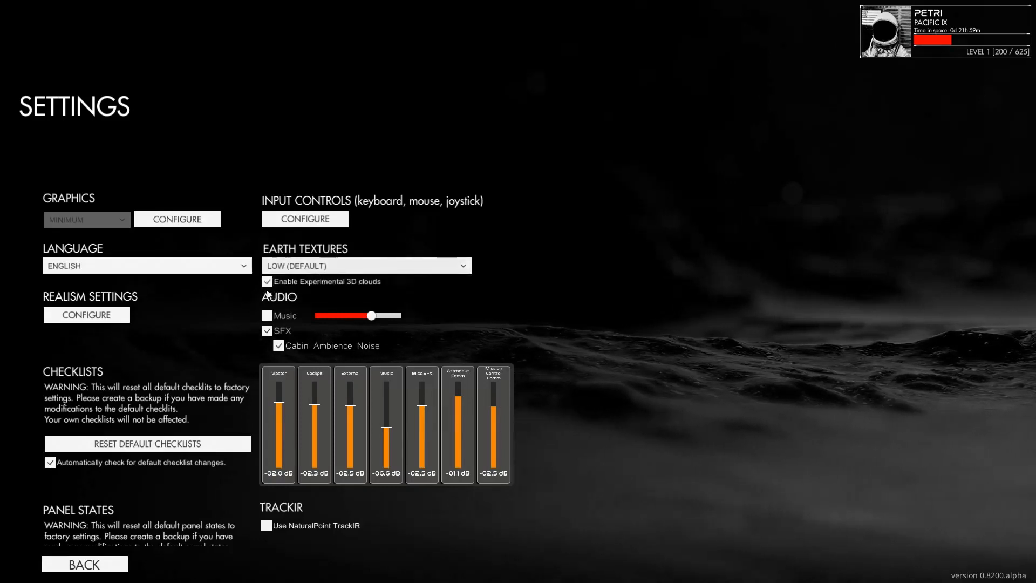
pyautogui.moveTo(366, 296)
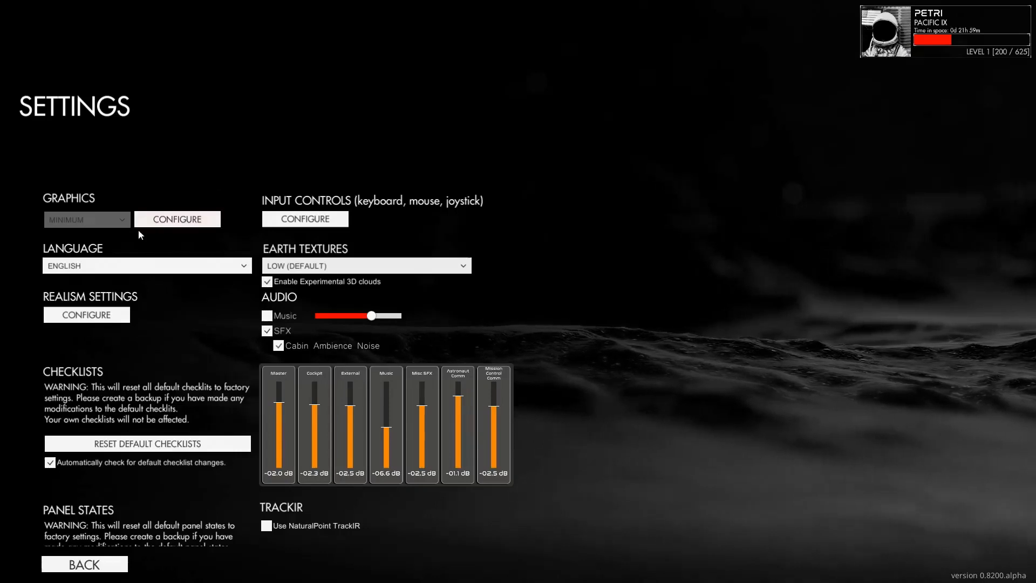
pyautogui.moveTo(85, 563)
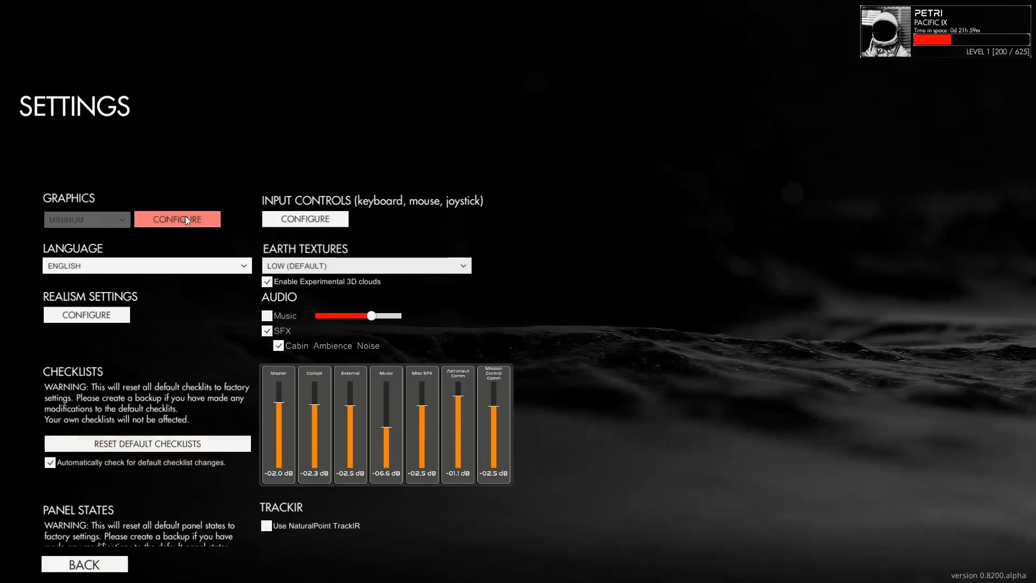
pyautogui.moveTo(186, 251)
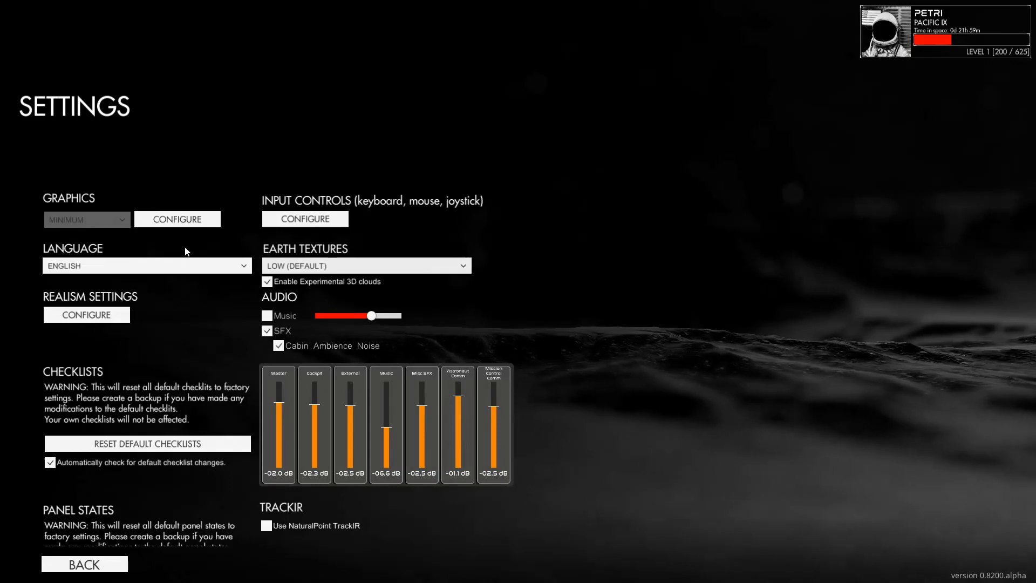
pyautogui.moveTo(189, 243)
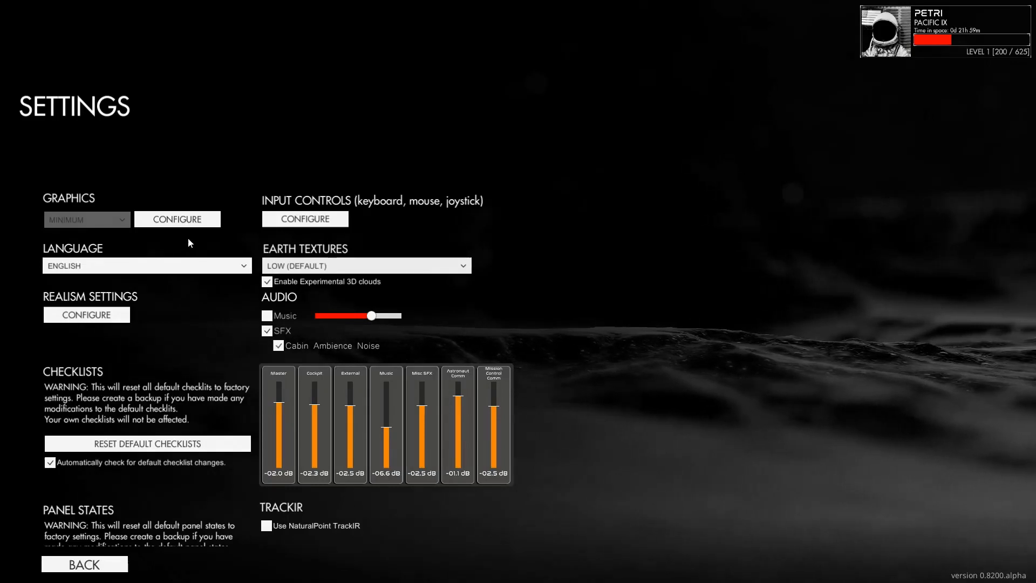
pyautogui.moveTo(172, 251)
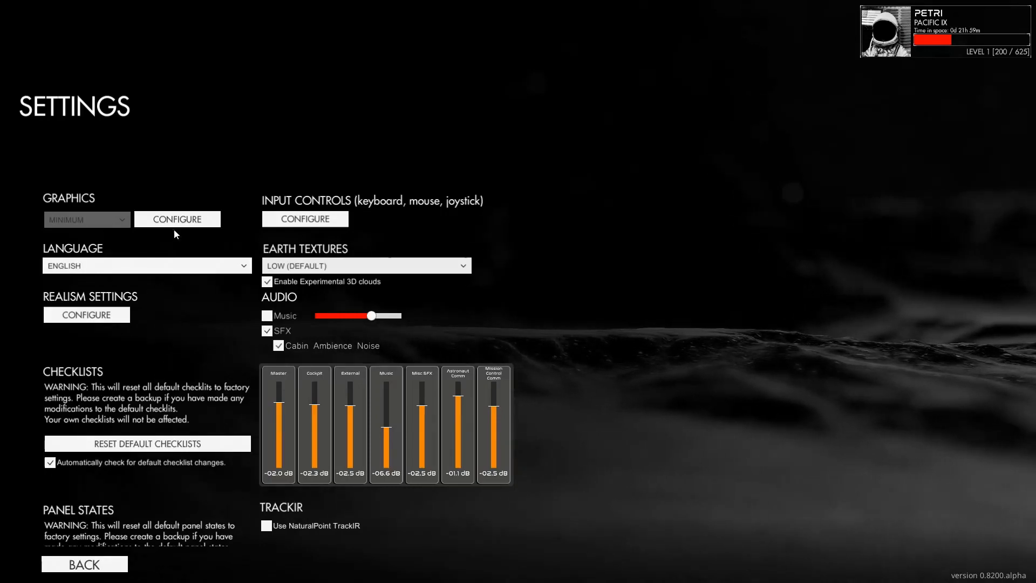
pyautogui.click(177, 219)
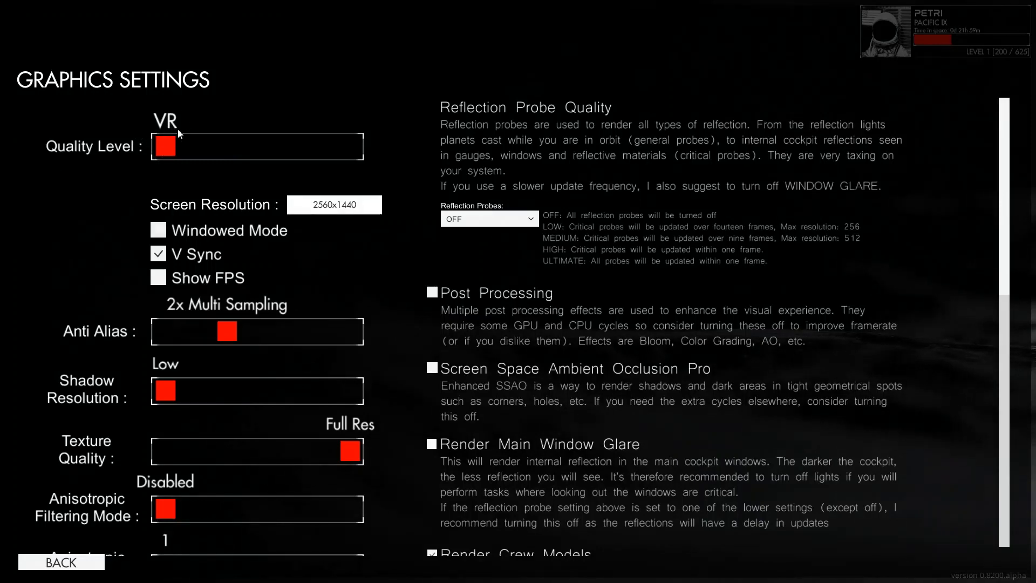
pyautogui.moveTo(134, 129)
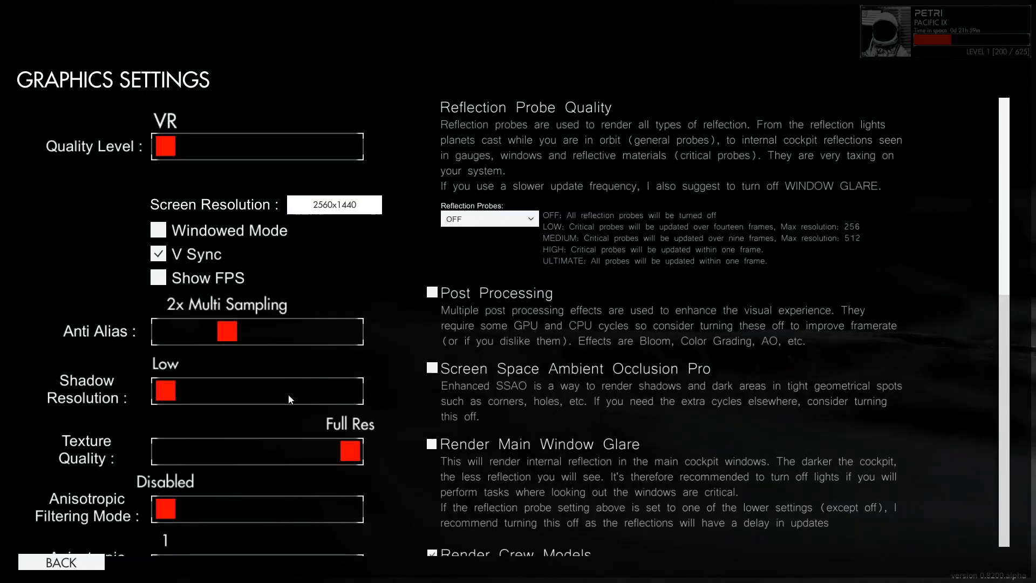
pyautogui.moveTo(166, 126)
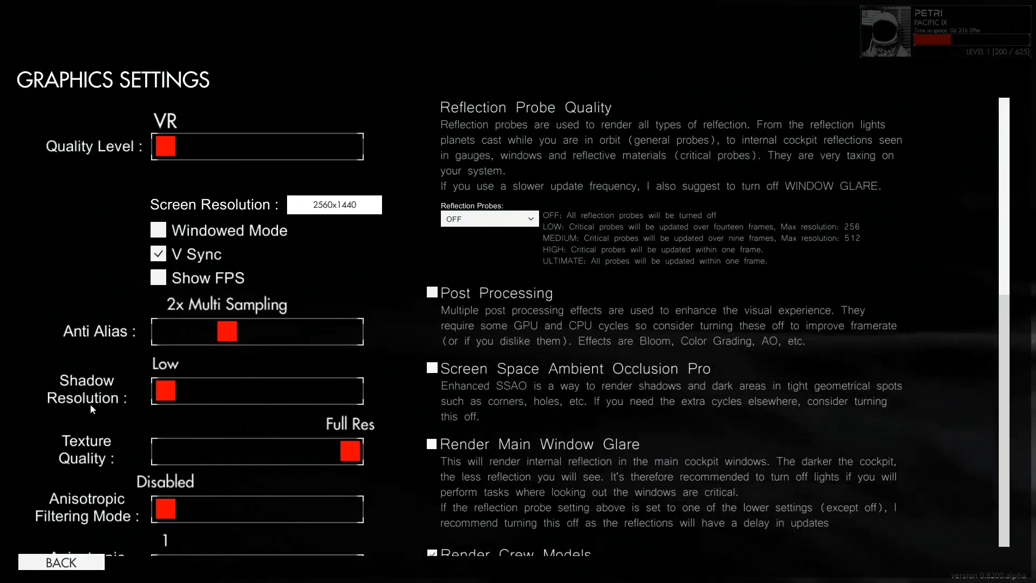
pyautogui.moveTo(73, 581)
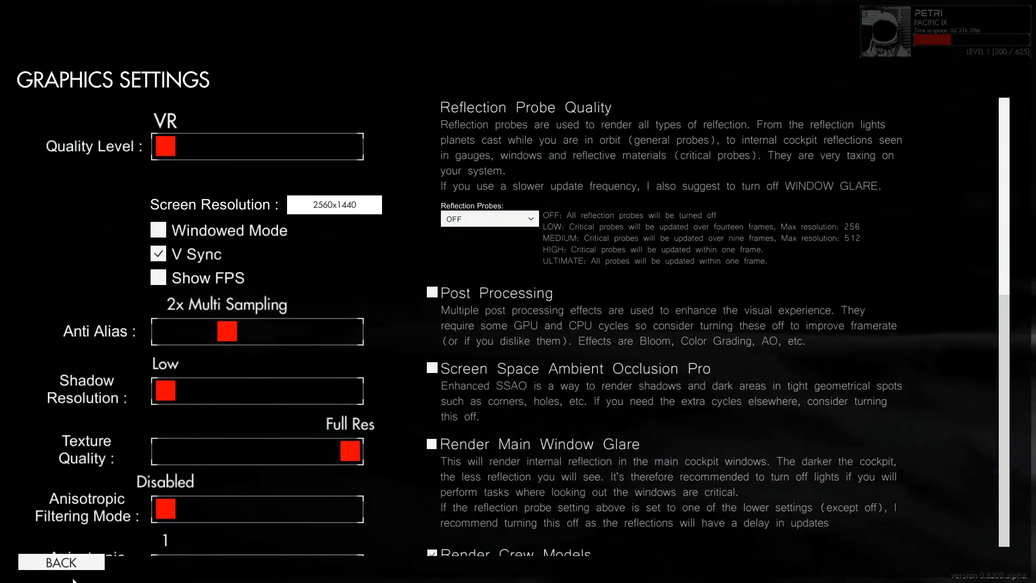
pyautogui.moveTo(329, 136)
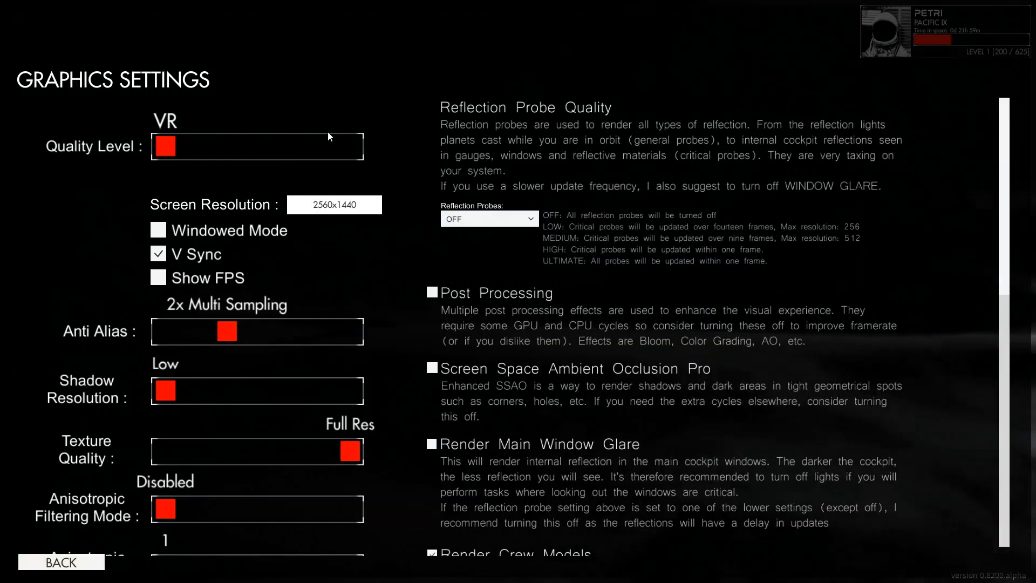
pyautogui.moveTo(420, 125)
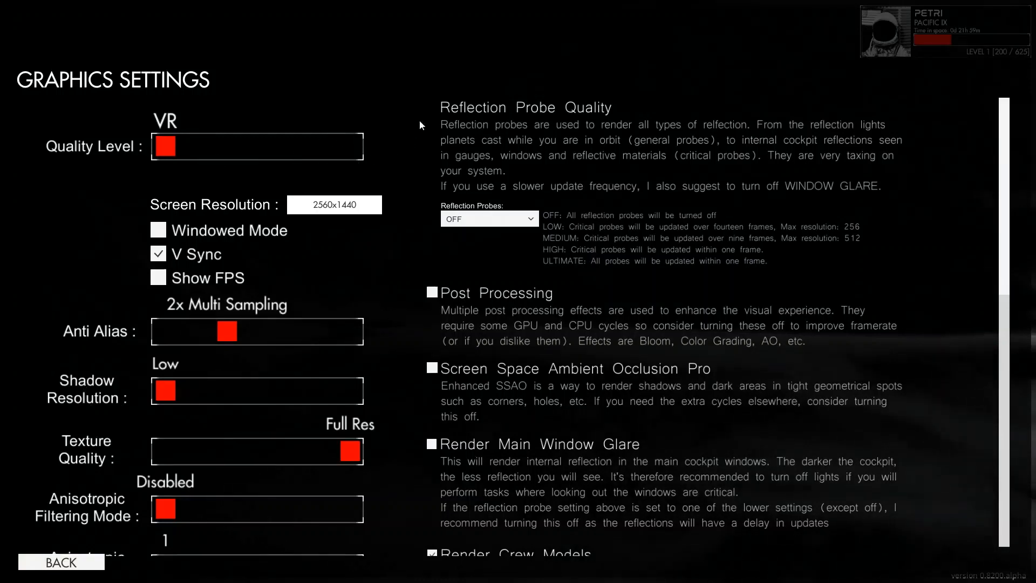
pyautogui.moveTo(39, 260)
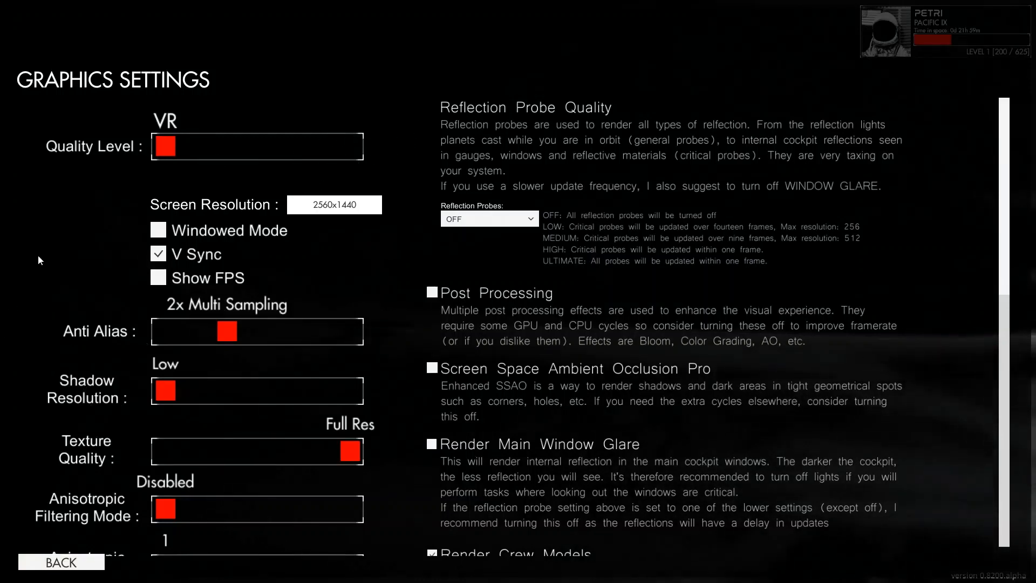
pyautogui.moveTo(59, 507)
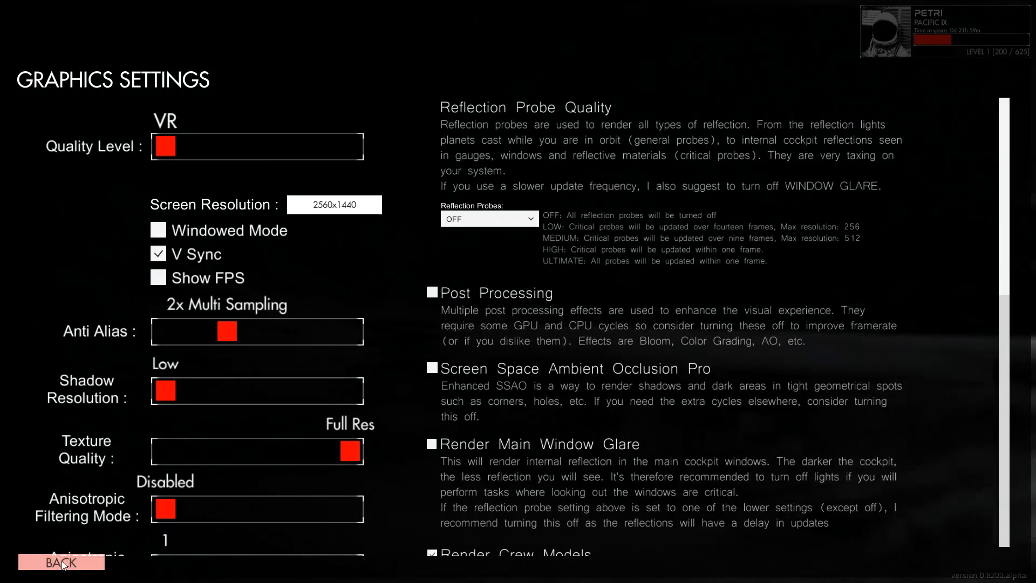
# Keep Quality Level at VR and back out through Settings to the main menu.
pyautogui.click(60, 562)
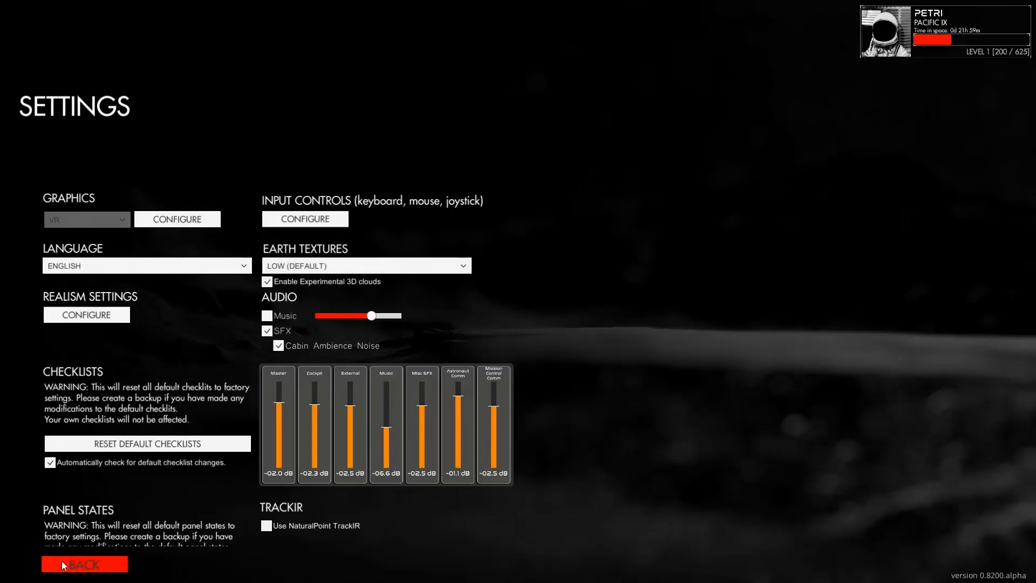
pyautogui.click(84, 564)
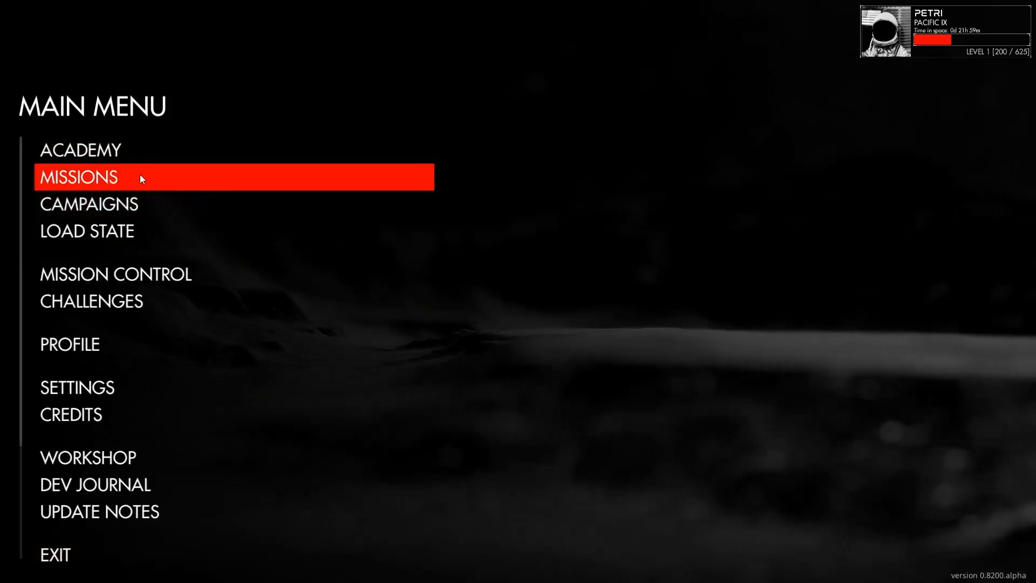
# Select Missions > Project Apollo > Scenarios > V - Powered Descent & Lunar Landing.
pyautogui.click(78, 177)
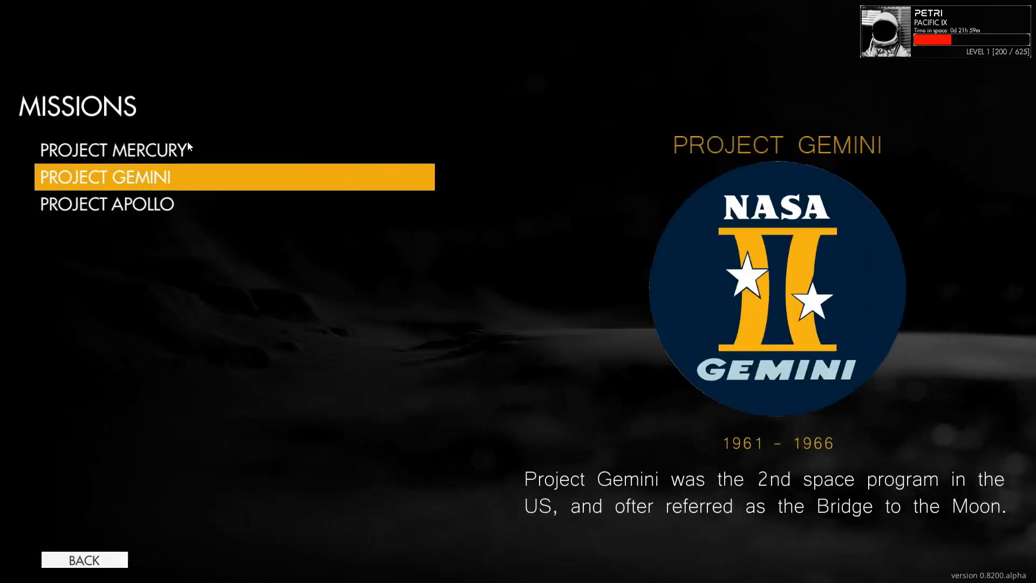
pyautogui.click(113, 150)
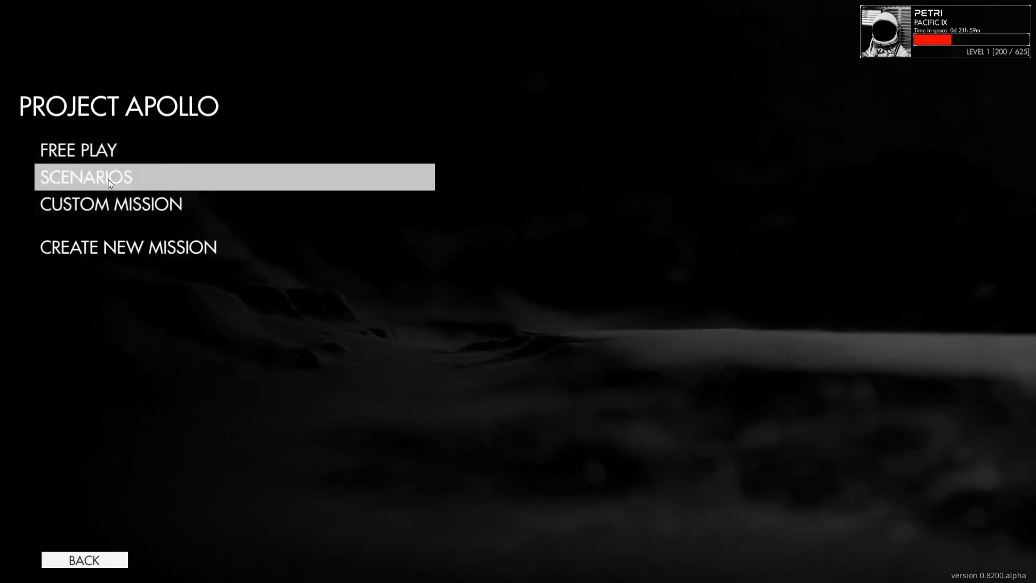
pyautogui.click(84, 176)
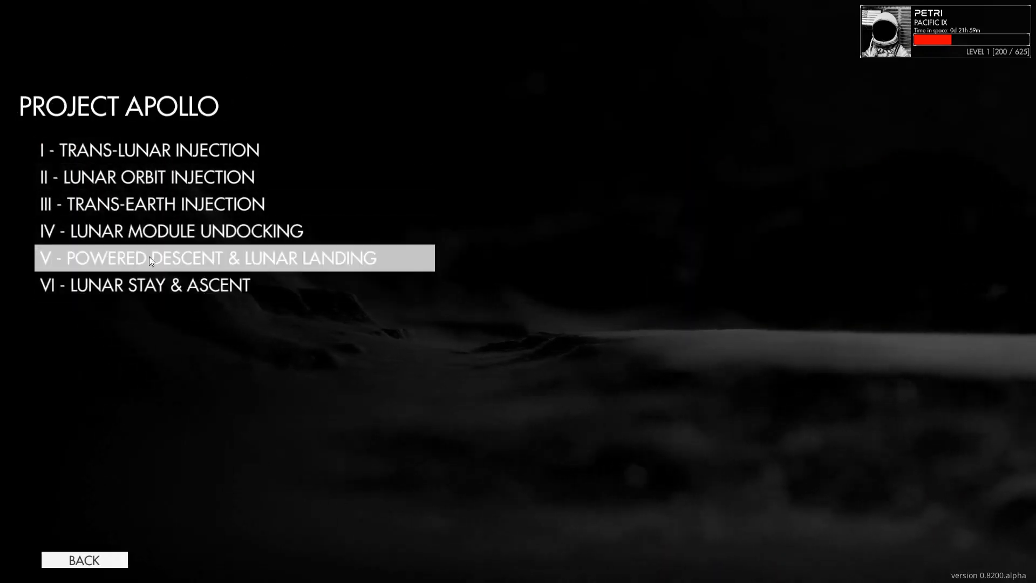
pyautogui.moveTo(292, 258)
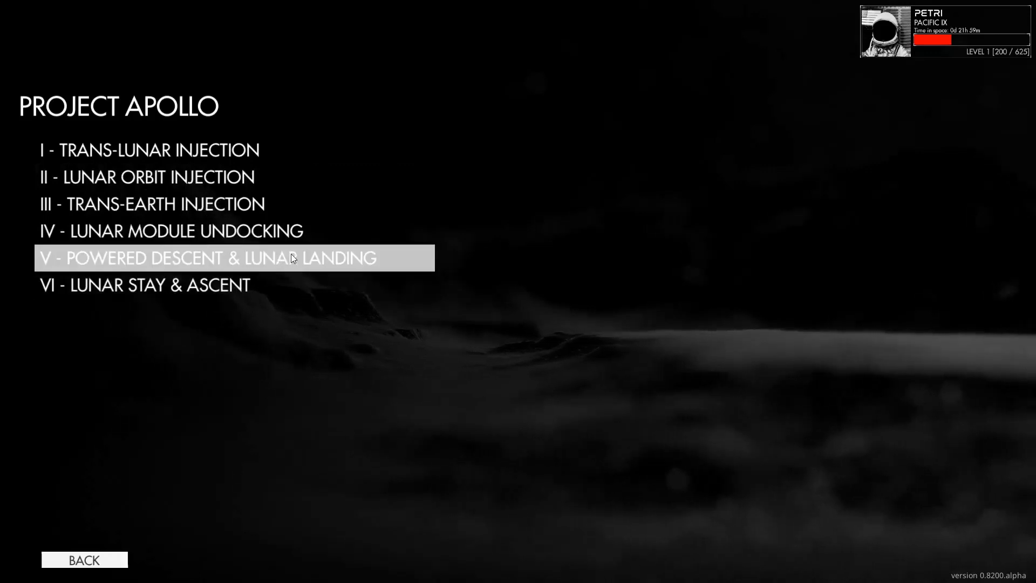
pyautogui.click(205, 258)
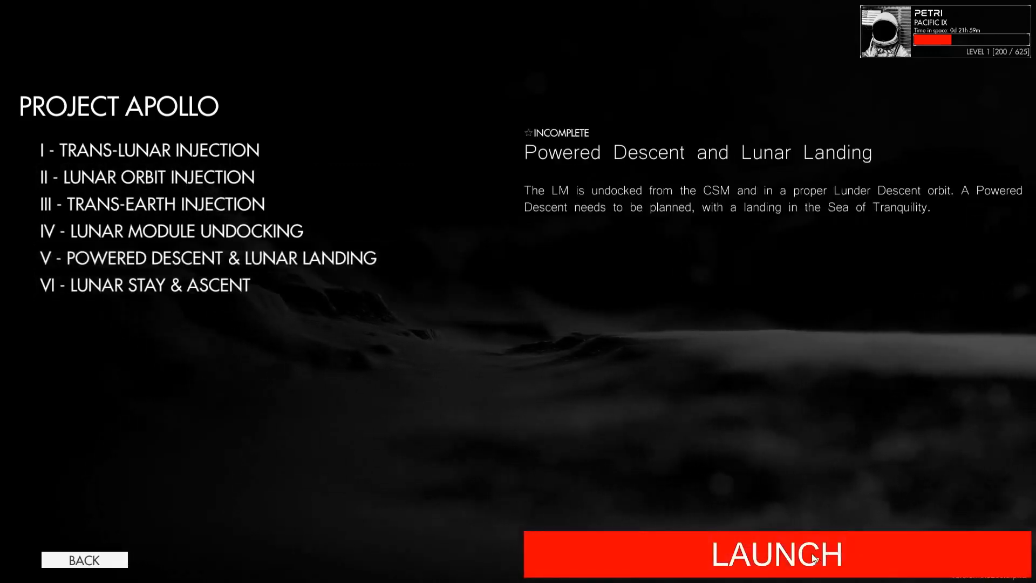
# Launch the Powered Descent & Lunar Landing scenario into the spacecraft cockpit.
pyautogui.click(778, 553)
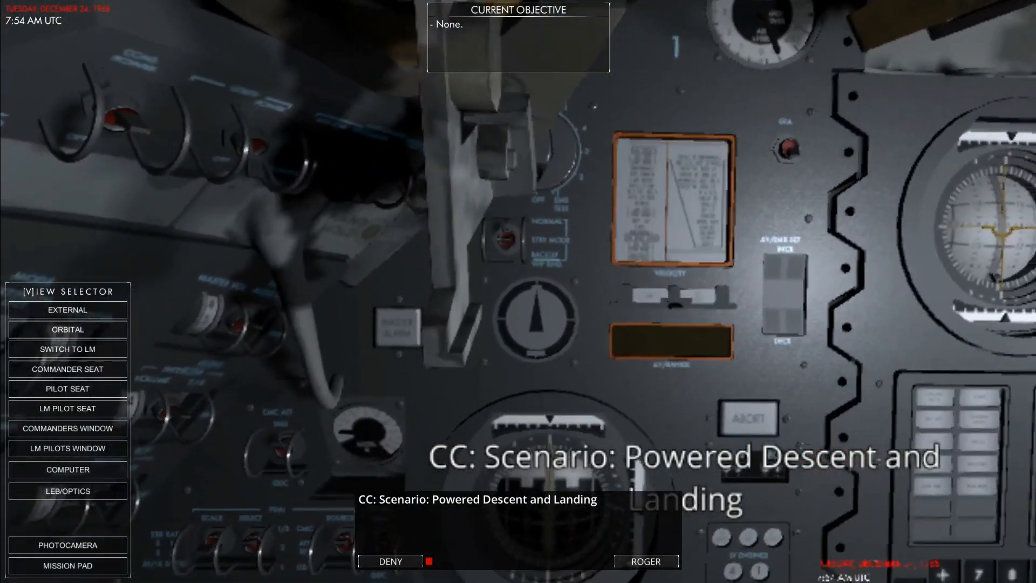
# From the taskbar reach SteamVR Settings and drag Resolution Per Eye to about 100% (2064×2096).
pyautogui.click(12, 573)
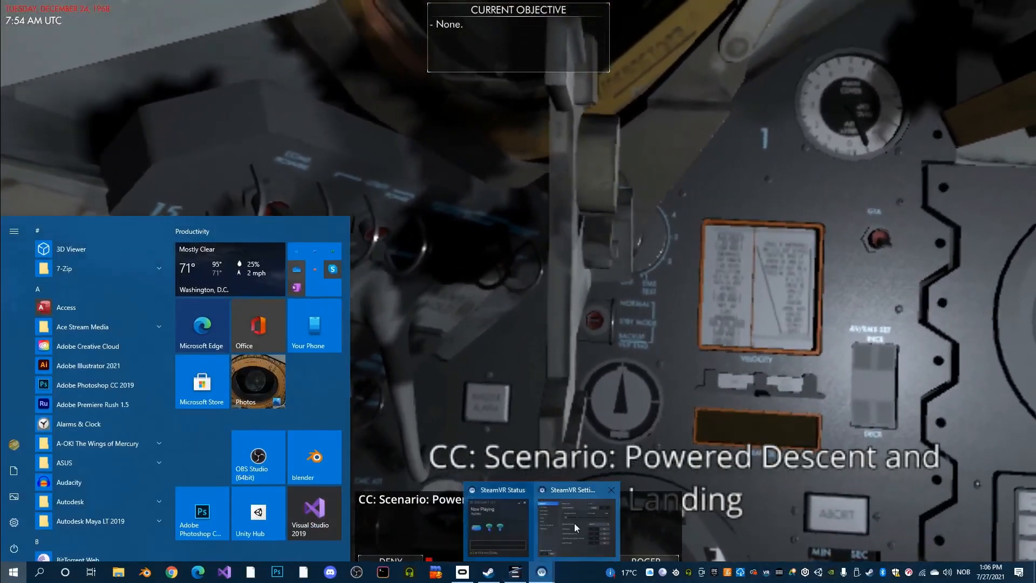
pyautogui.click(575, 522)
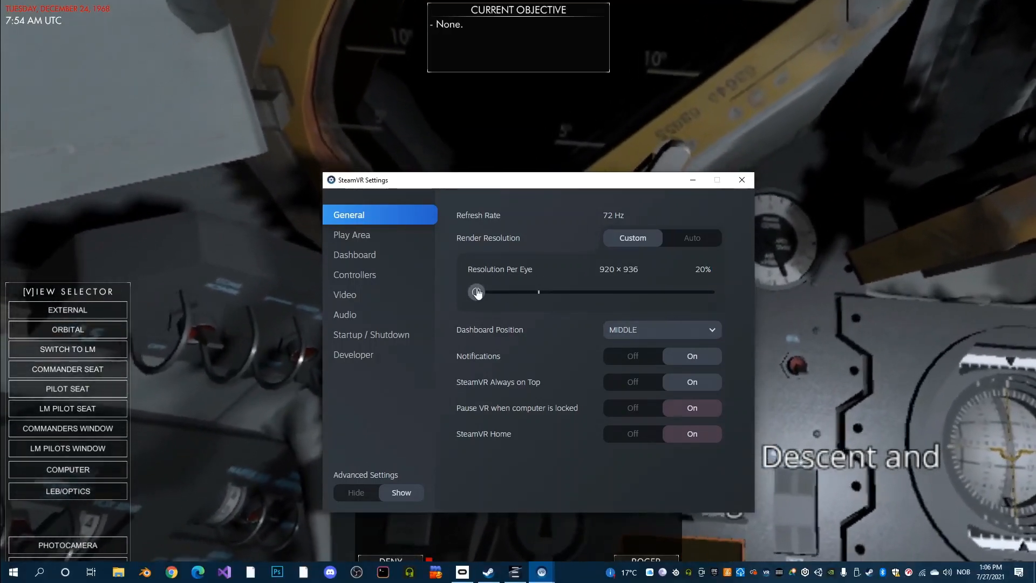
pyautogui.moveTo(476, 293); pyautogui.dragTo(523, 293)
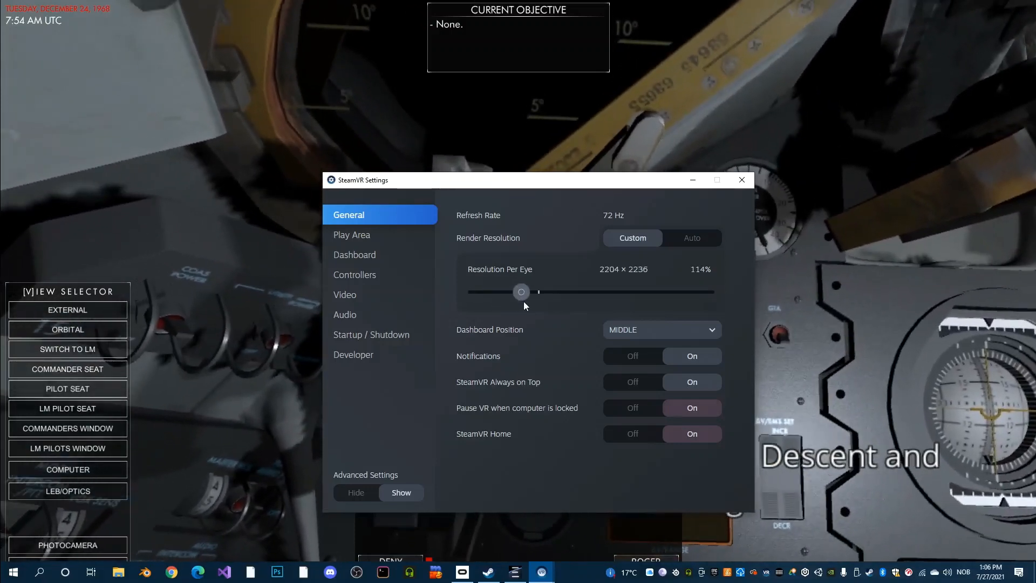
pyautogui.moveTo(526, 292); pyautogui.dragTo(521, 291)
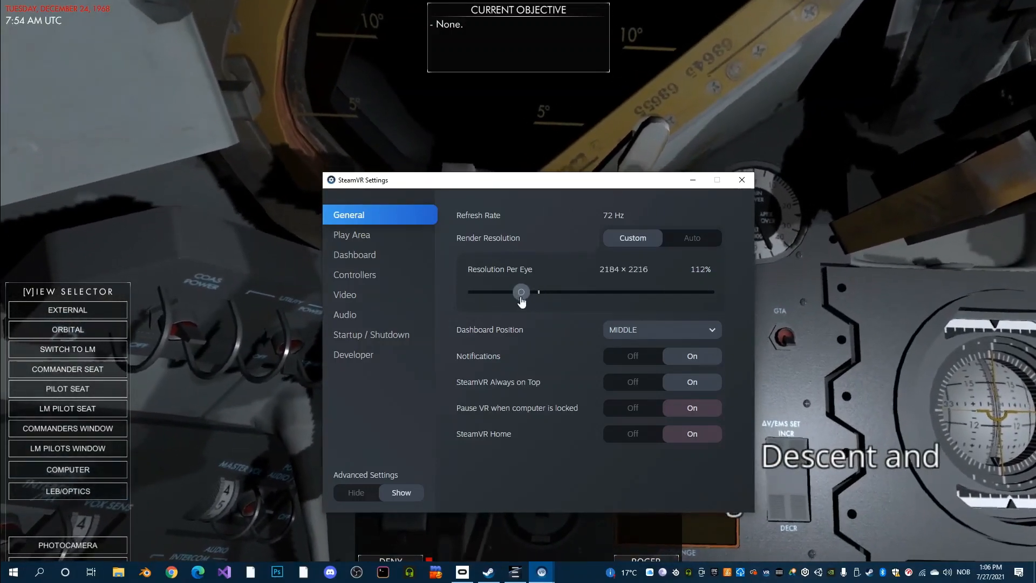
pyautogui.moveTo(520, 292); pyautogui.dragTo(515, 292)
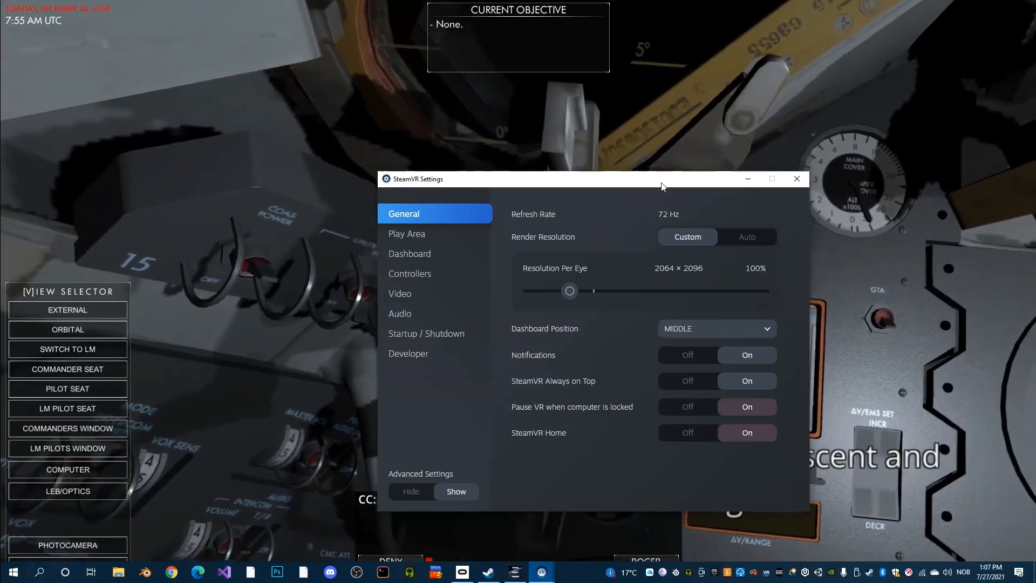
# Move the SteamVR Settings window aside so Reentry's Powered Descent cockpit shows again.
pyautogui.moveTo(595, 179); pyautogui.dragTo(661, 178)
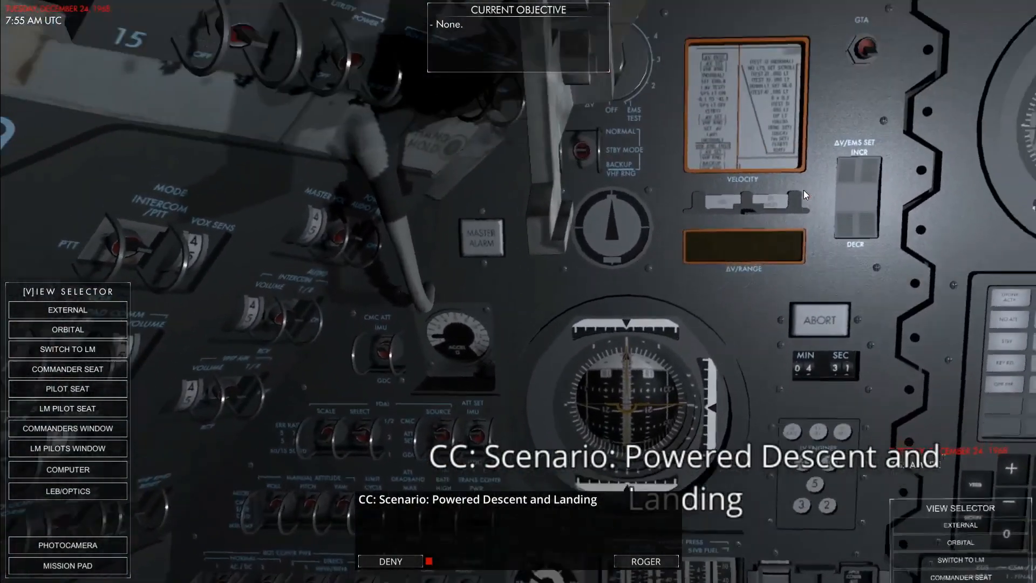
# Bring up the in-session menu with Esc and go to Graphics Settings showing VR quality.
pyautogui.press('Escape')
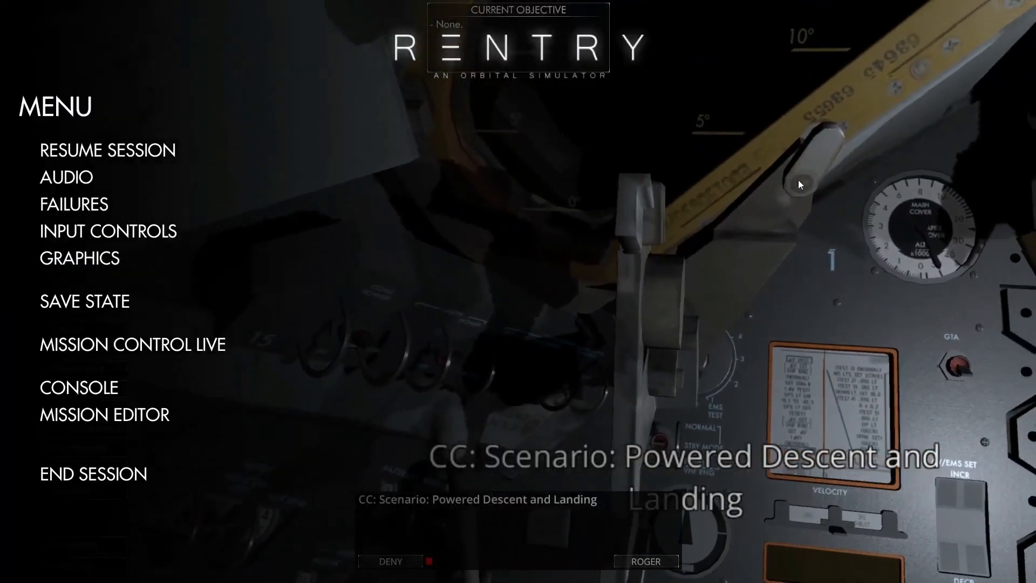
pyautogui.moveTo(79, 258)
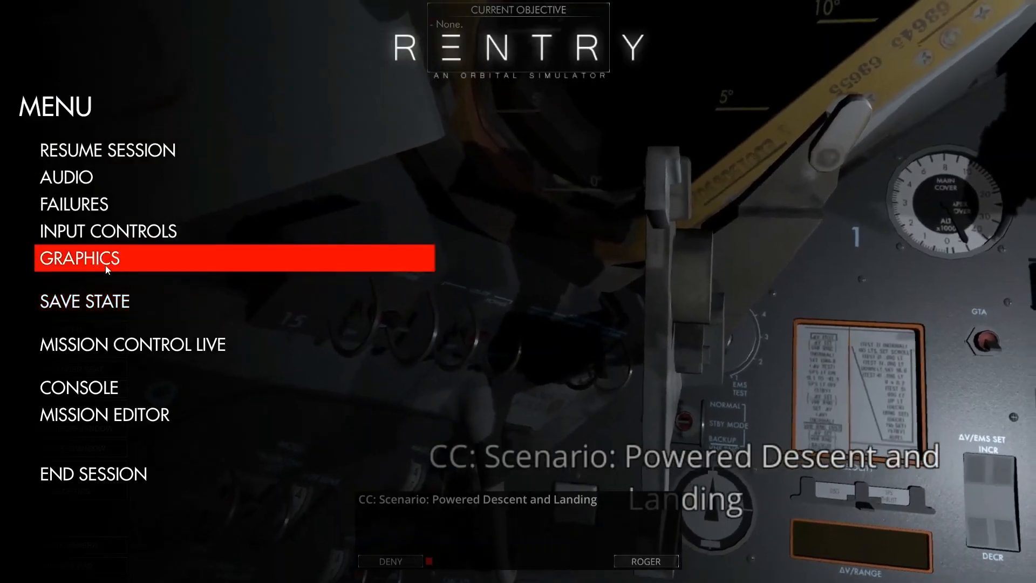
pyautogui.click(79, 258)
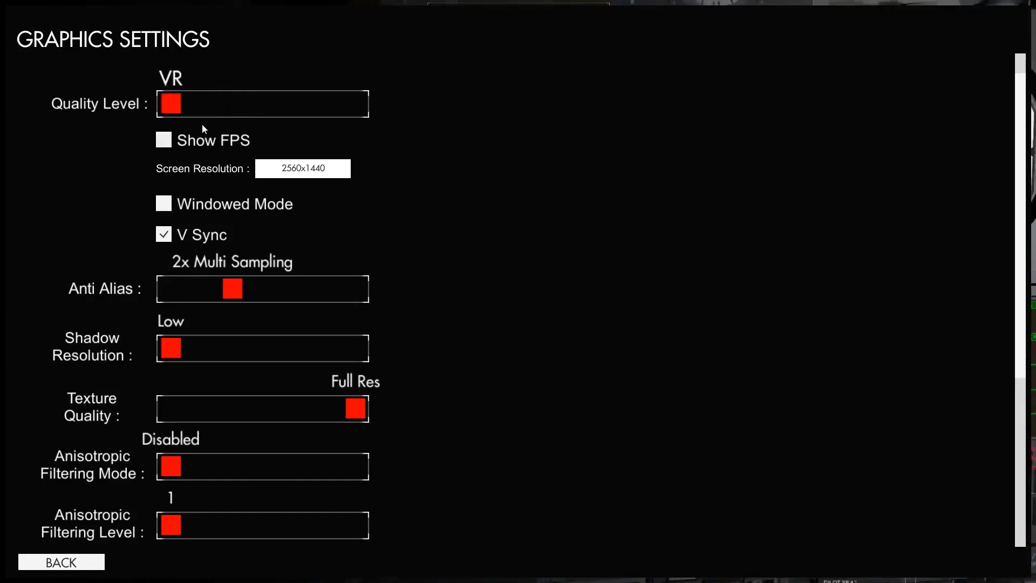
pyautogui.moveTo(207, 120)
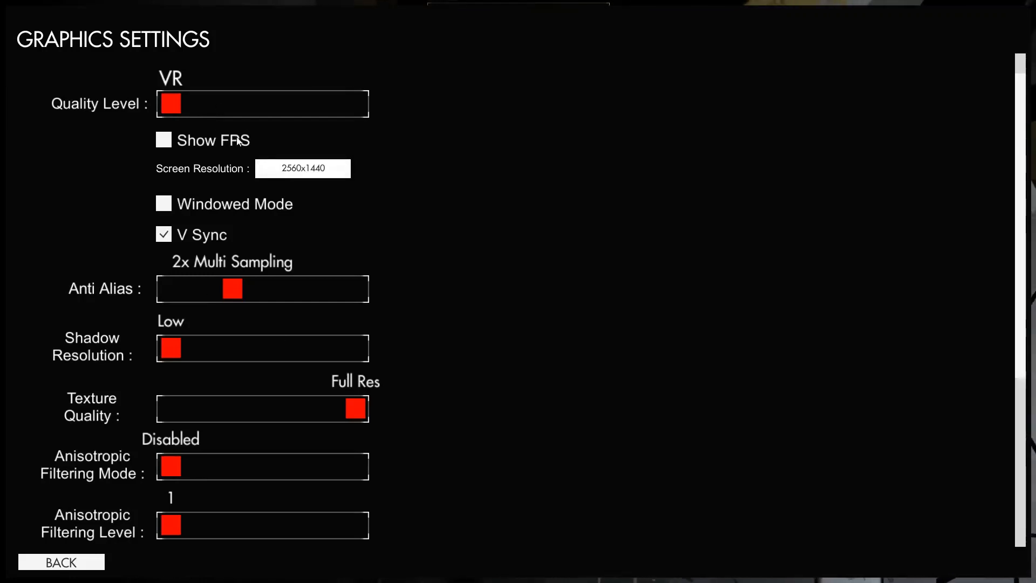
# Scroll through Graphics Settings, leave VR quality unchanged, and go back to the in-session menu.
pyautogui.scroll(-3)
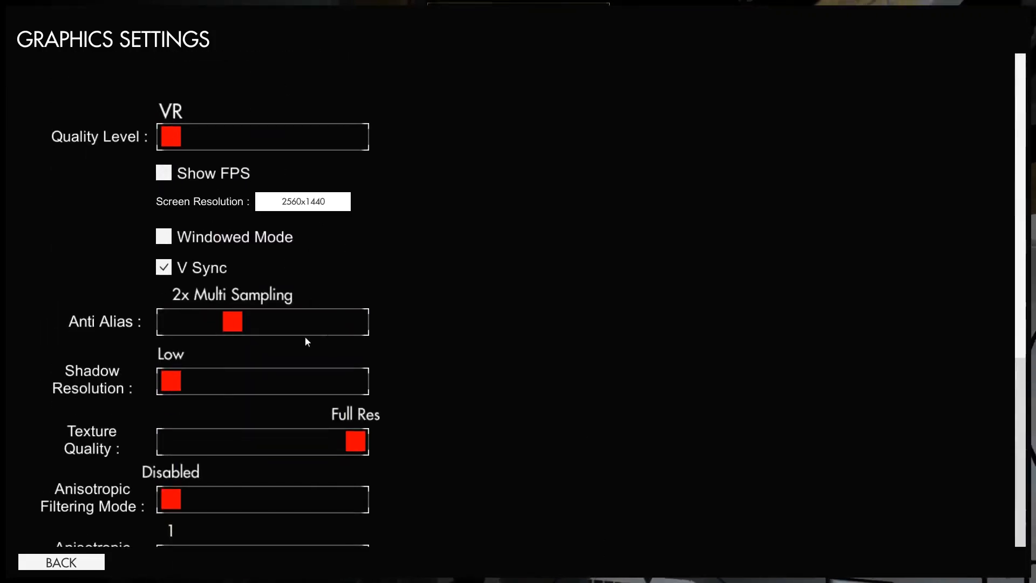
pyautogui.moveTo(393, 403)
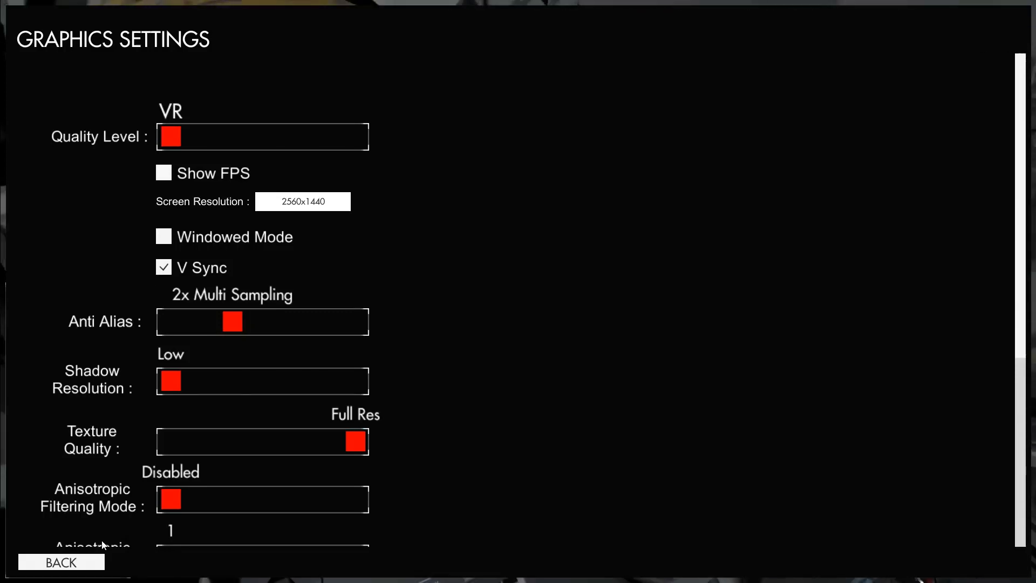
pyautogui.moveTo(16, 478)
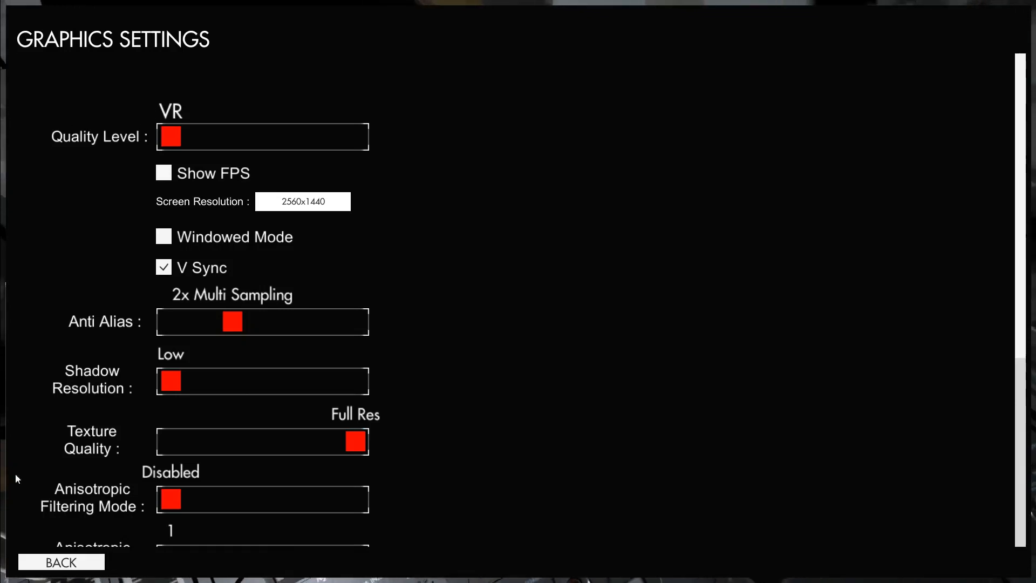
pyautogui.moveTo(68, 534)
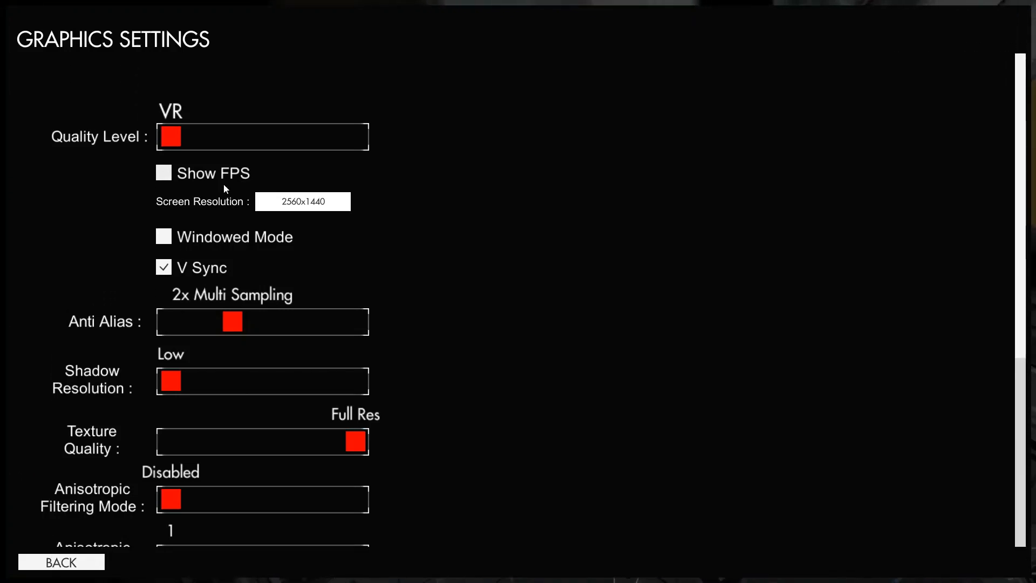
pyautogui.click(60, 562)
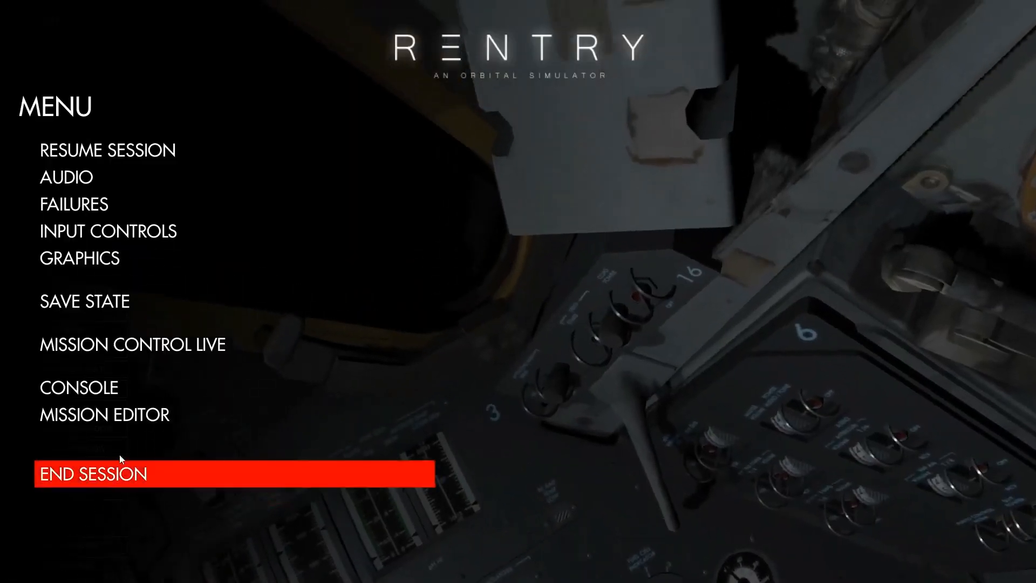